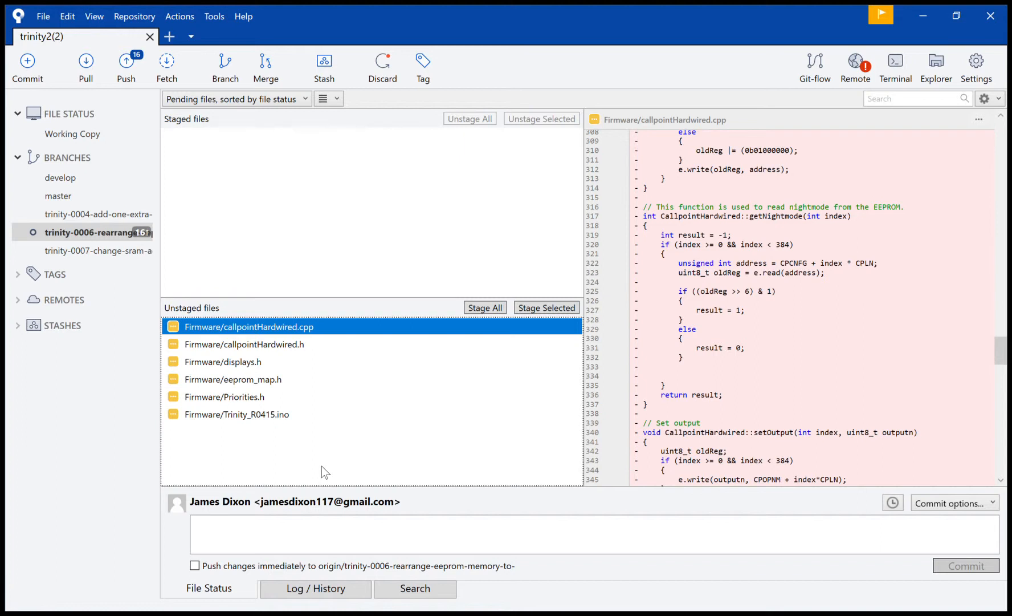
pyautogui.moveTo(300, 484)
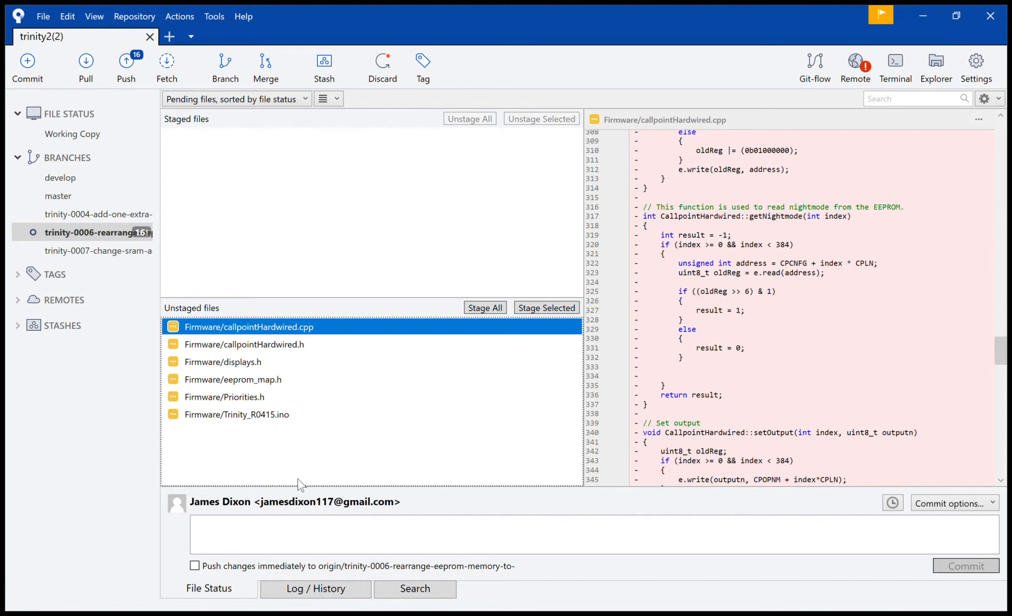
pyautogui.moveTo(409, 456)
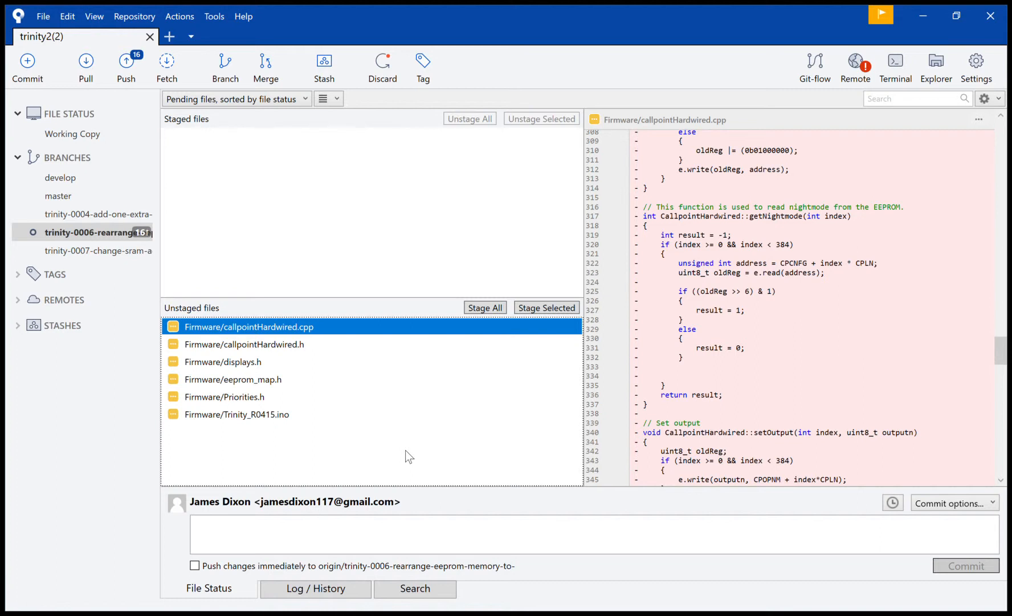
pyautogui.moveTo(341, 355)
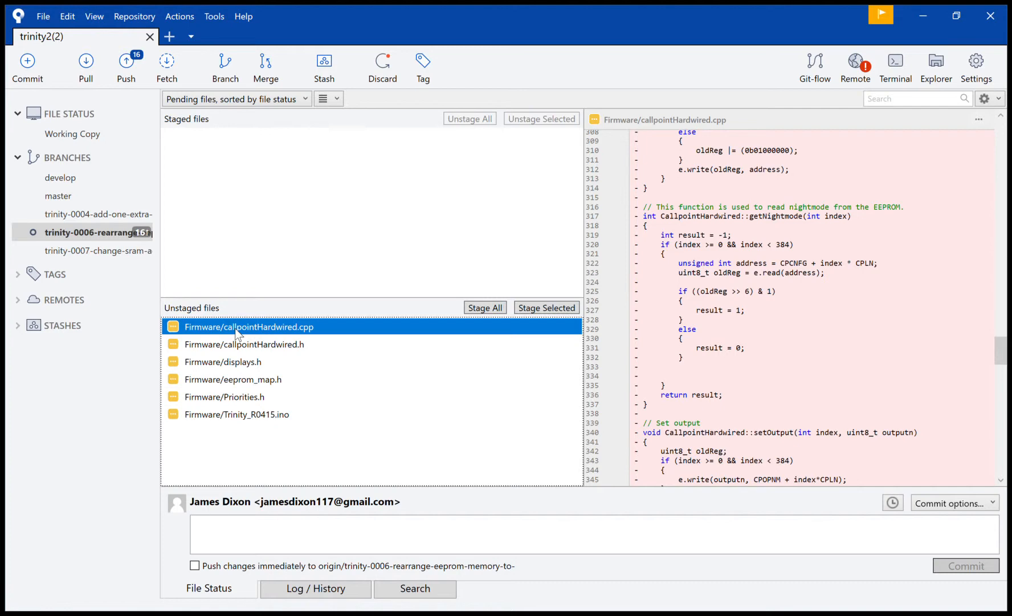
pyautogui.moveTo(235, 346)
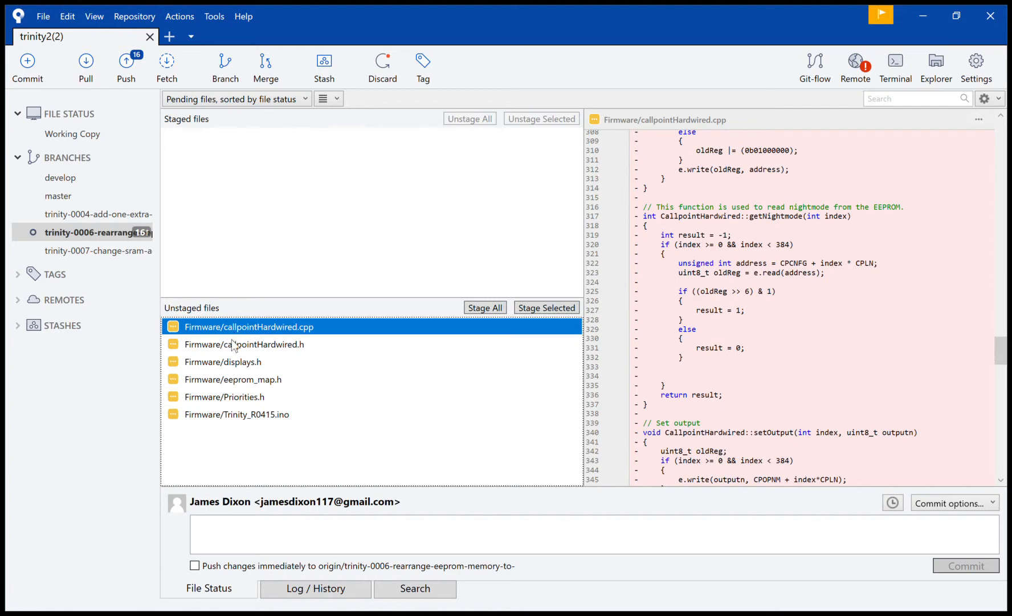
# Step: Review the diffs of displays.h, eeprom_map.h, Priorities.h and Trinity_R0415.ino in turn
pyautogui.click(223, 362)
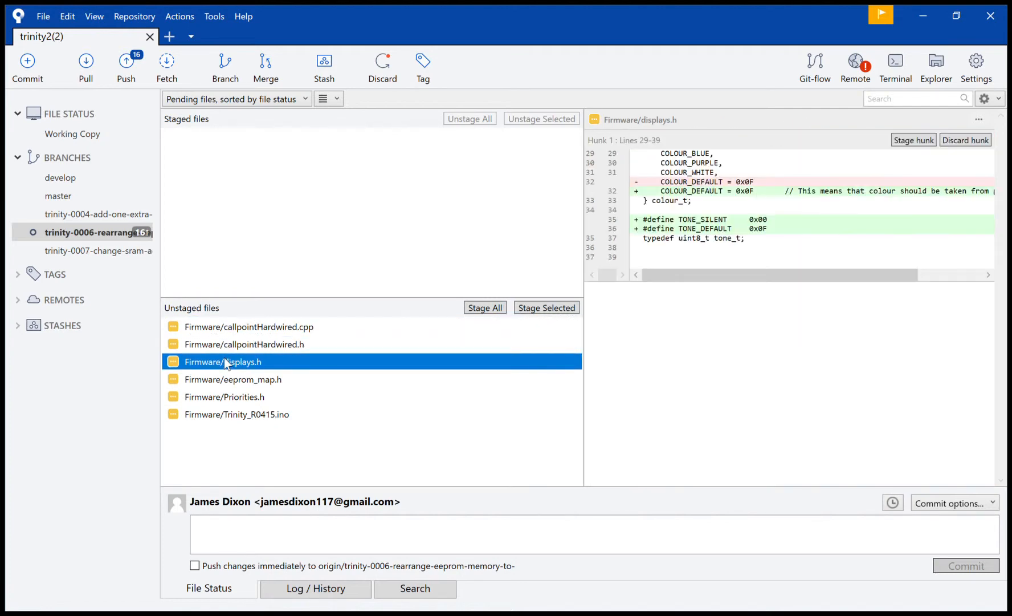
pyautogui.click(233, 379)
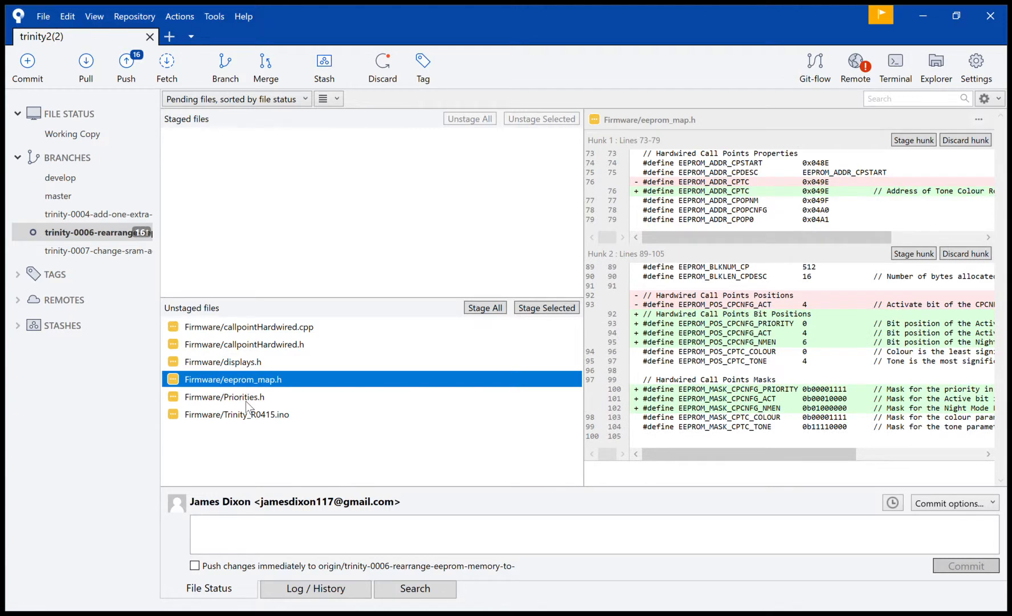
pyautogui.click(224, 396)
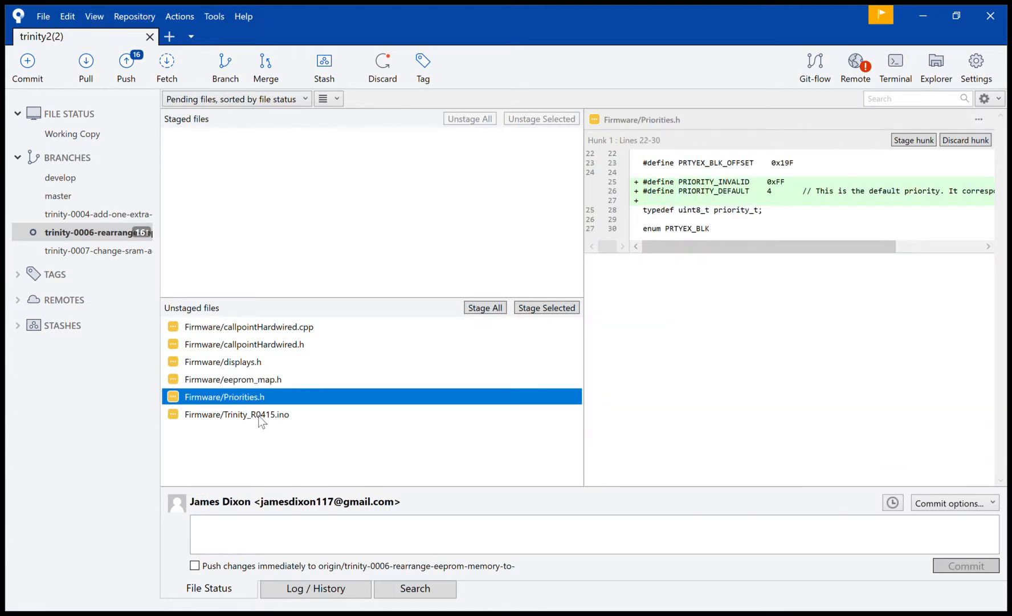
pyautogui.click(236, 414)
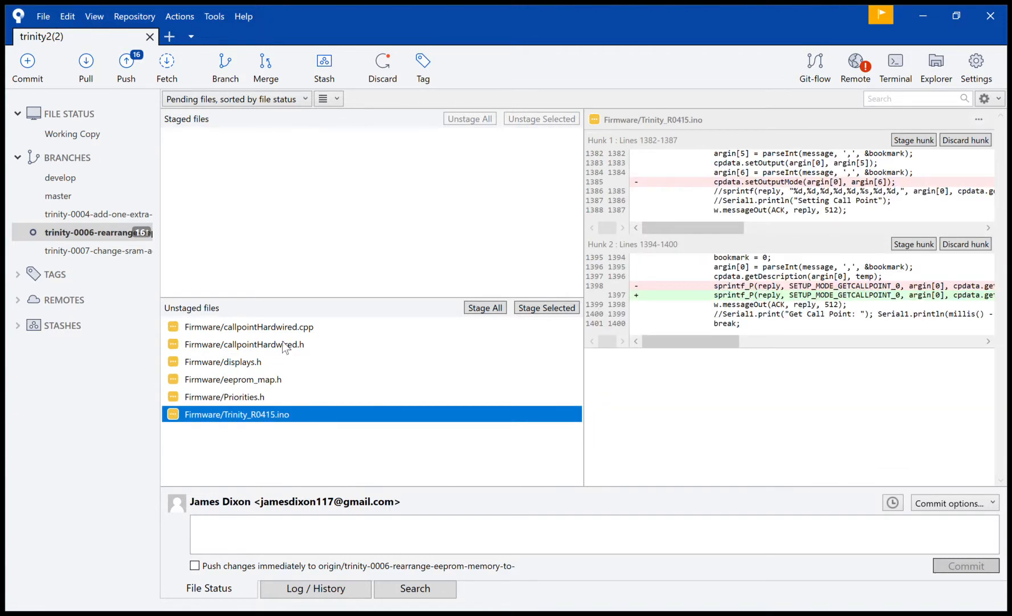
# Step: Review callpointHardwired.h's diff, then return to displays.h's colour and tone changes
pyautogui.click(244, 344)
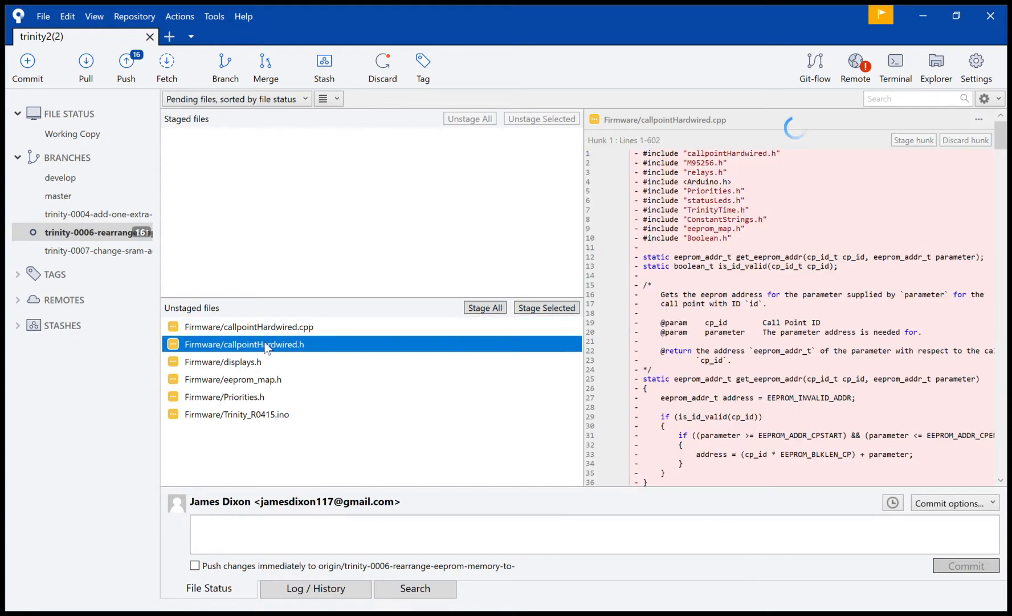
pyautogui.click(243, 344)
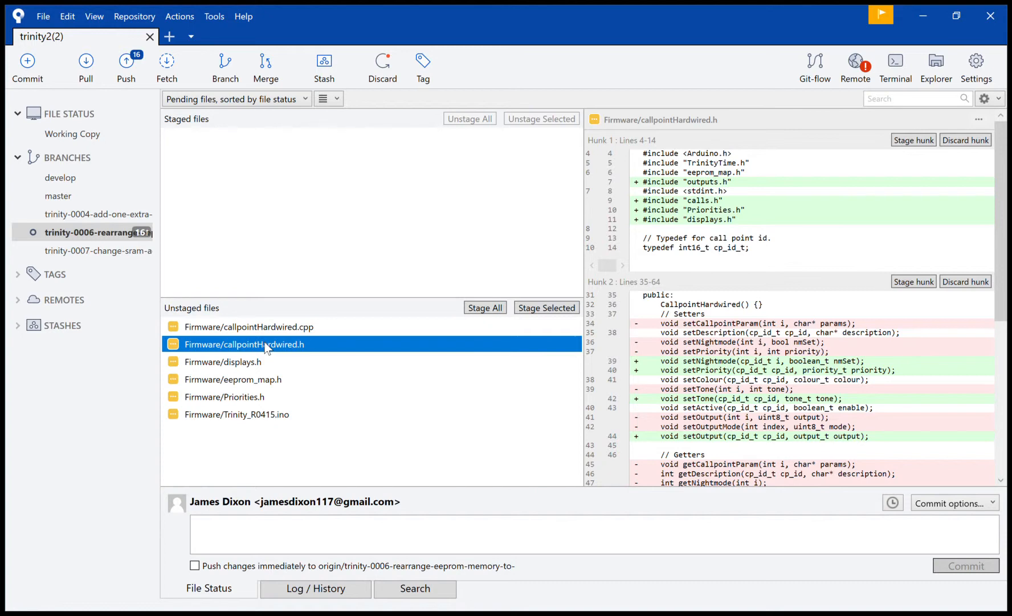
pyautogui.moveTo(245, 373)
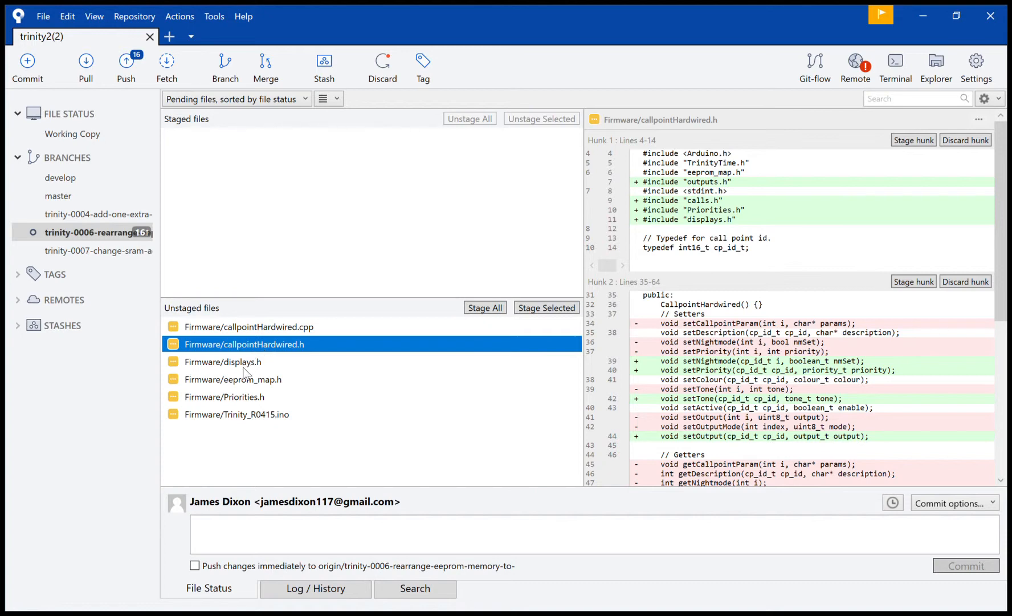
pyautogui.click(223, 361)
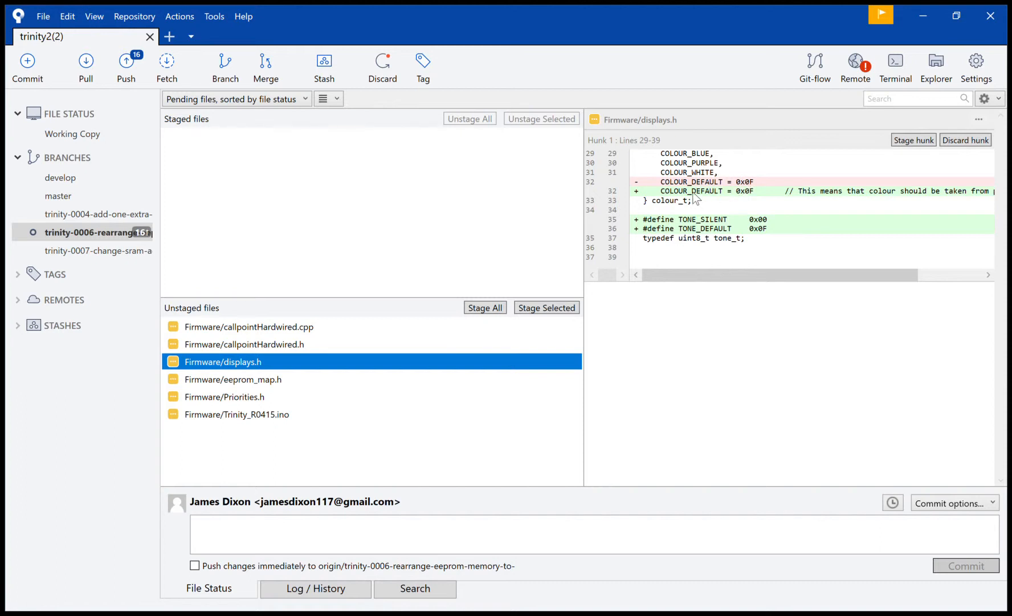
pyautogui.moveTo(679, 201)
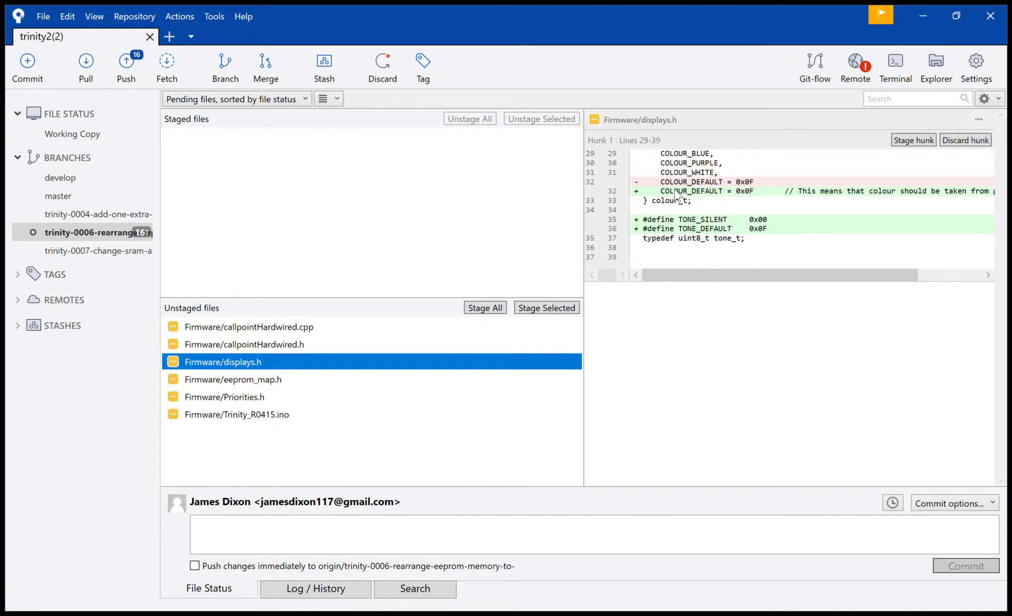
pyautogui.moveTo(733, 225)
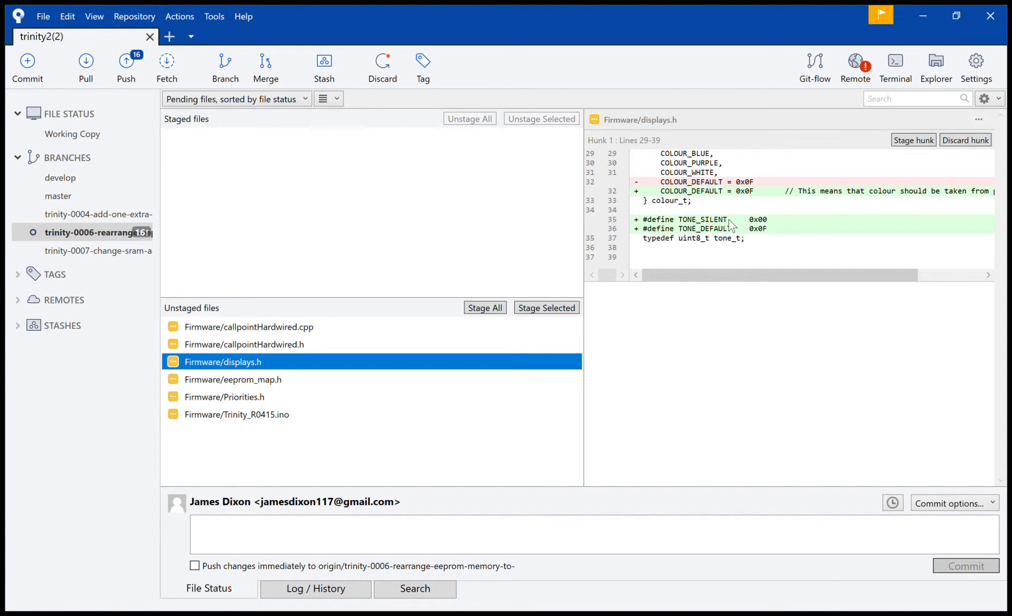
pyautogui.moveTo(706, 239)
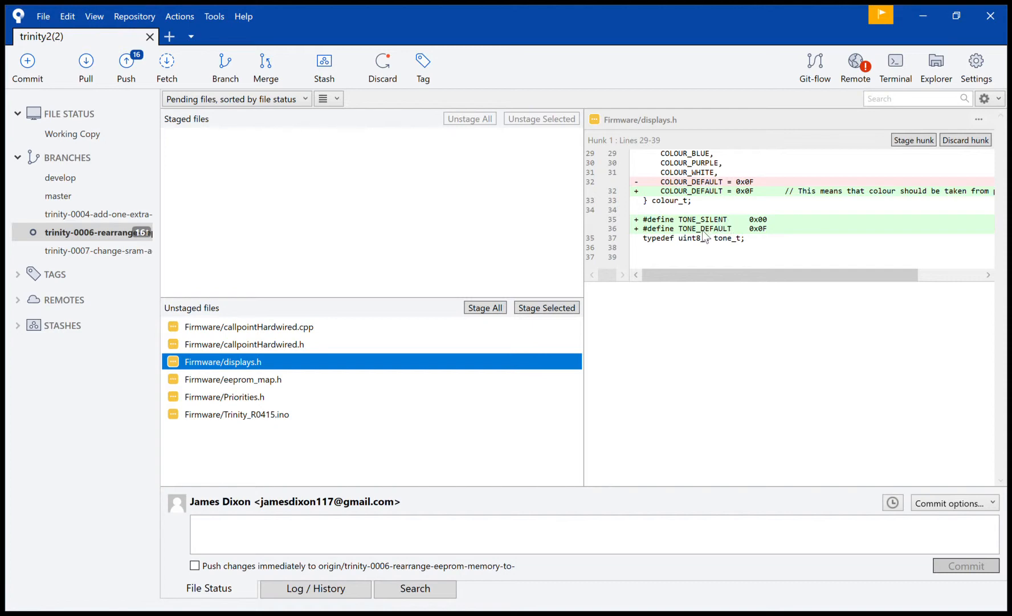
# Step: Review the eeprom_map.h, Priorities.h and Trinity_R0415.ino diffs a second time
pyautogui.click(234, 379)
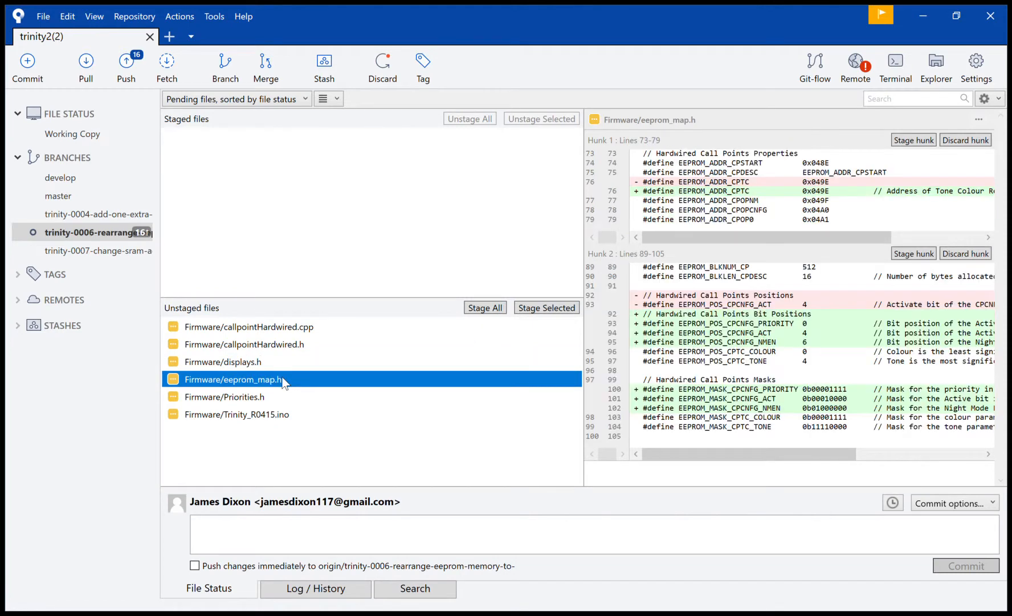
pyautogui.click(224, 396)
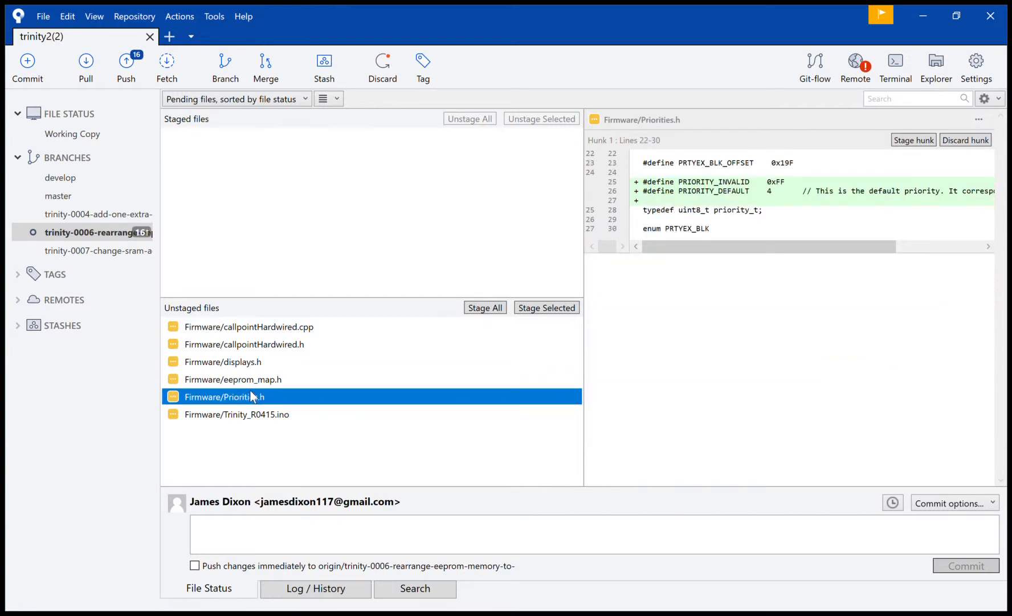
pyautogui.click(236, 414)
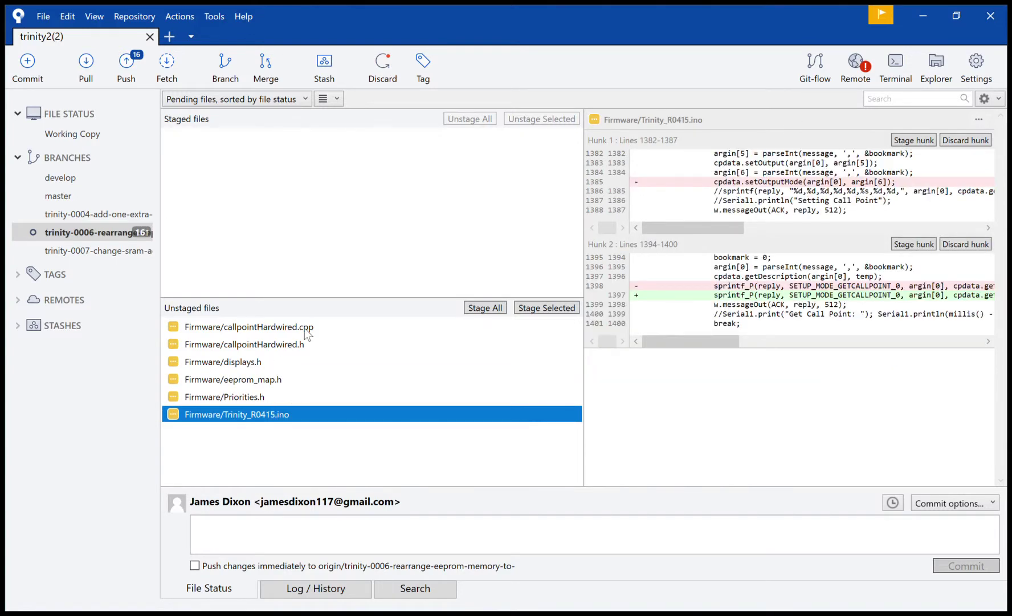
# Step: Review callpointHardwired.cpp, then land on callpointHardwired.h's includes and setter signatures
pyautogui.click(249, 326)
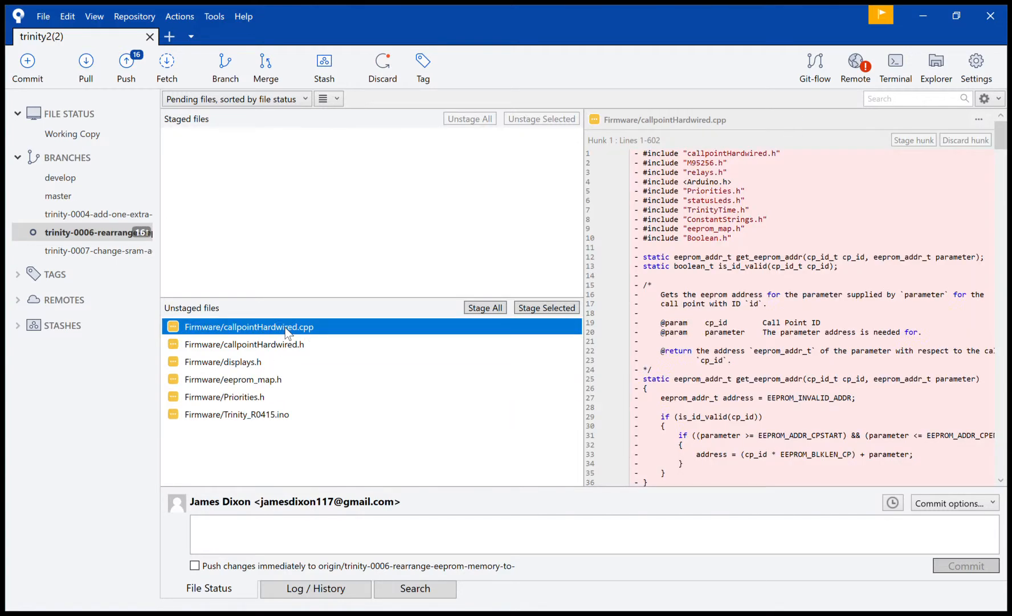
pyautogui.click(243, 344)
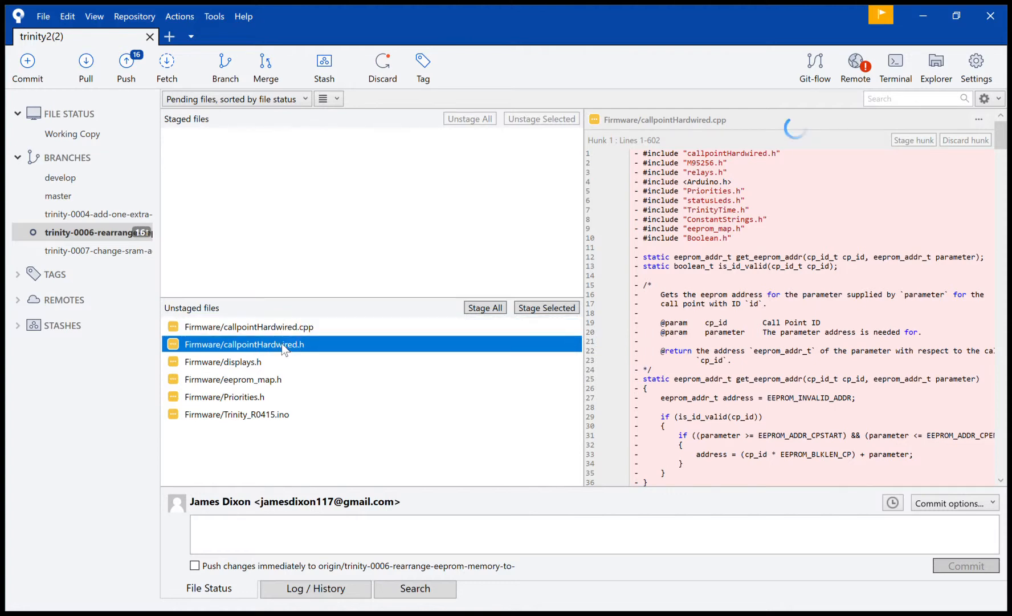
pyautogui.click(244, 344)
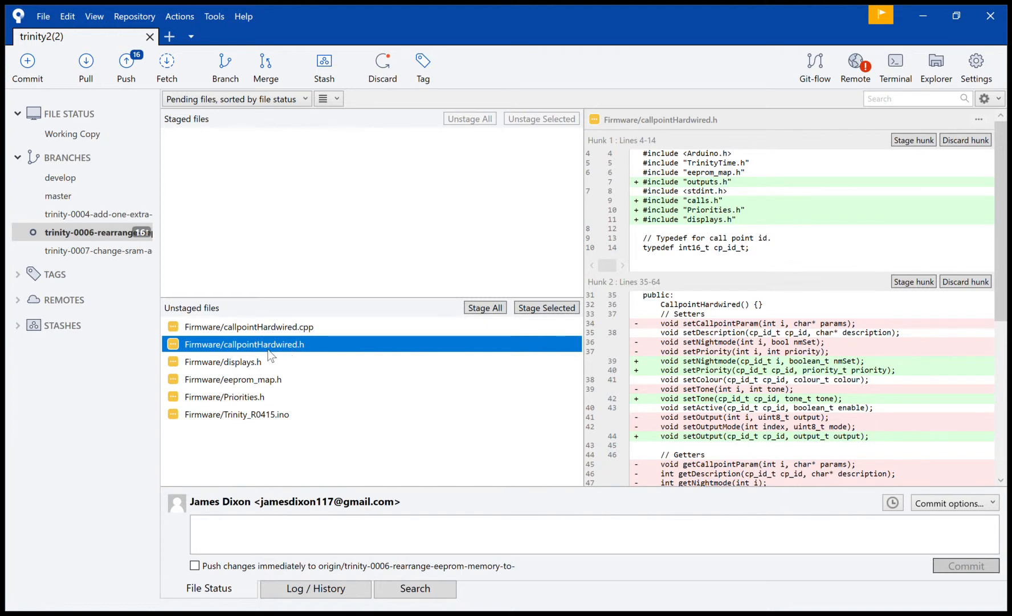
pyautogui.moveTo(257, 368)
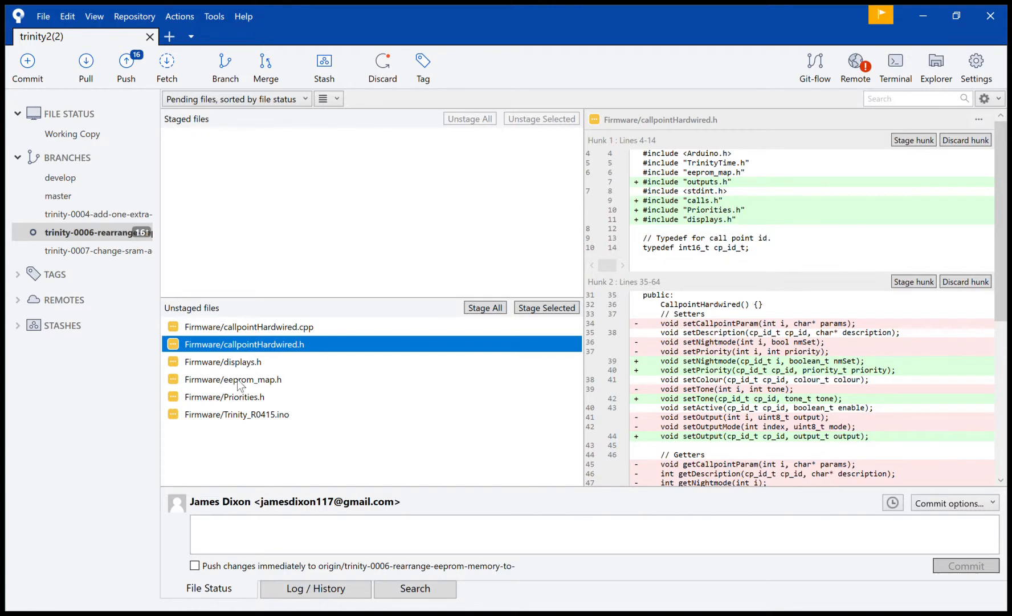
pyautogui.moveTo(321, 337)
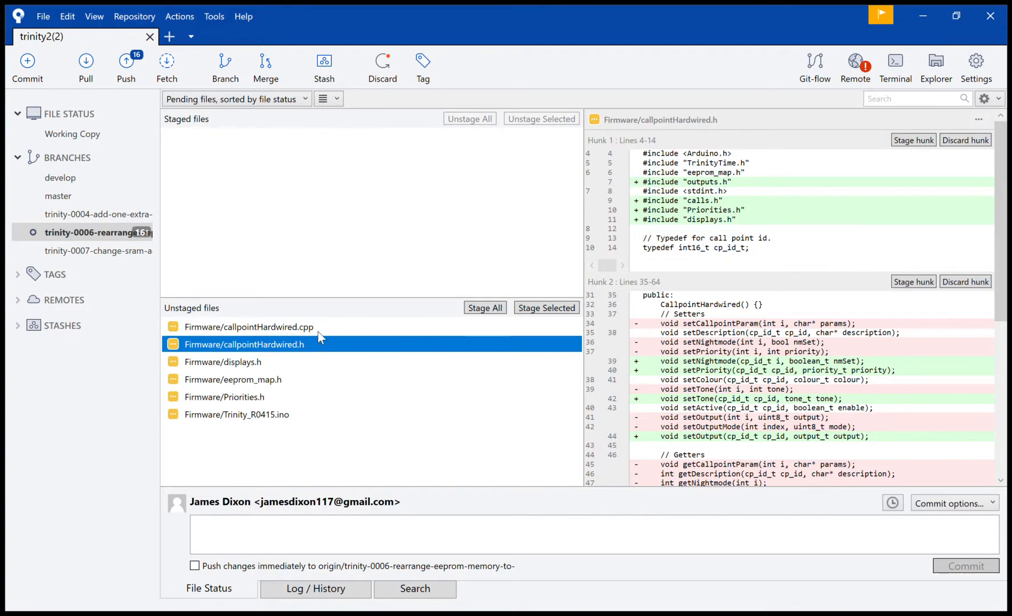
# Step: Read through callpointHardwired.cpp's removed functions, then show Priorities.h's new priority defines
pyautogui.click(248, 327)
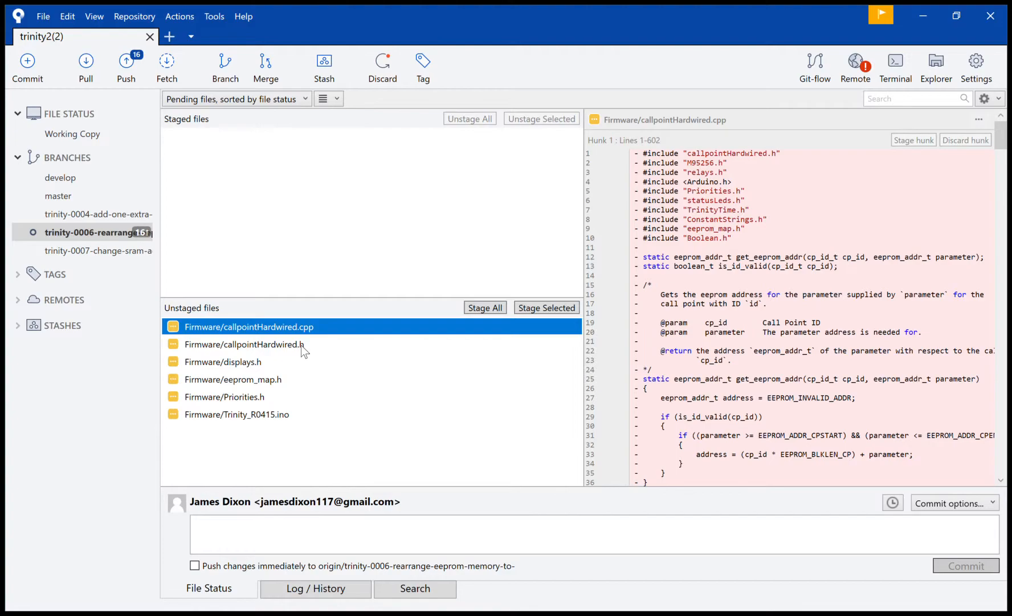
pyautogui.scroll(-3)
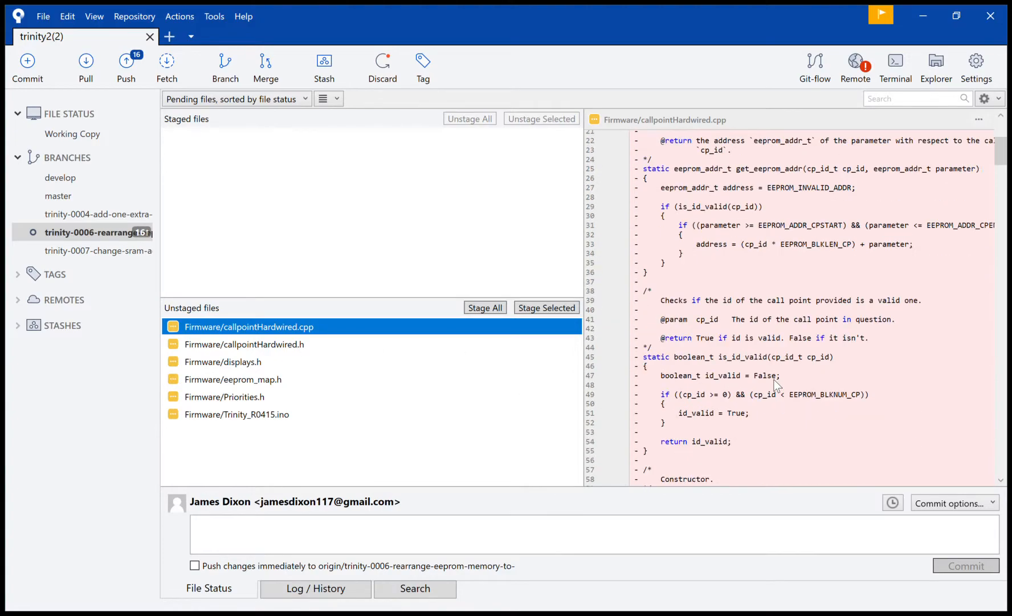
pyautogui.scroll(-3)
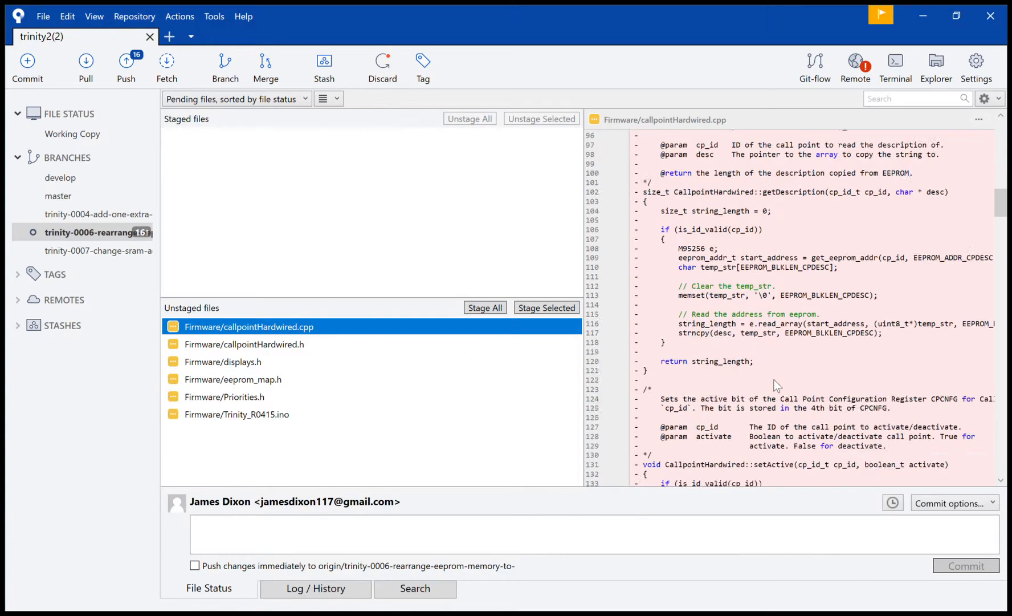
pyautogui.scroll(-3)
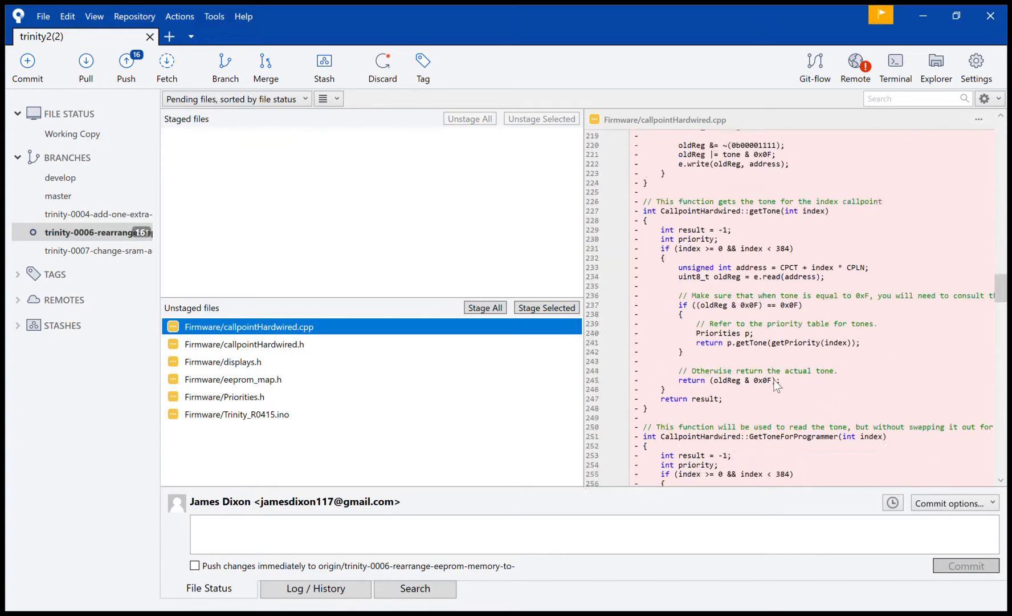
pyautogui.scroll(-3)
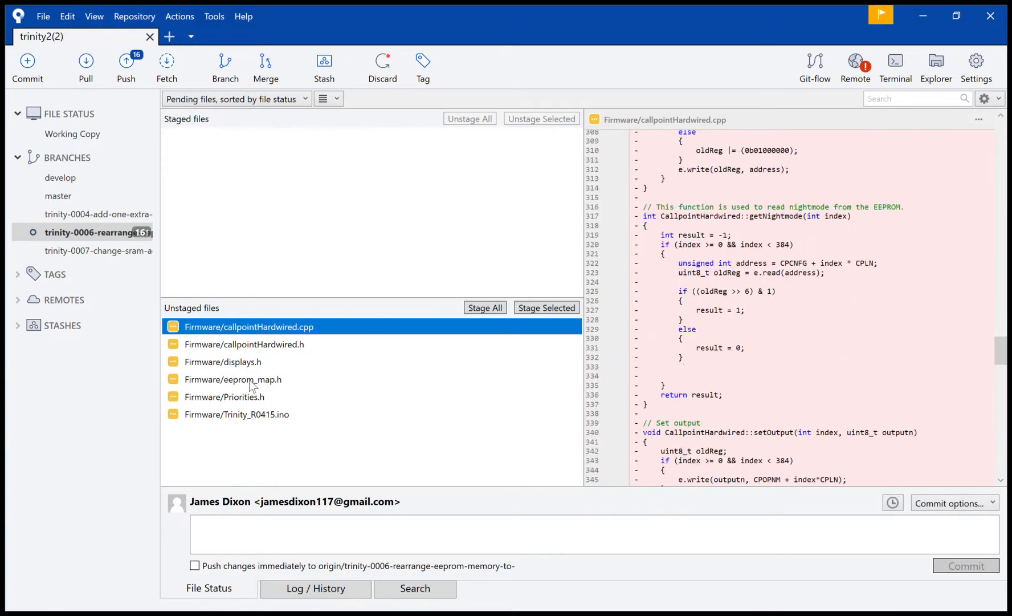
pyautogui.click(224, 397)
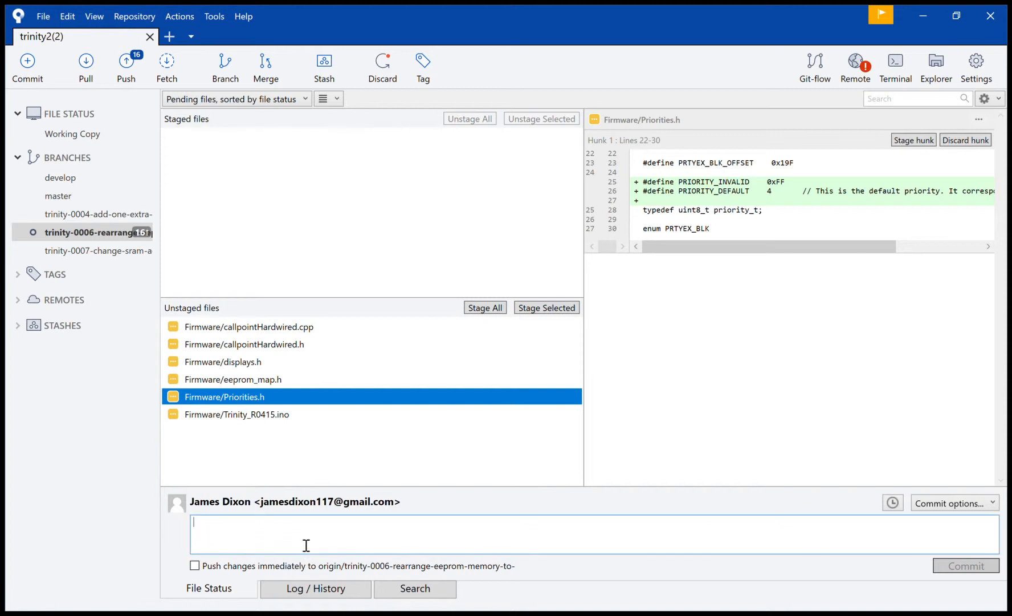
# Step: Enter the commit message "Added new priority constants." for the Priorities.h change
pyautogui.write('Add')
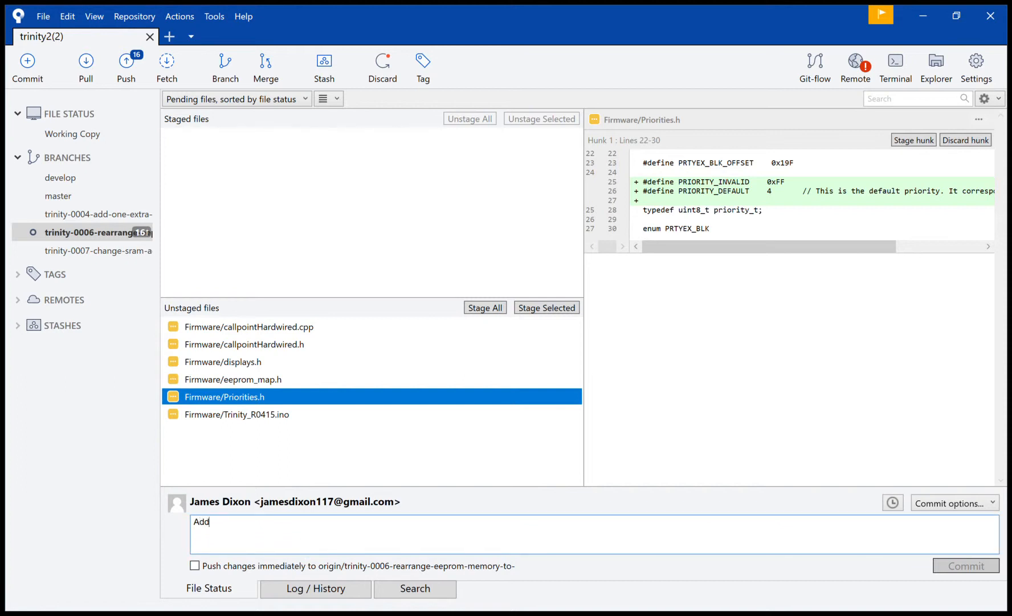
pyautogui.write('ed')
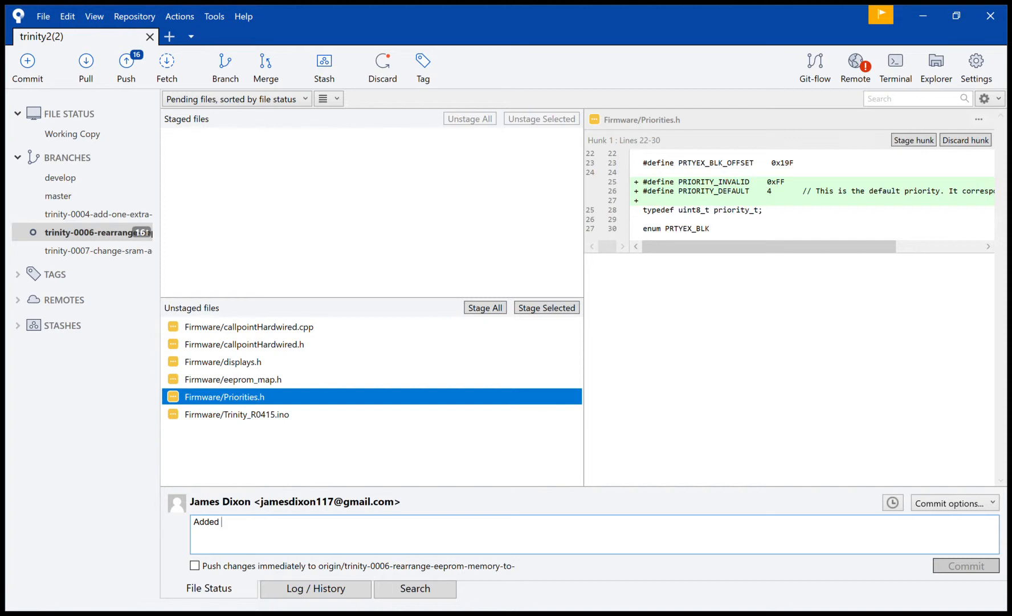
pyautogui.write('Pri')
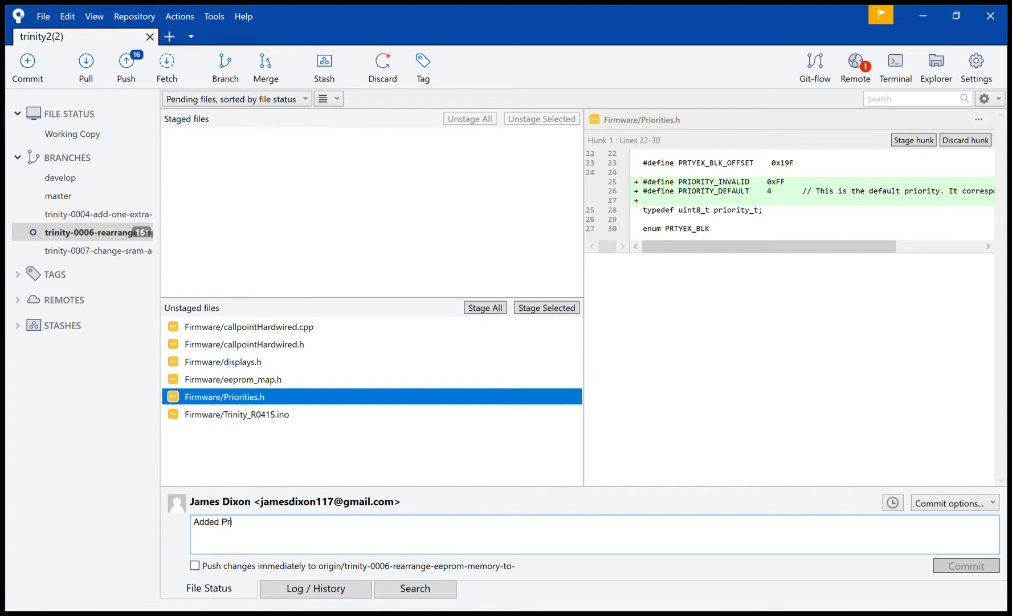
pyautogui.press('Backspace')
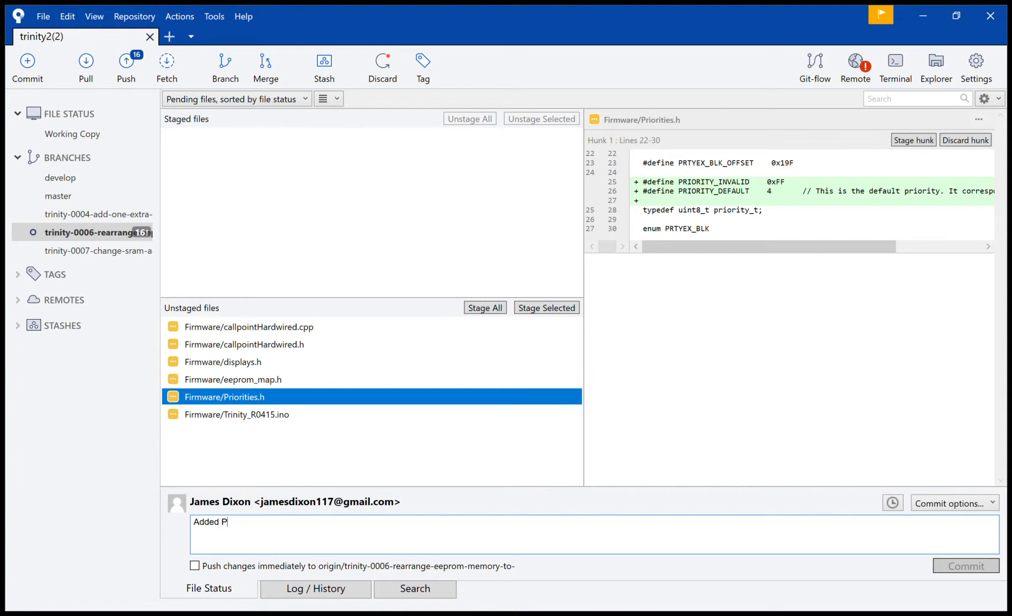
pyautogui.press('BackSpace')
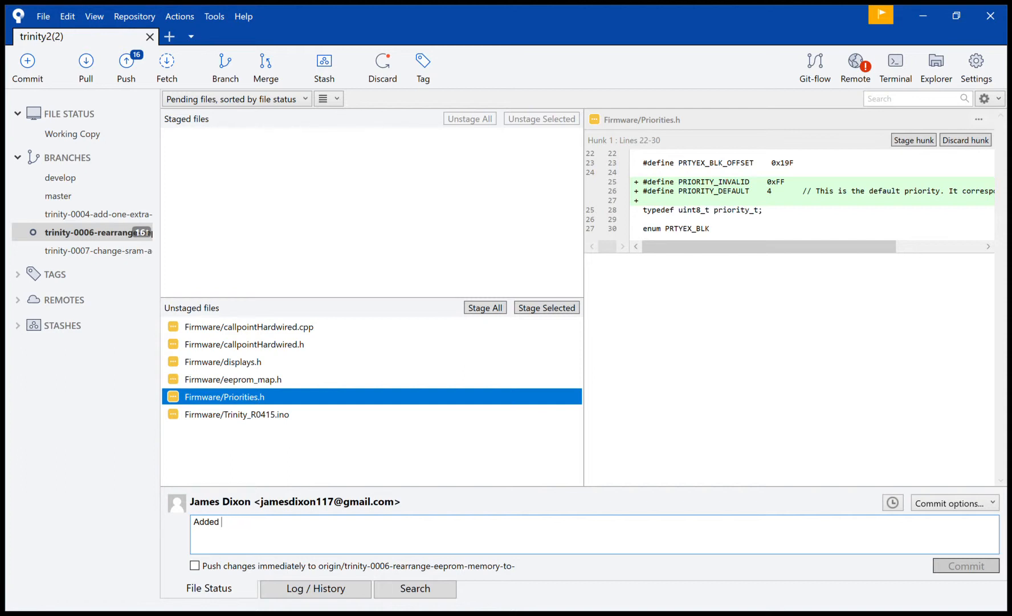
pyautogui.write('new prioriry')
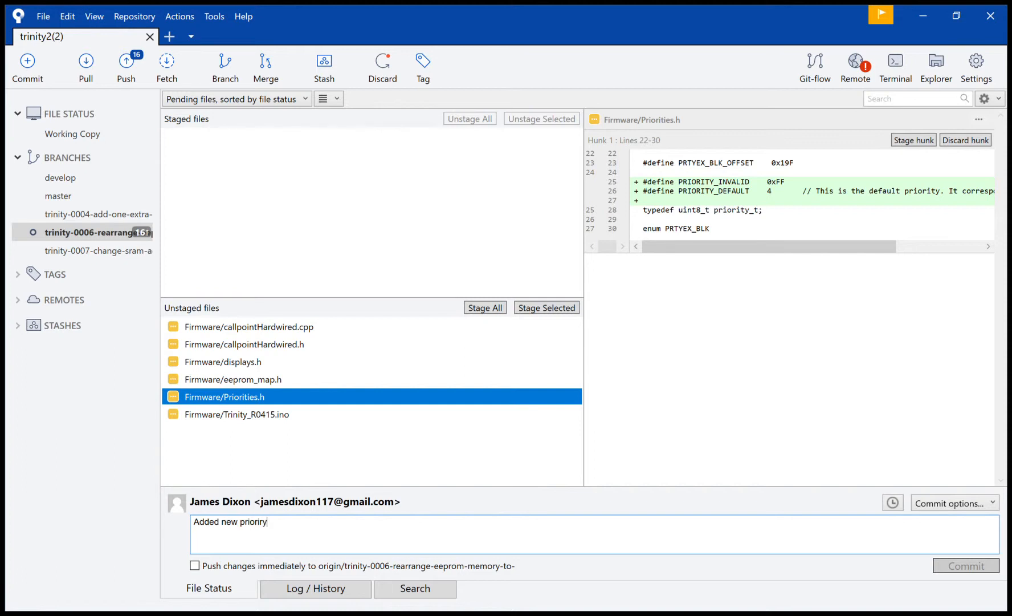
pyautogui.write('priority')
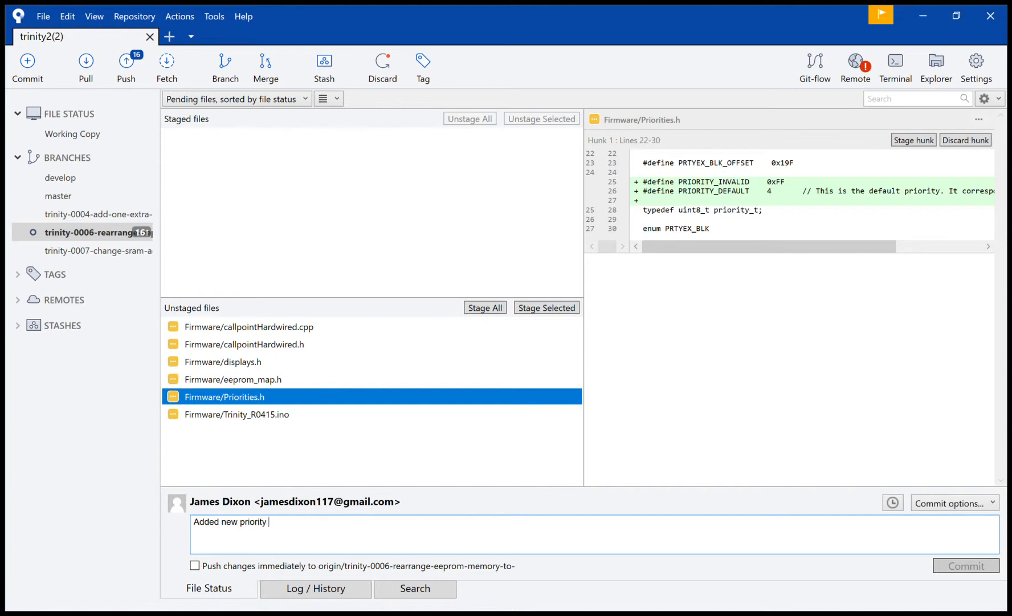
pyautogui.write('constants')
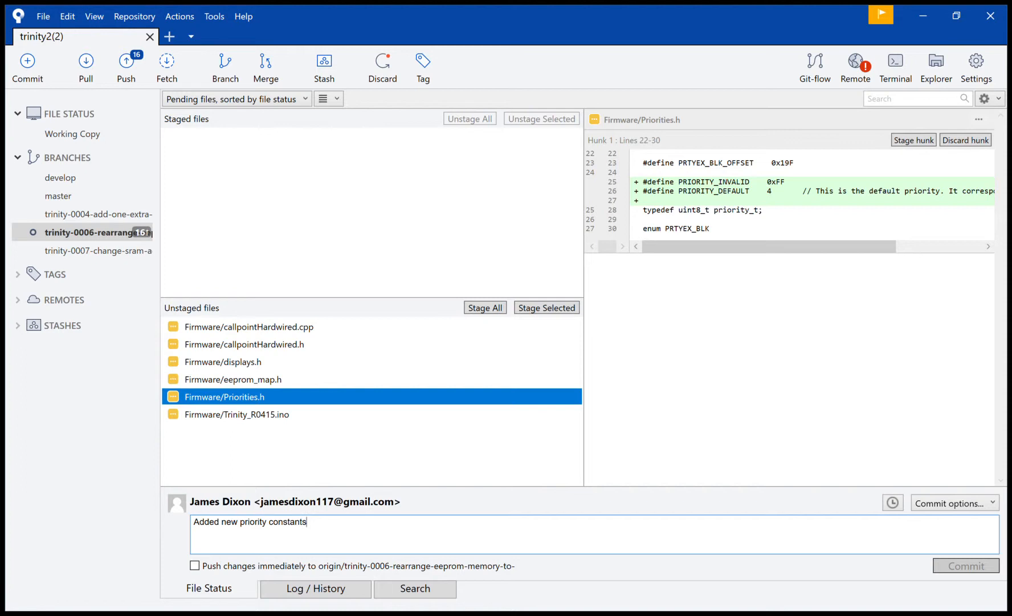
pyautogui.write('.')
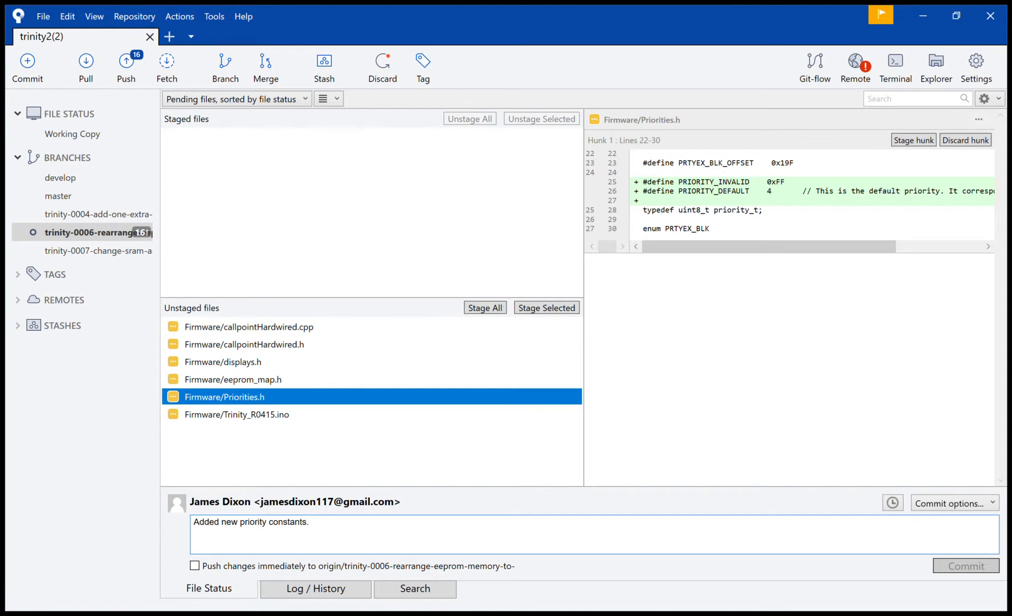
pyautogui.moveTo(719, 517)
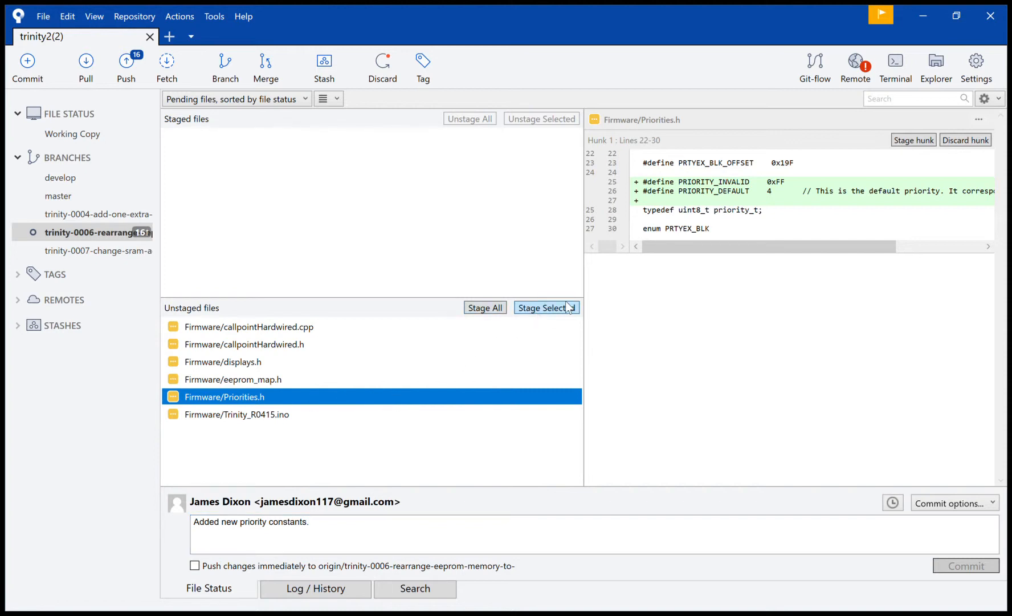
# Step: Stage Priorities.h, check its staged diff and commit it as "Added new priority constants."
pyautogui.click(542, 307)
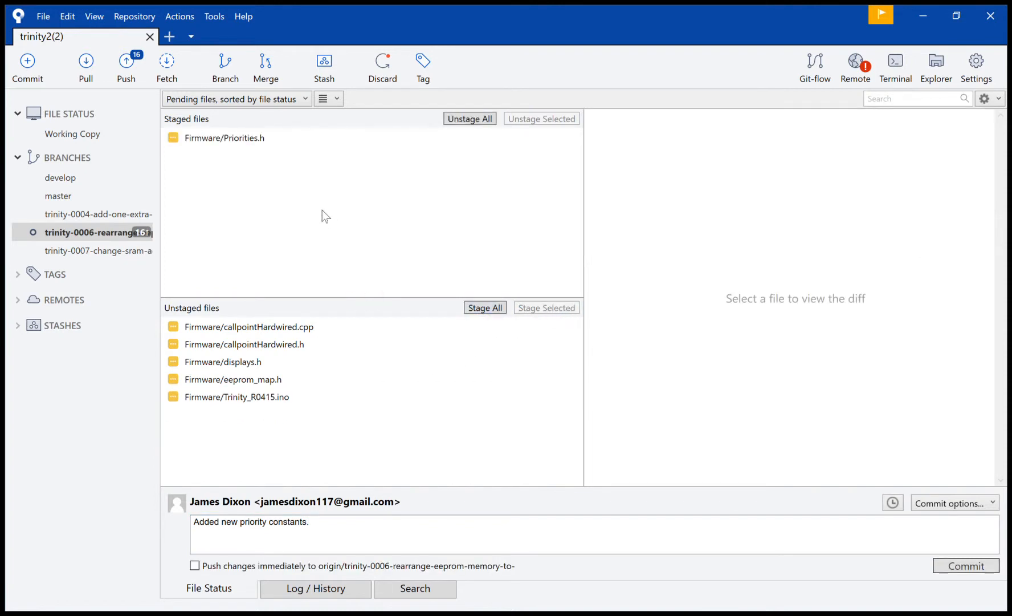
pyautogui.click(224, 138)
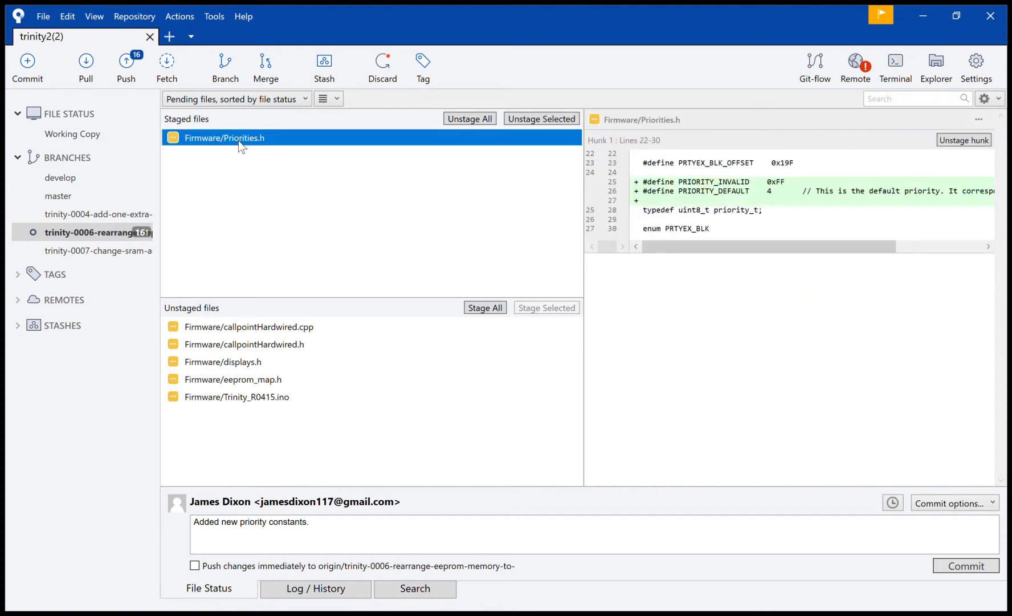
pyautogui.moveTo(794, 389)
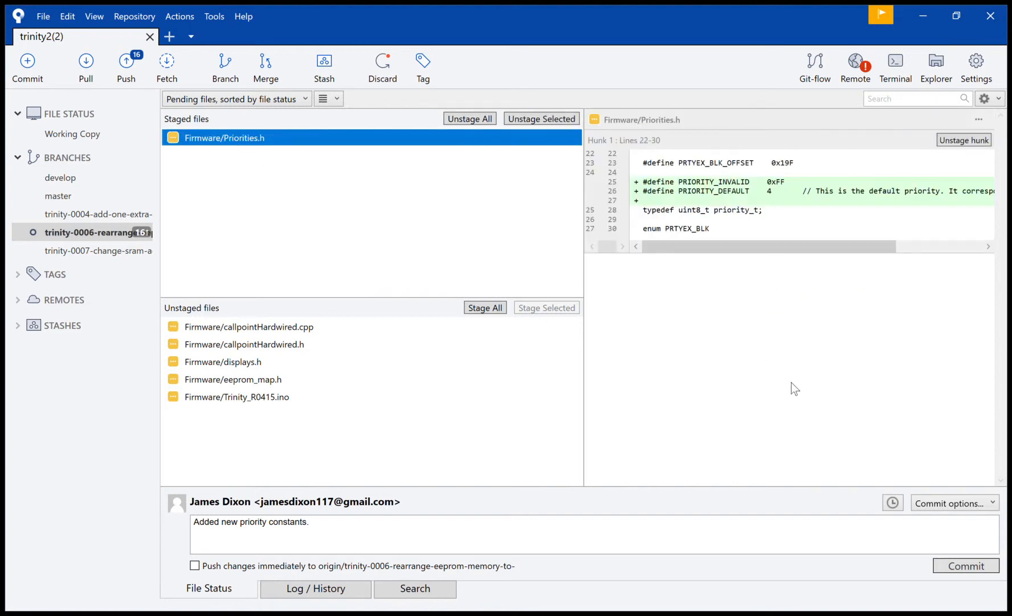
pyautogui.moveTo(965, 566)
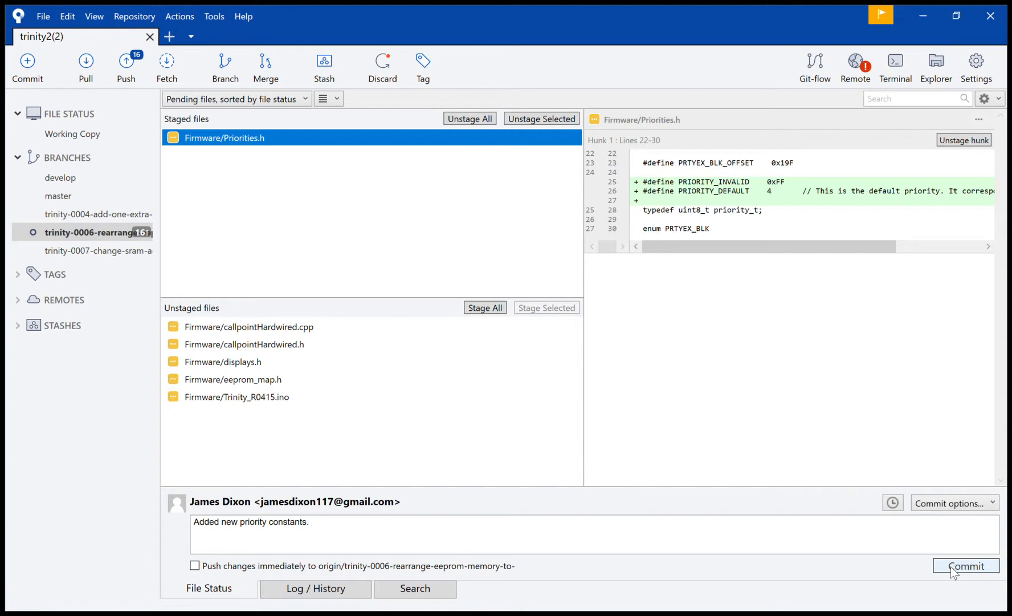
pyautogui.moveTo(964, 574)
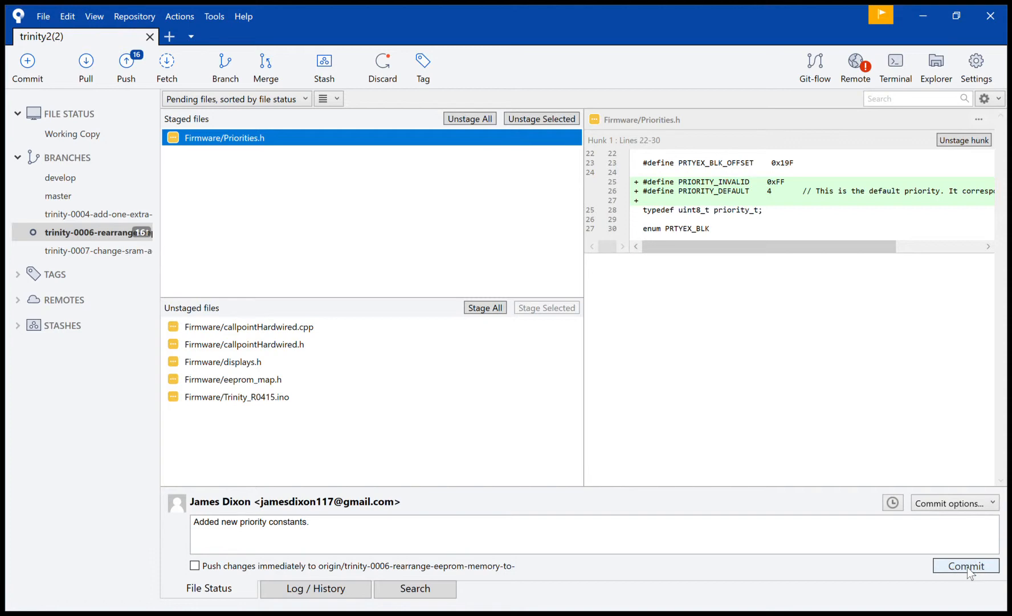
pyautogui.click(966, 565)
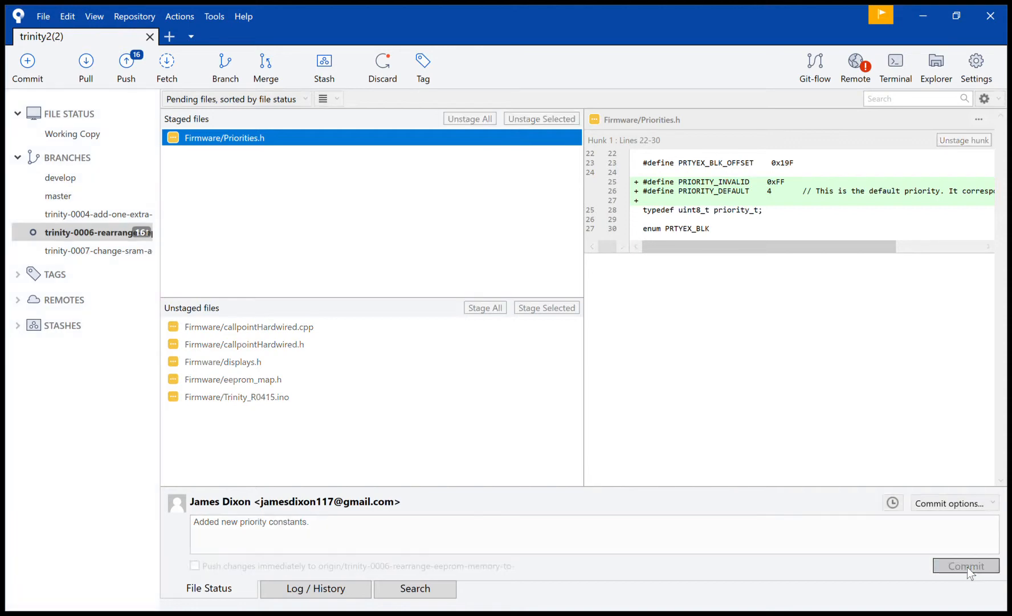
pyautogui.click(964, 565)
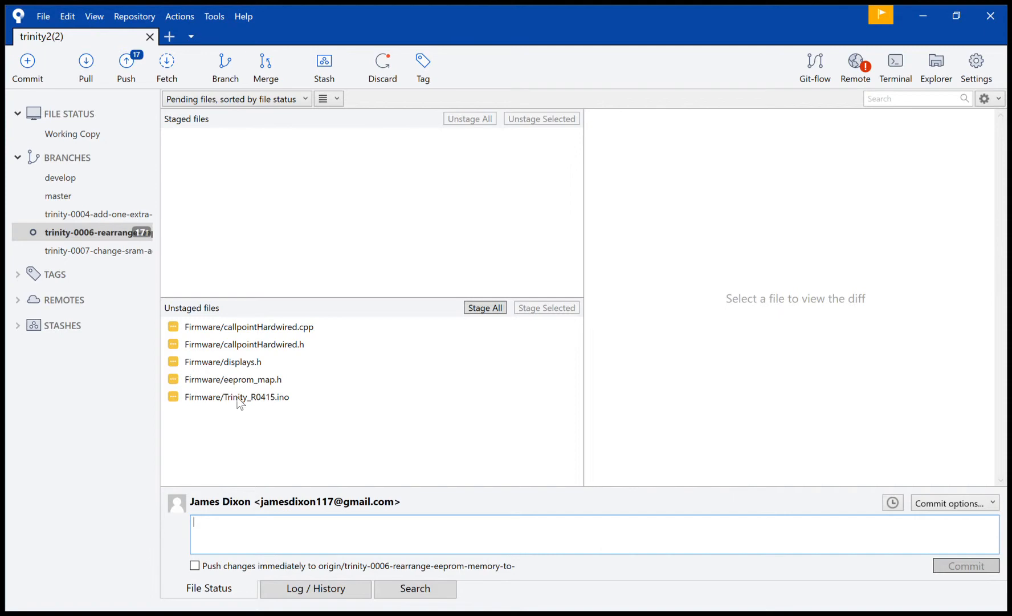
# Step: View Trinity_R0415.ino and eeprom_map.h's new bit-position and mask defines, starting a fresh commit message
pyautogui.click(237, 396)
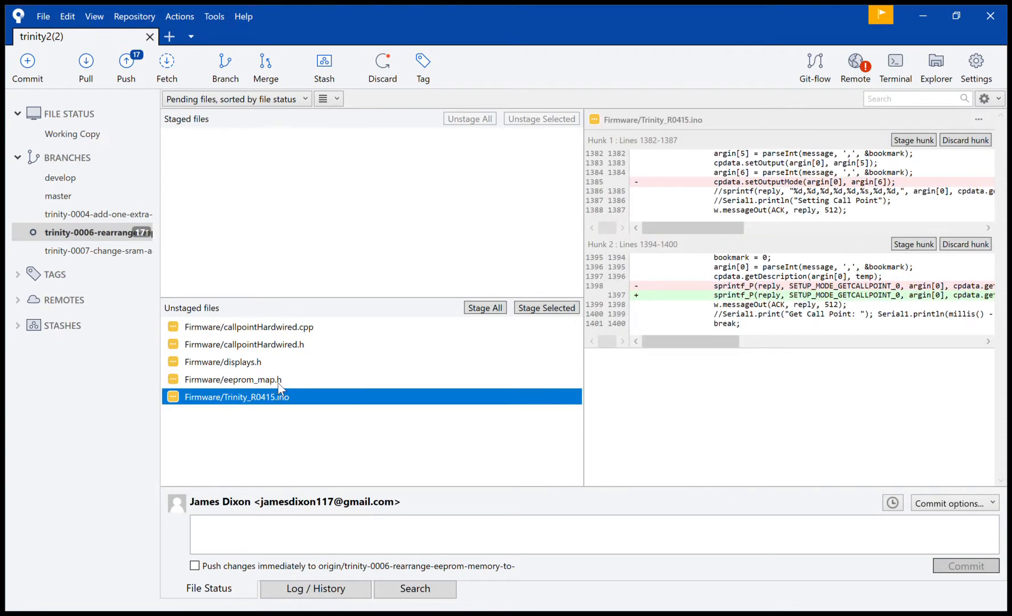
pyautogui.click(231, 379)
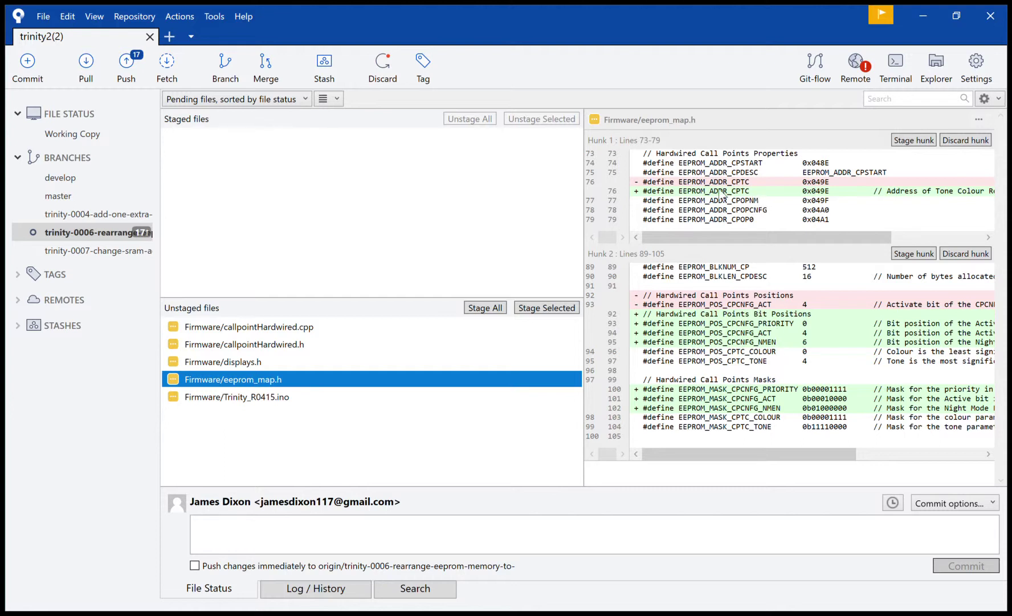
pyautogui.moveTo(752, 213)
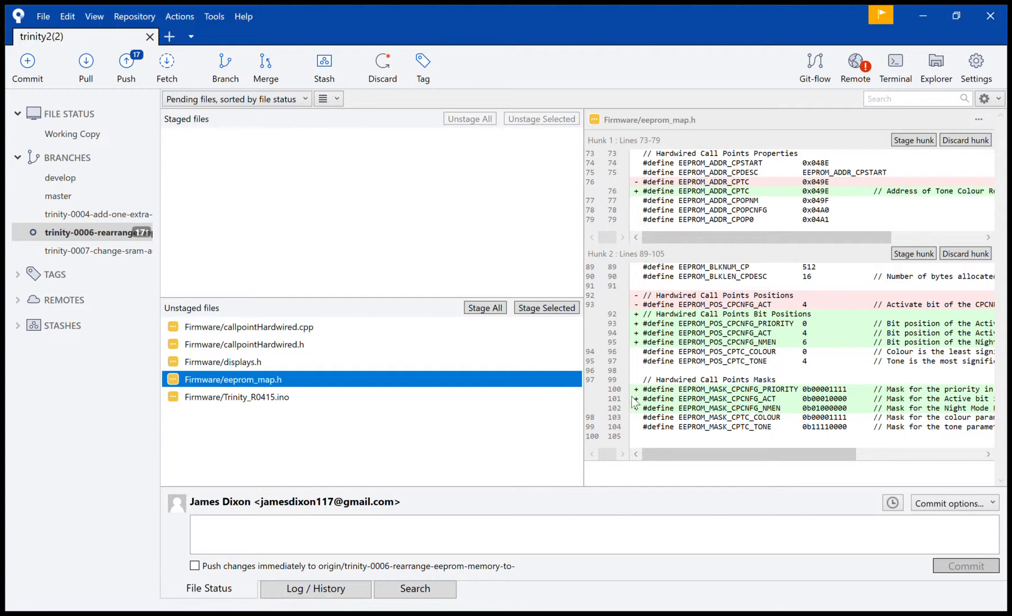
pyautogui.click(452, 534)
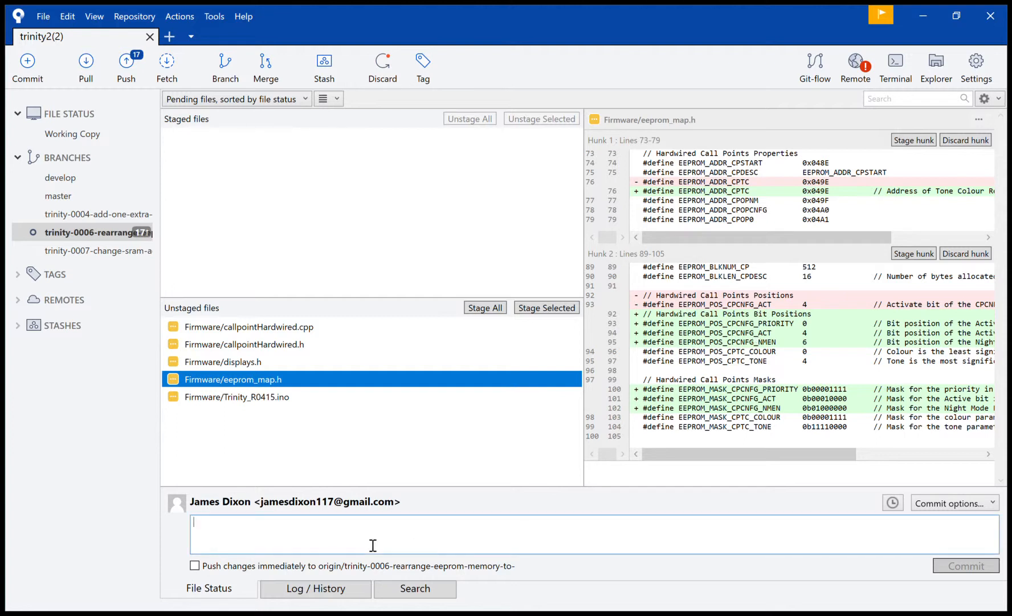
pyautogui.write('A')
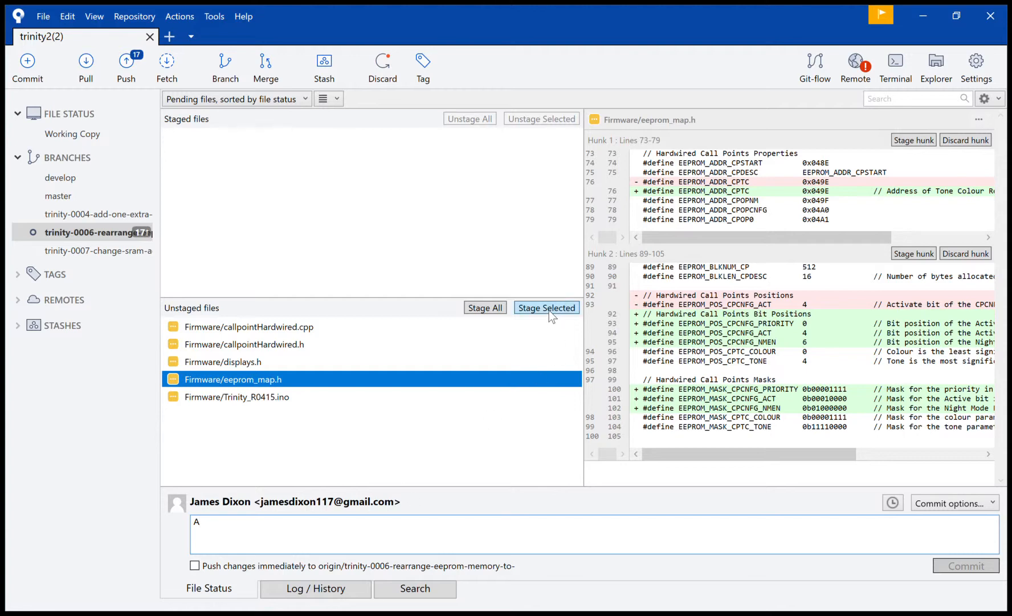
# Step: Stage eeprom_map.h and write the first message line about the added constants
pyautogui.click(546, 308)
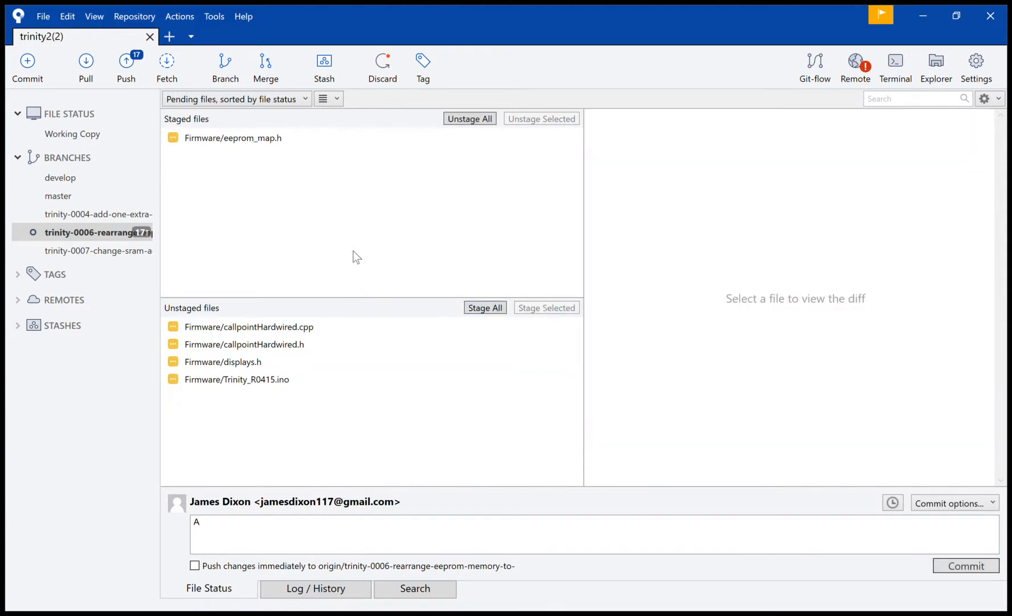
pyautogui.click(232, 137)
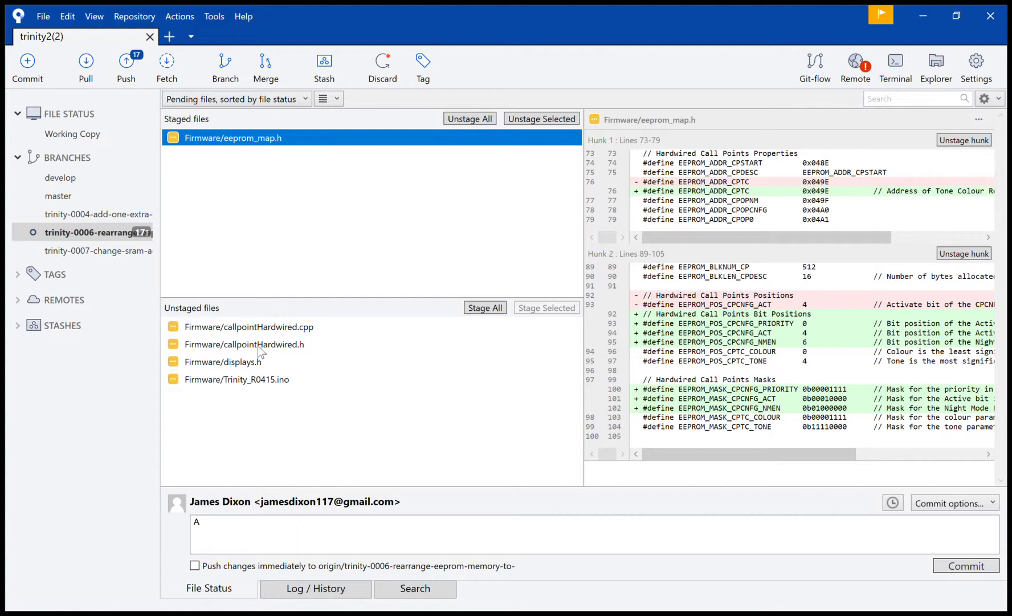
pyautogui.write('dded')
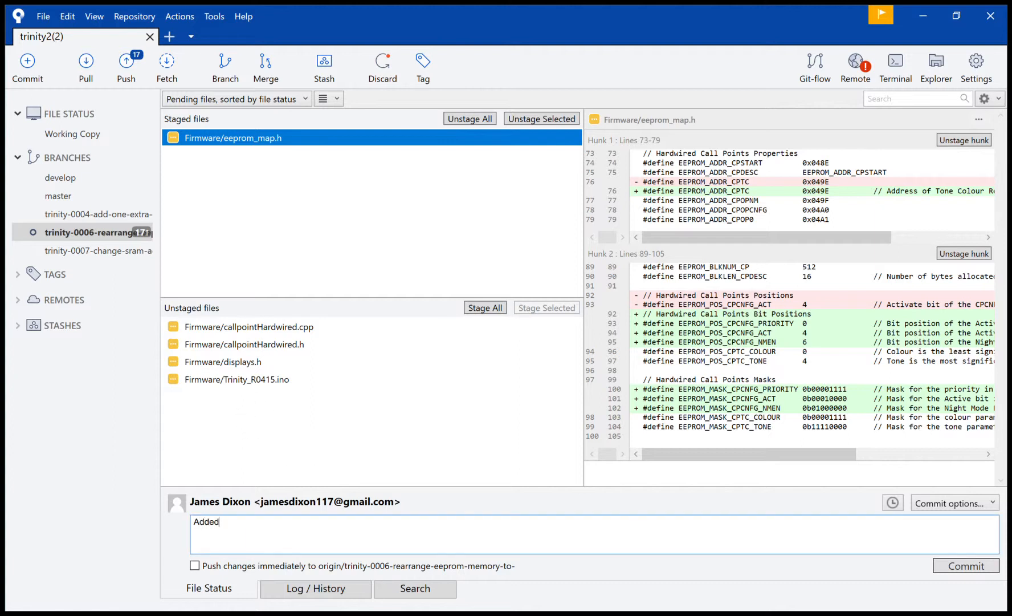
pyautogui.write('some constant')
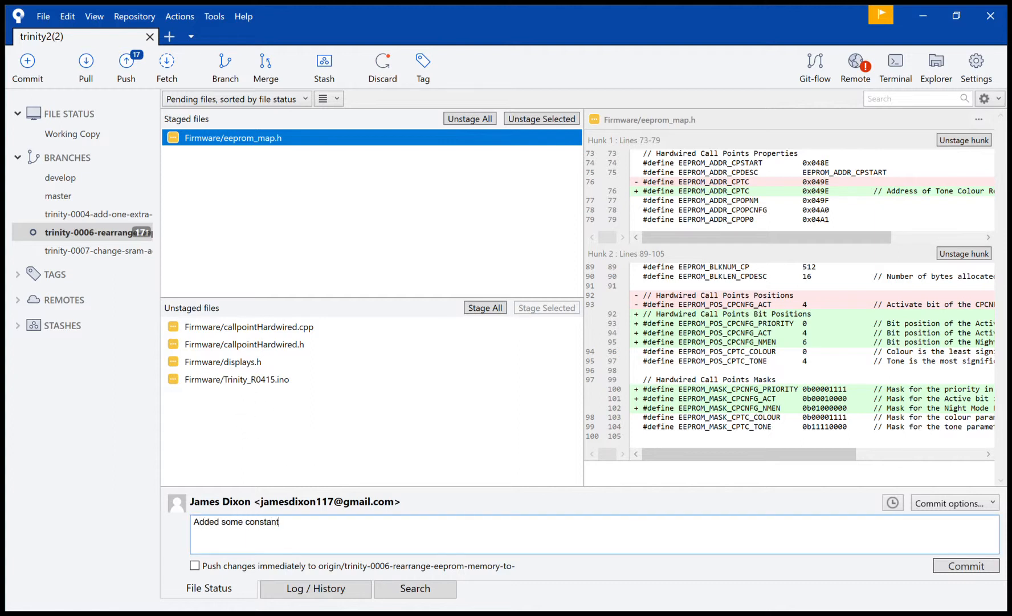
pyautogui.write('s.')
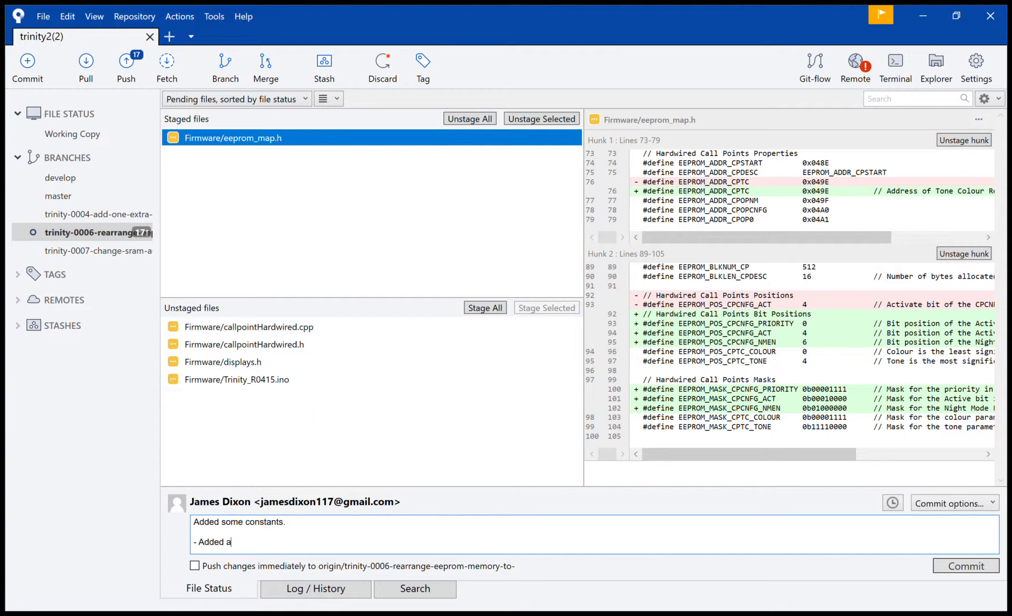
pyautogui.write('ddress for')
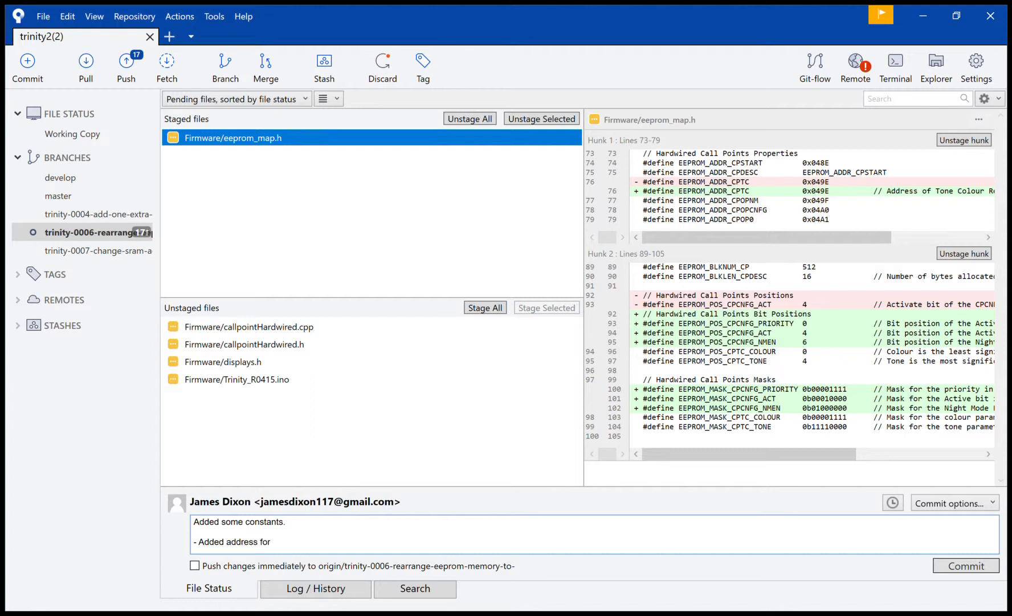
pyautogui.write('tone')
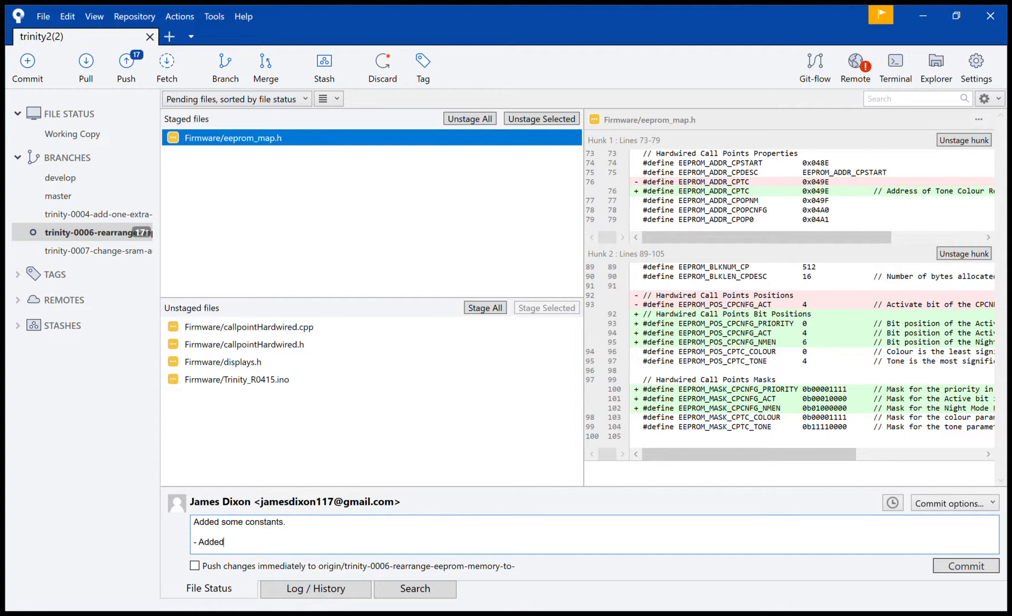
pyautogui.press('Backspace')
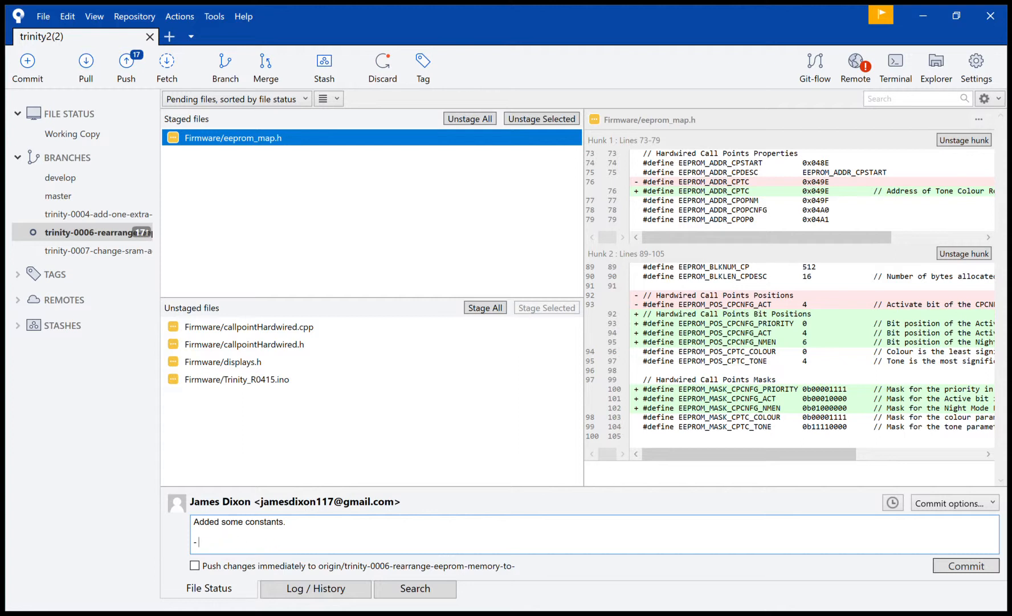
# Step: Add a message line about the new comment for EEPROM_ADDR_CPTC
pyautogui.write('Added')
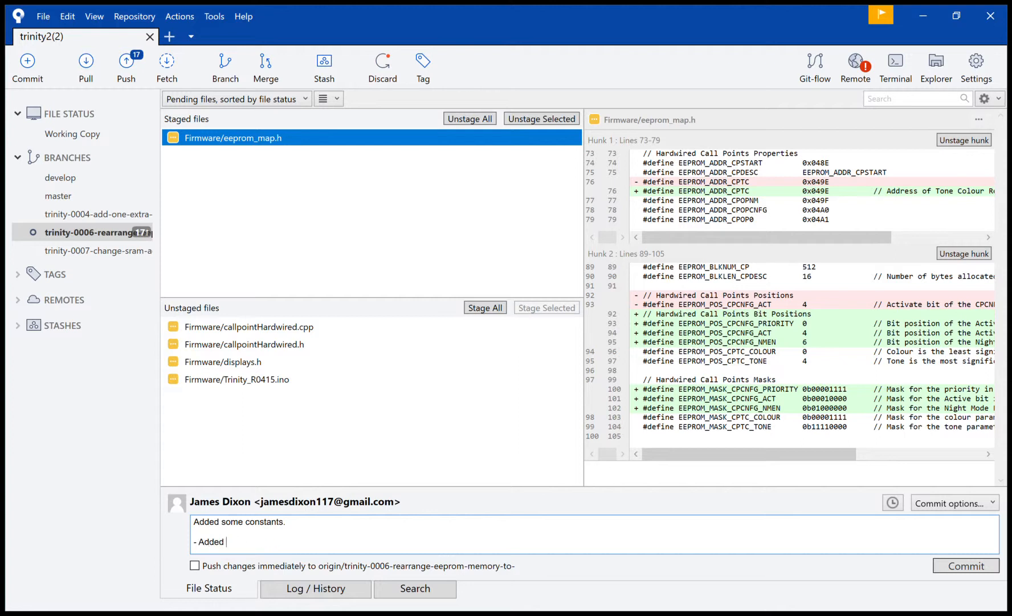
pyautogui.write('comment for')
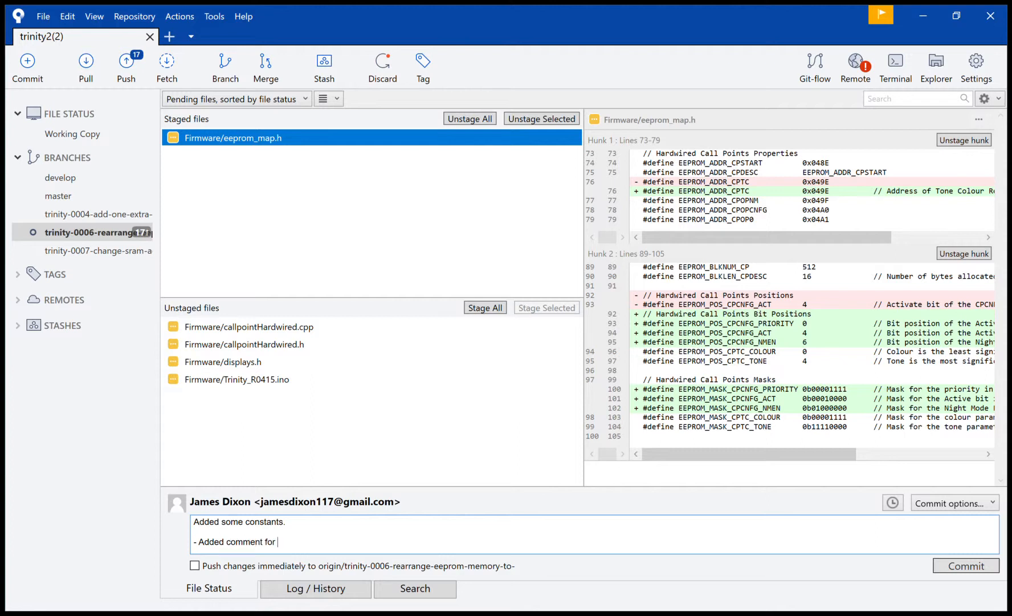
pyautogui.write('EEPROM_ADDDR_')
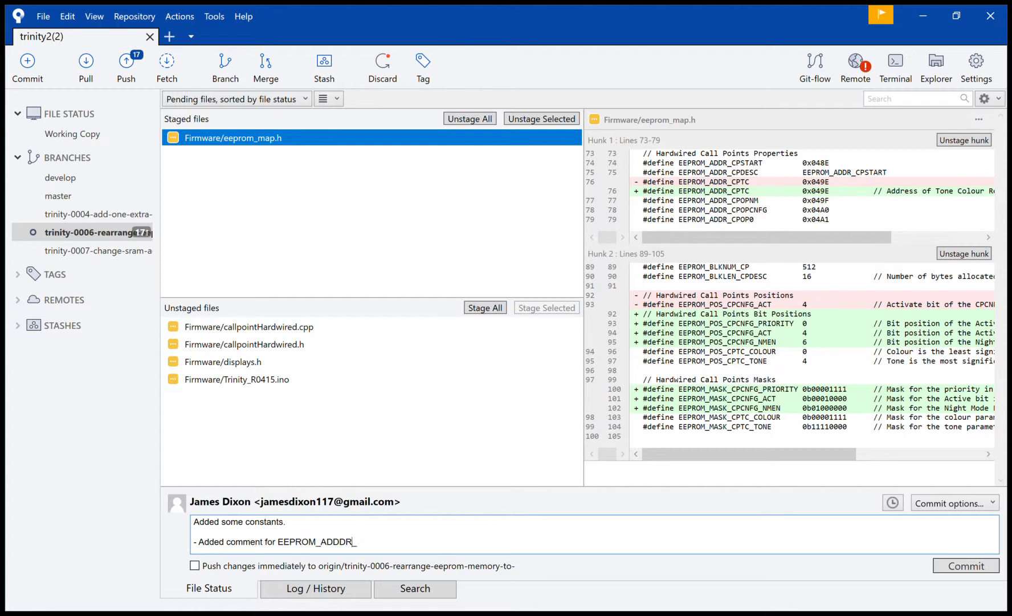
pyautogui.write('CT')
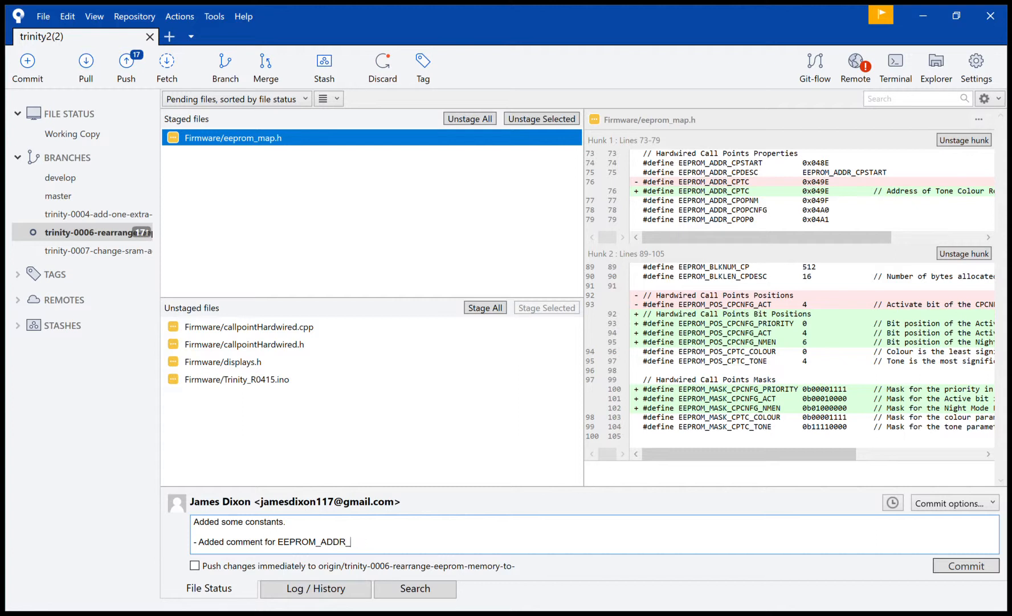
pyautogui.write('CPC')
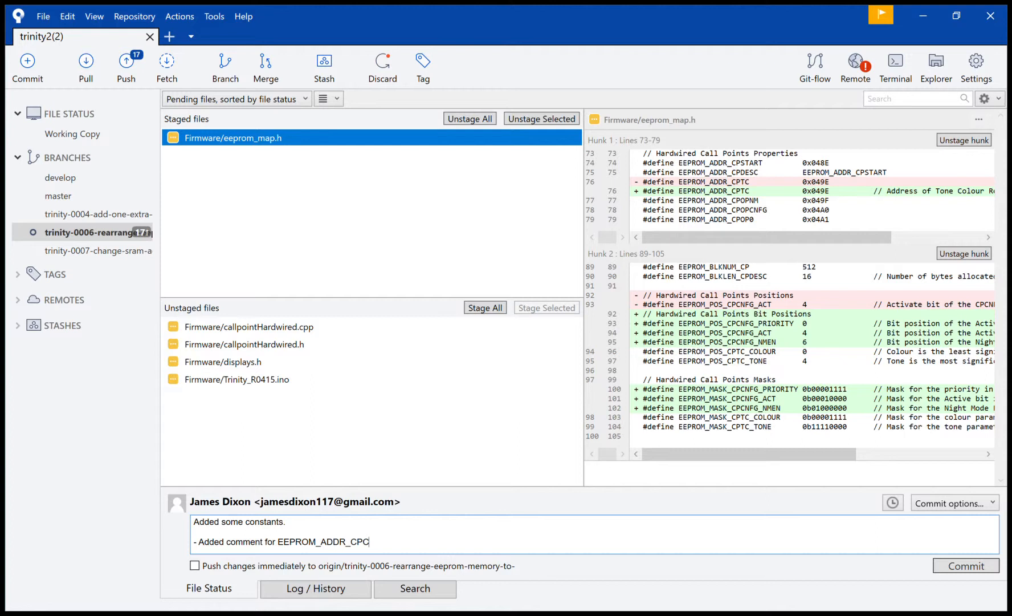
pyautogui.write('C')
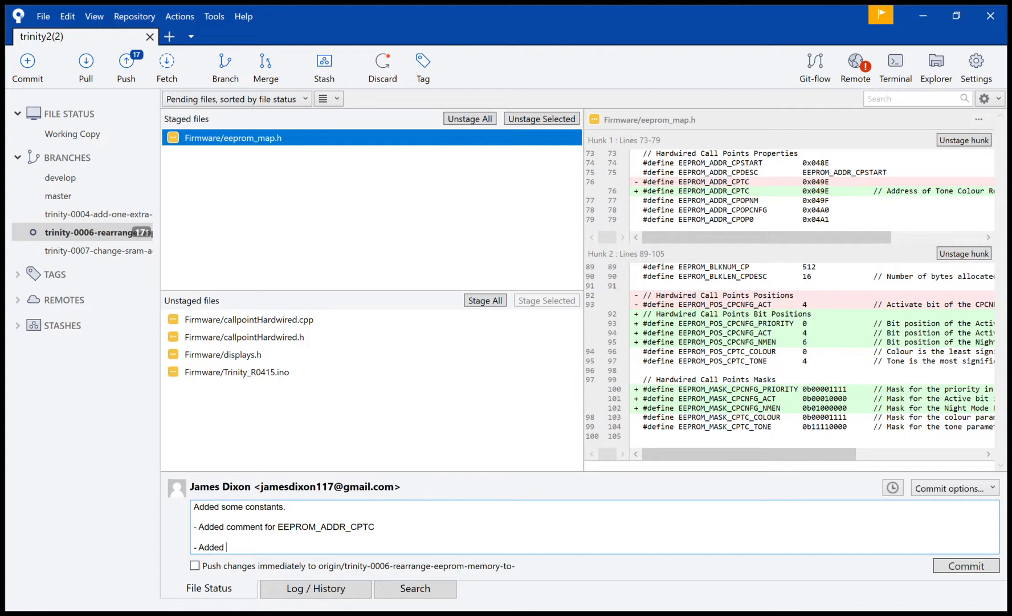
pyautogui.press('Backspace')
pyautogui.write(' new EEPROM p')
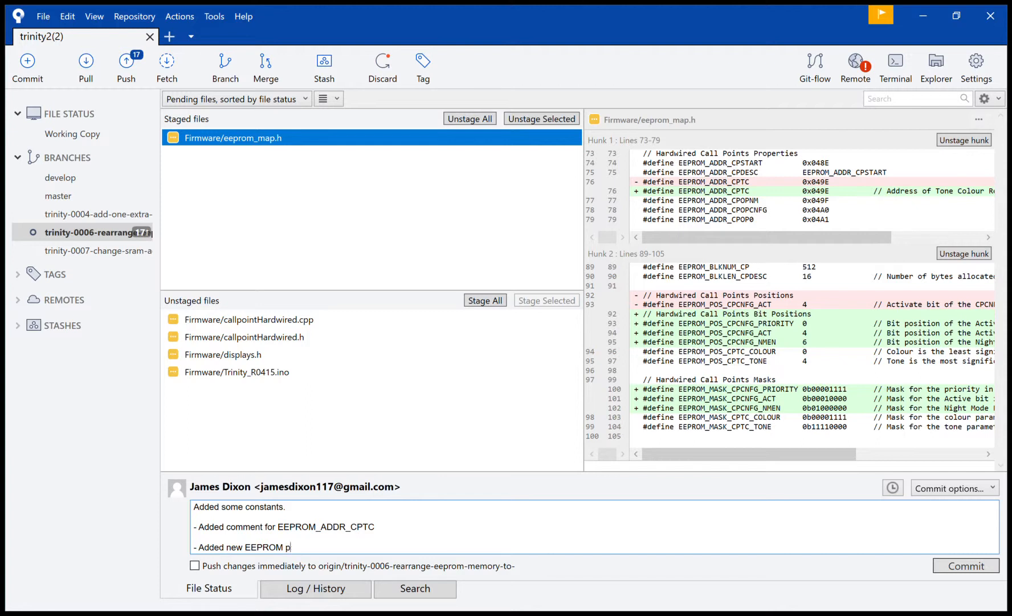
# Step: Add message lines about the Call Points position bits and the new EEPROM mask for Call Point
pyautogui.write('osition bits')
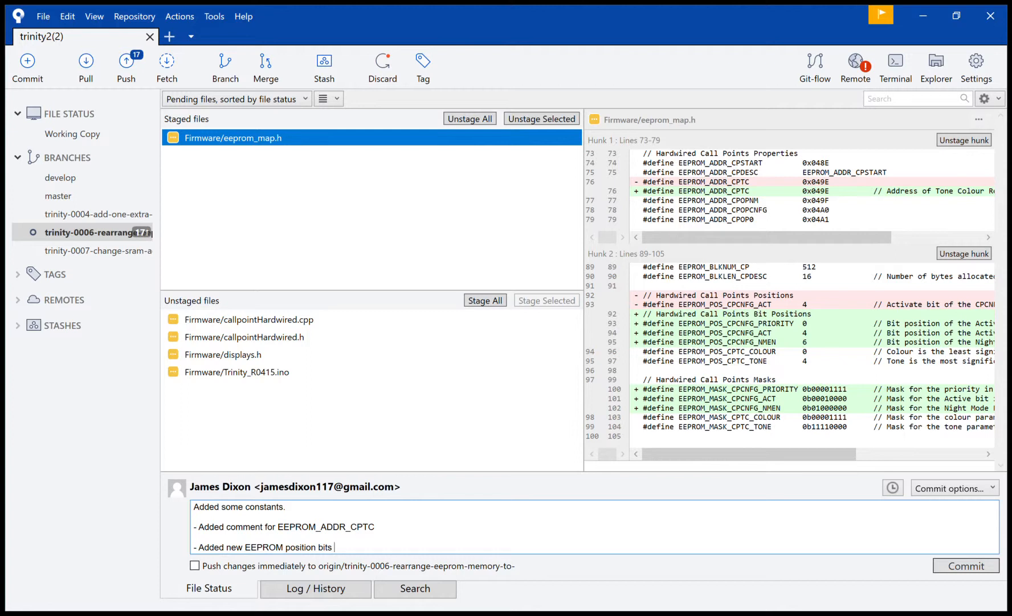
pyautogui.write('for')
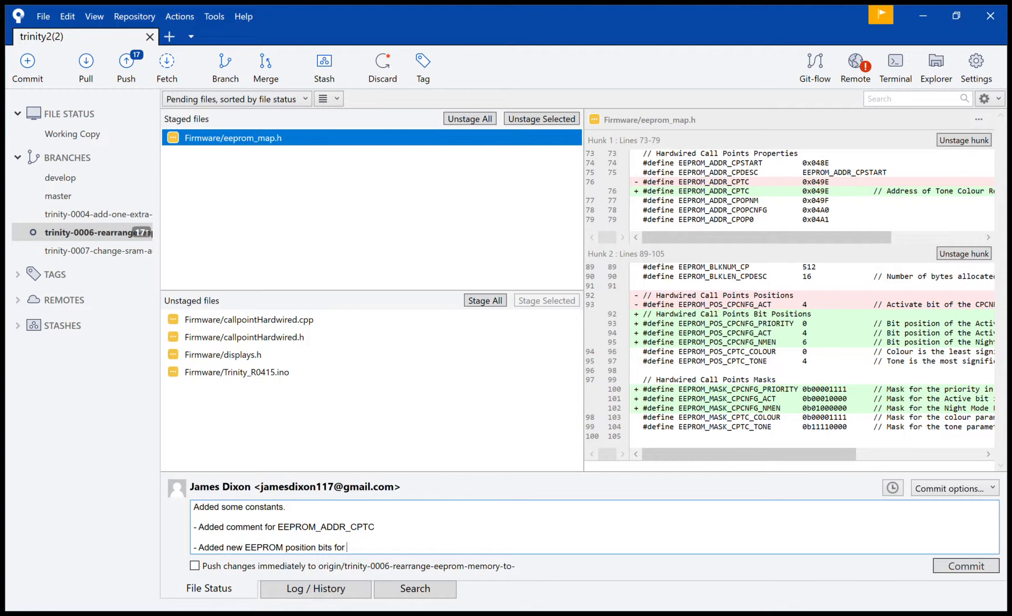
pyautogui.write('Call Points')
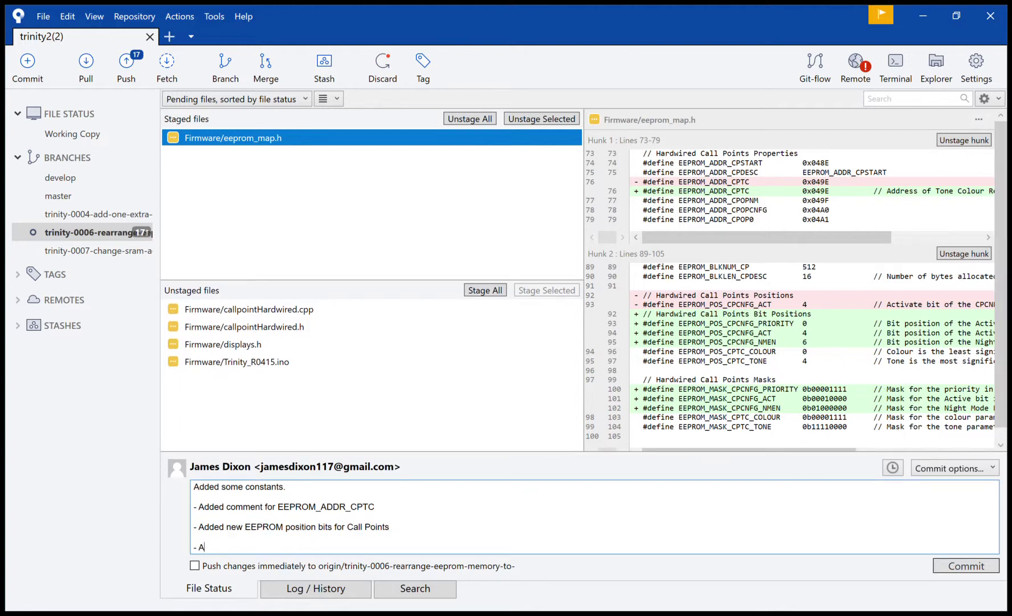
pyautogui.write('dded n')
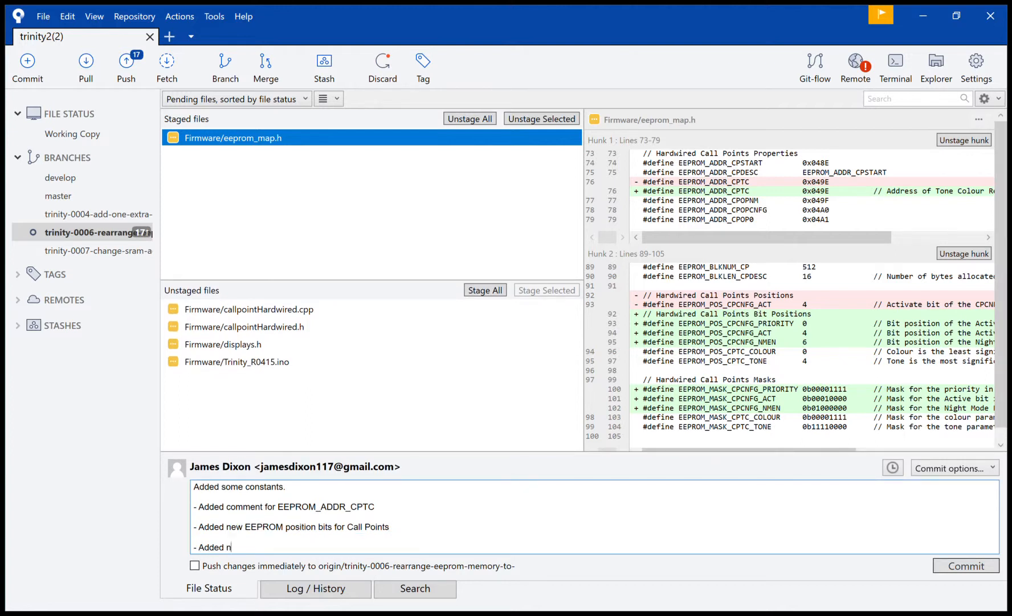
pyautogui.write('ew EEPROM mask')
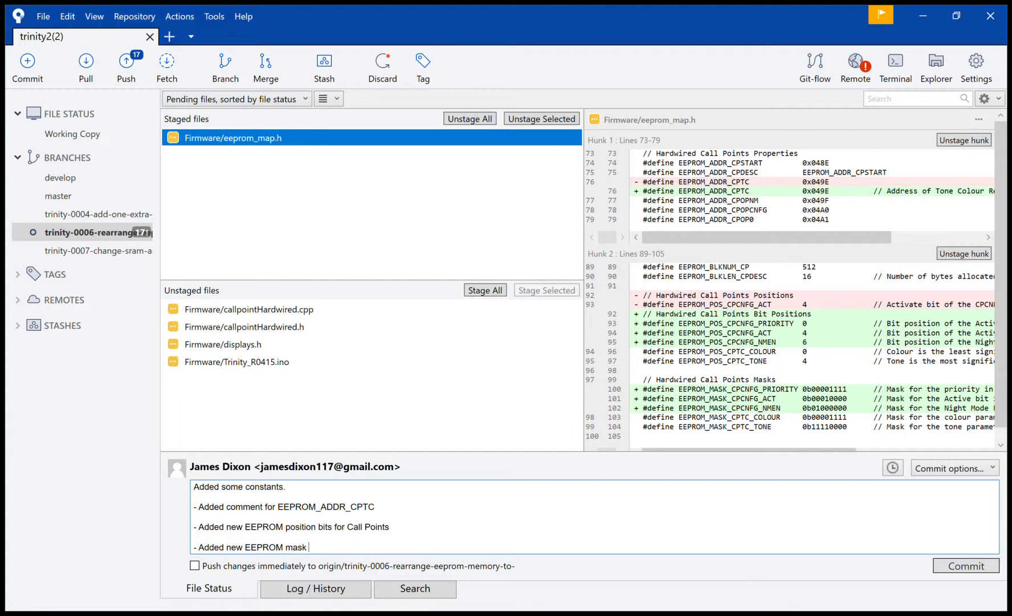
pyautogui.write('for')
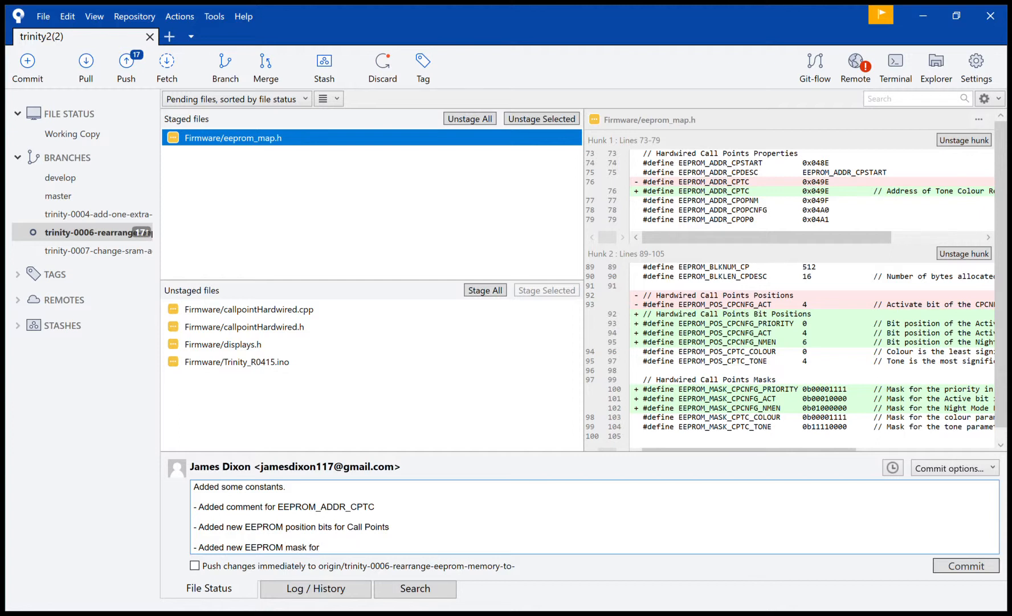
pyautogui.write('Call Point.')
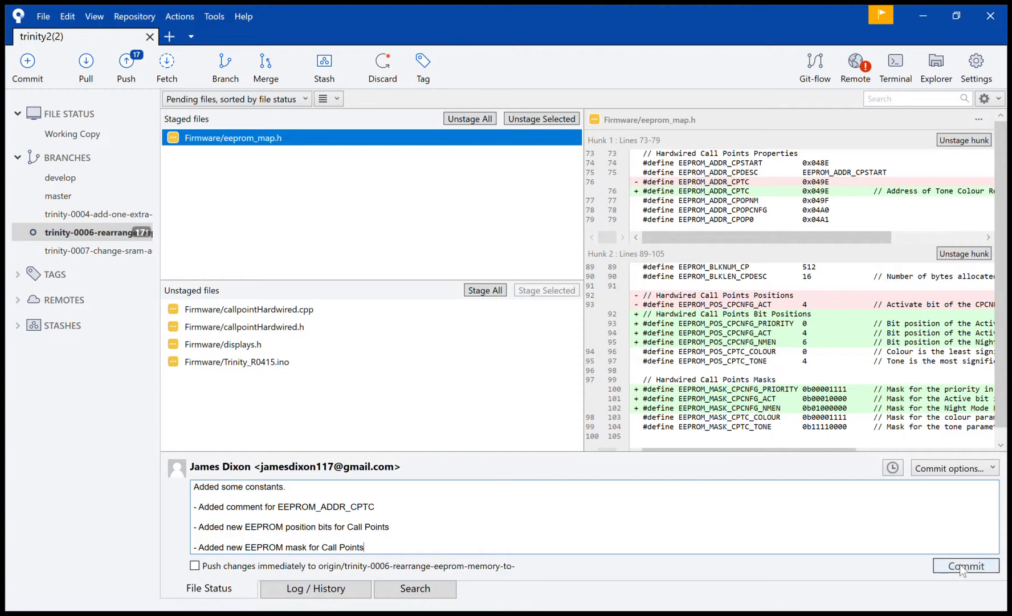
# Step: Commit eeprom_map.h, then look over callpointHardwired.cpp and callpointHardwired.h's added includes and retyped signatures
pyautogui.click(965, 567)
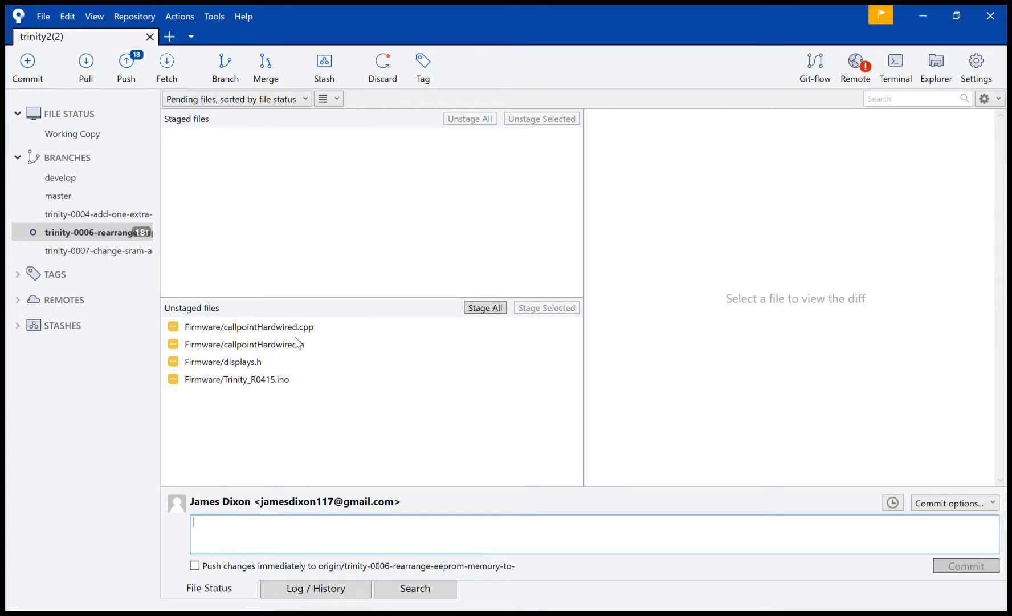
pyautogui.click(249, 326)
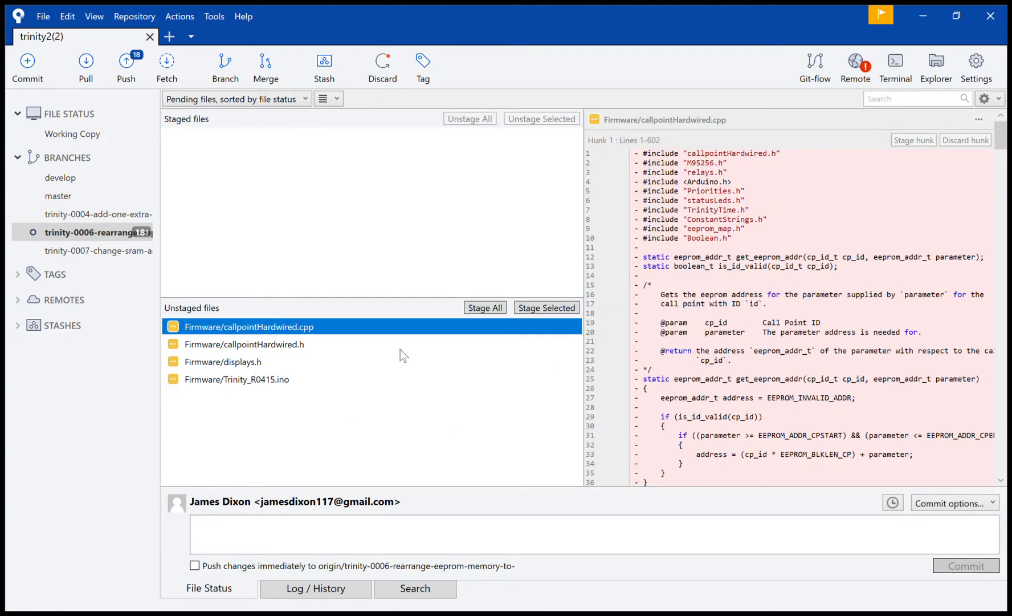
pyautogui.click(244, 344)
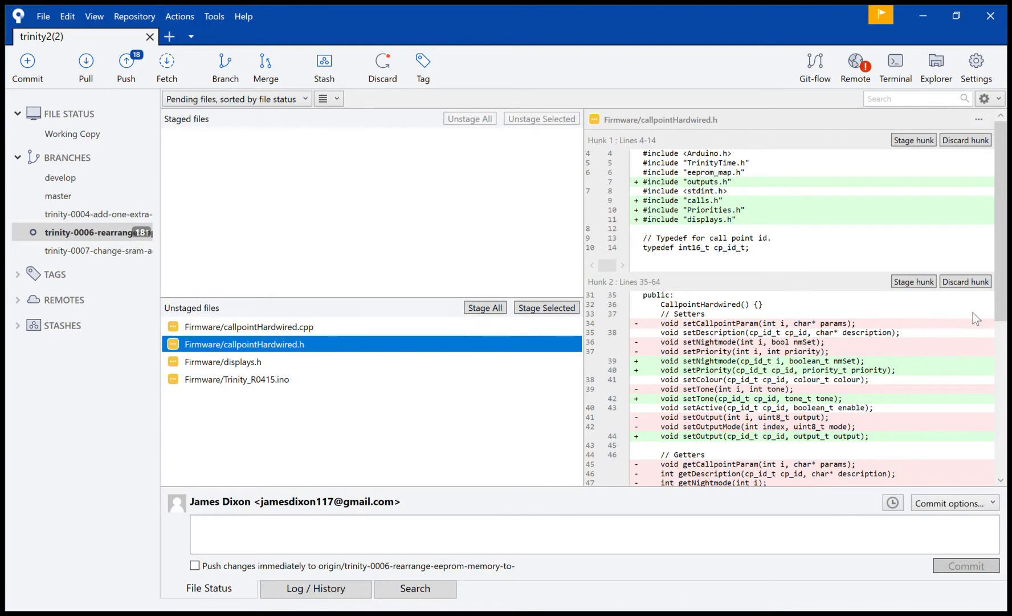
pyautogui.scroll(-3)
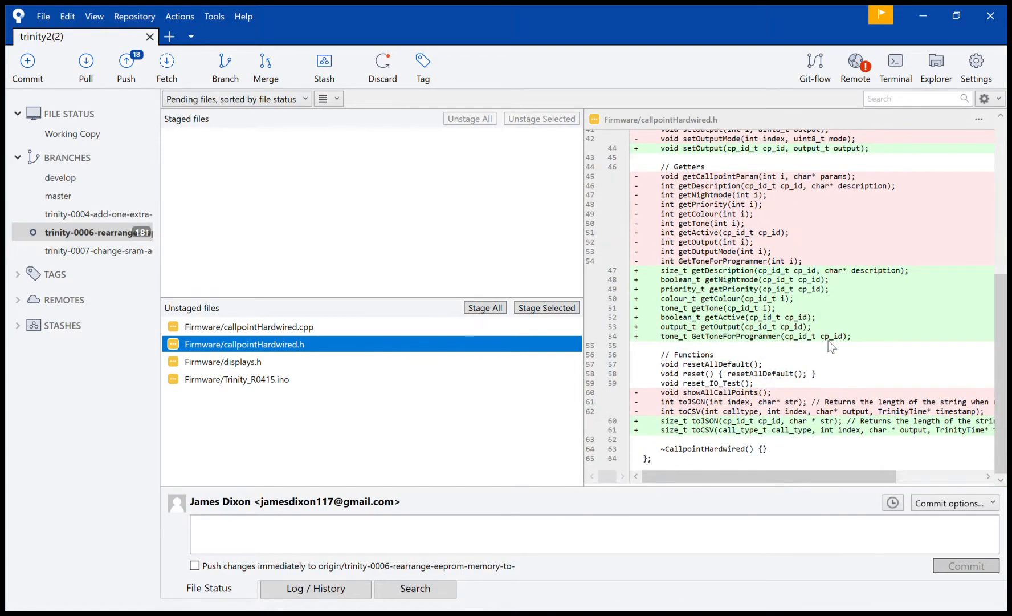
pyautogui.scroll(3)
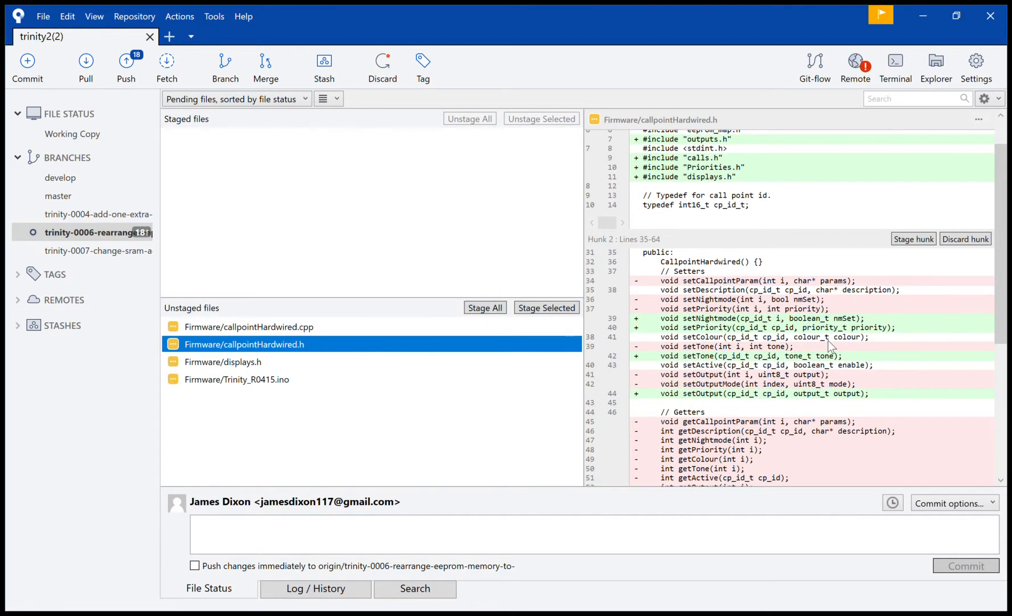
pyautogui.scroll(-3)
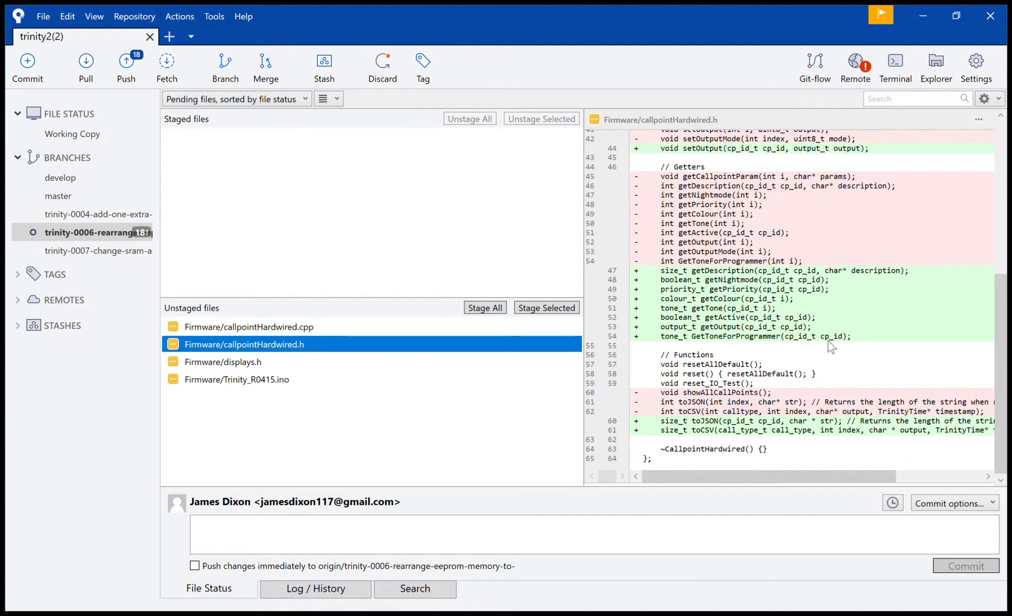
pyautogui.scroll(3)
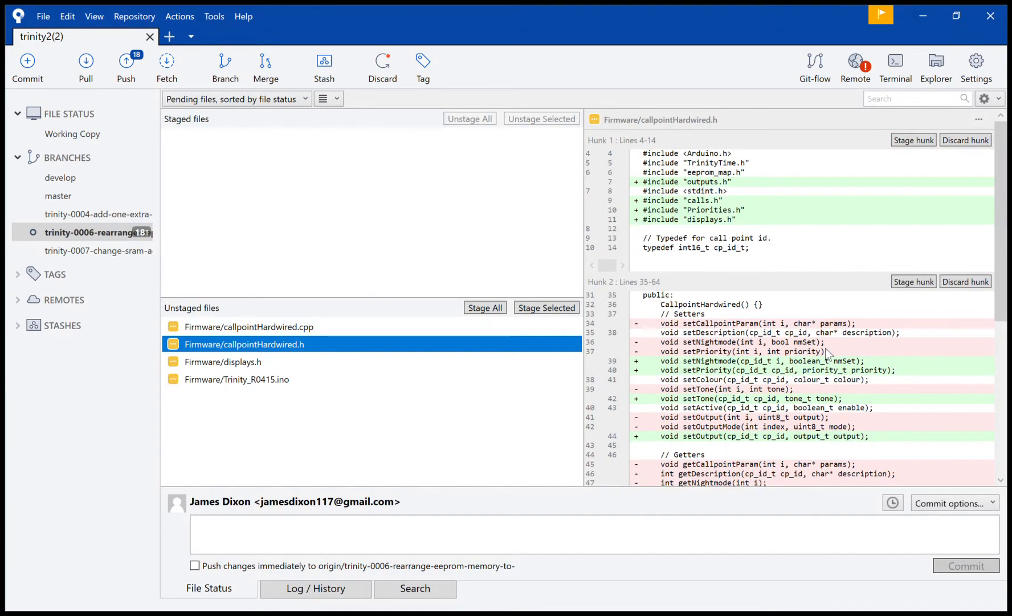
pyautogui.moveTo(540, 298)
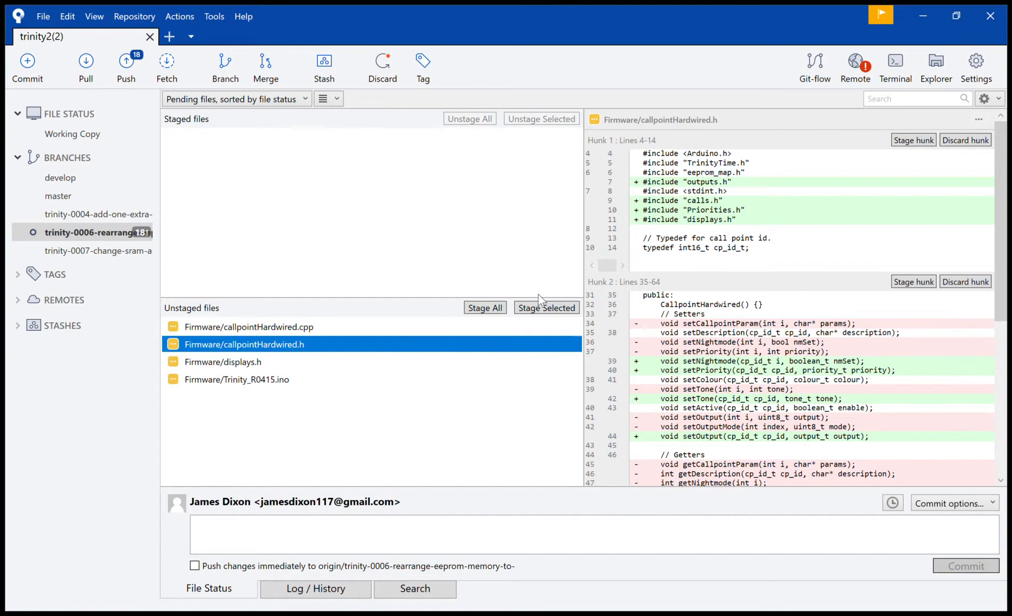
# Step: Stage callpointHardwired.h, view its staged diff and start its commit message with "Added"
pyautogui.click(546, 308)
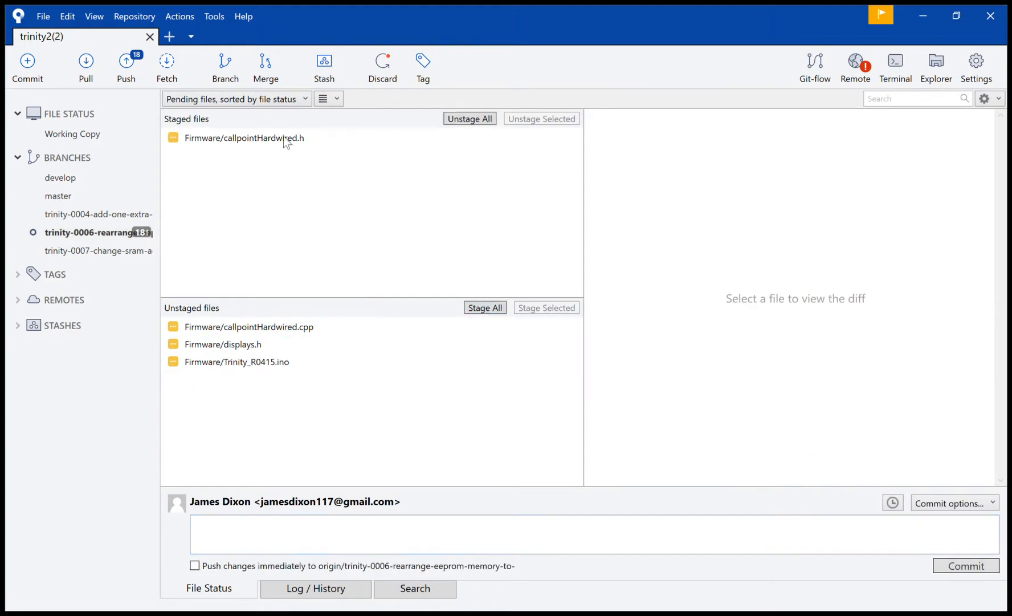
pyautogui.click(243, 138)
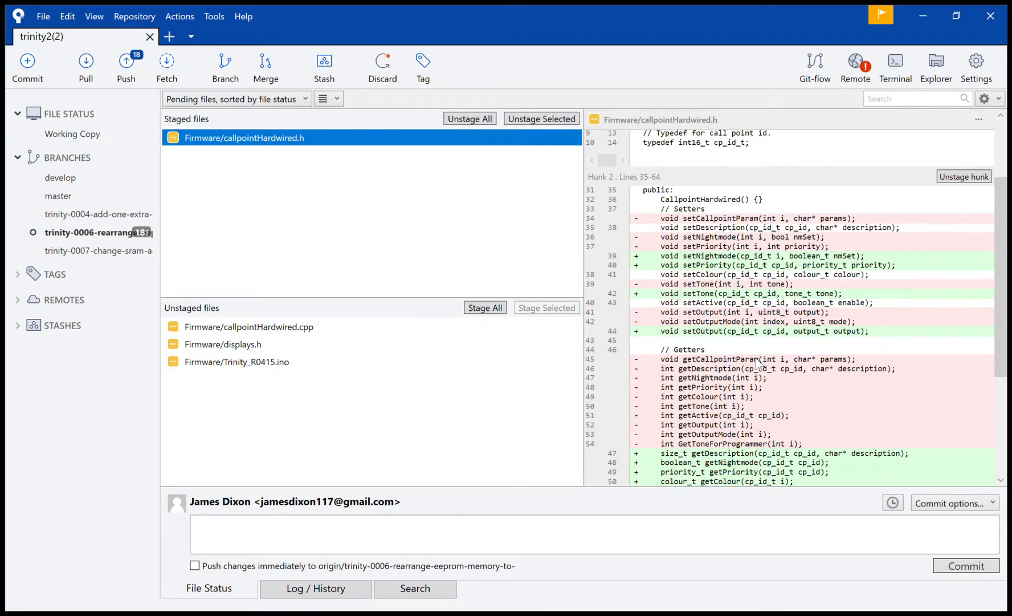
pyautogui.scroll(-3)
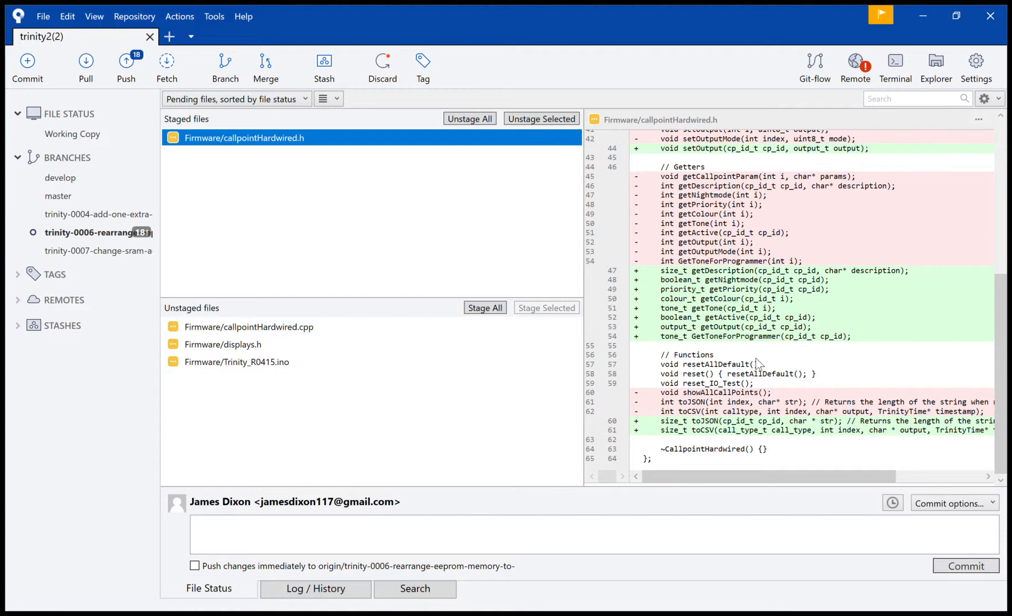
pyautogui.write('AD')
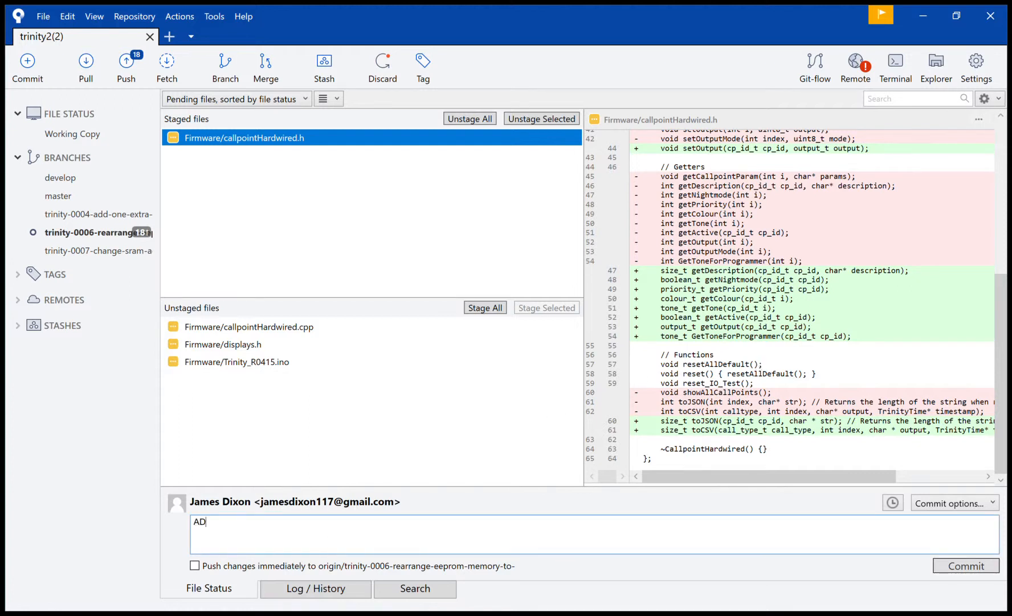
pyautogui.write('de')
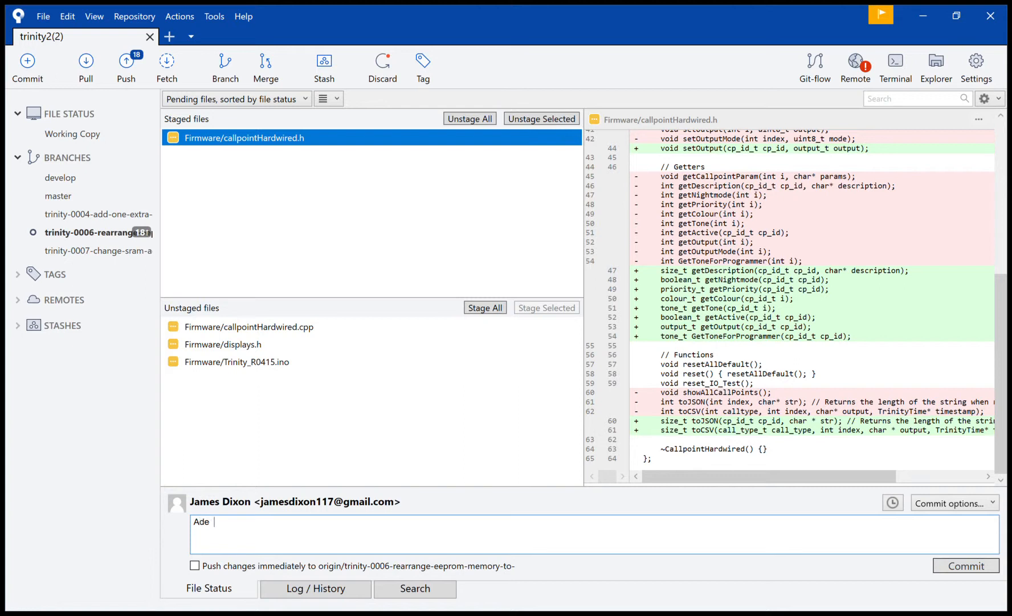
pyautogui.write('Added')
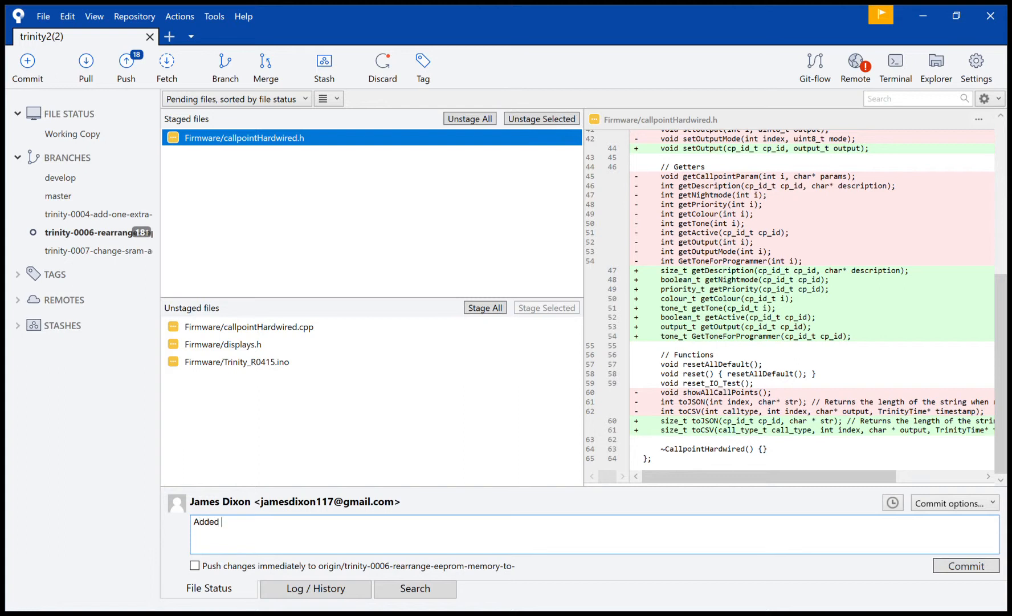
# Step: Stage callpointHardwired.cpp alongside the header and scroll through its removed code
pyautogui.click(248, 326)
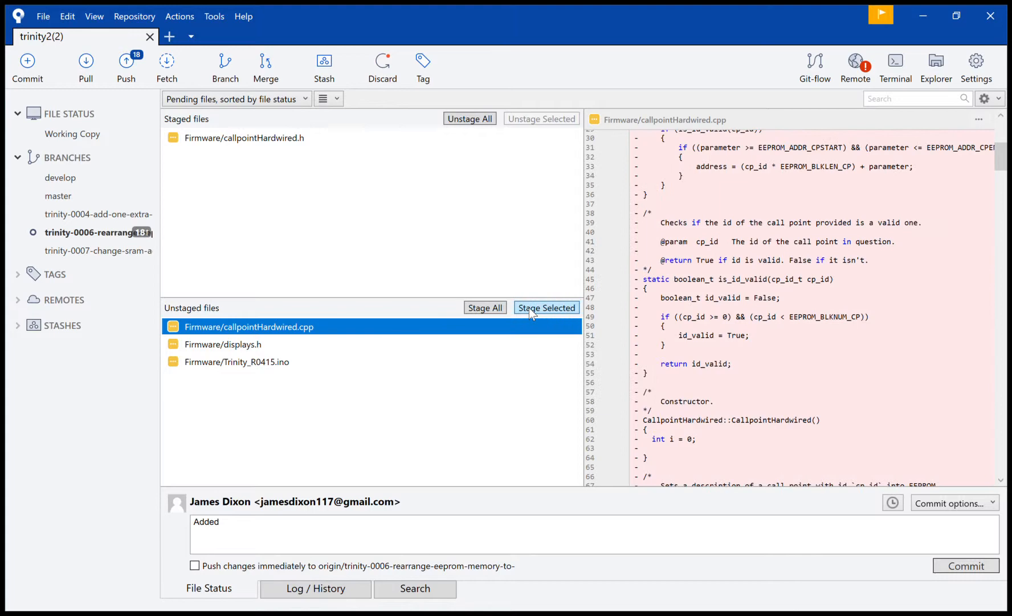
pyautogui.click(546, 307)
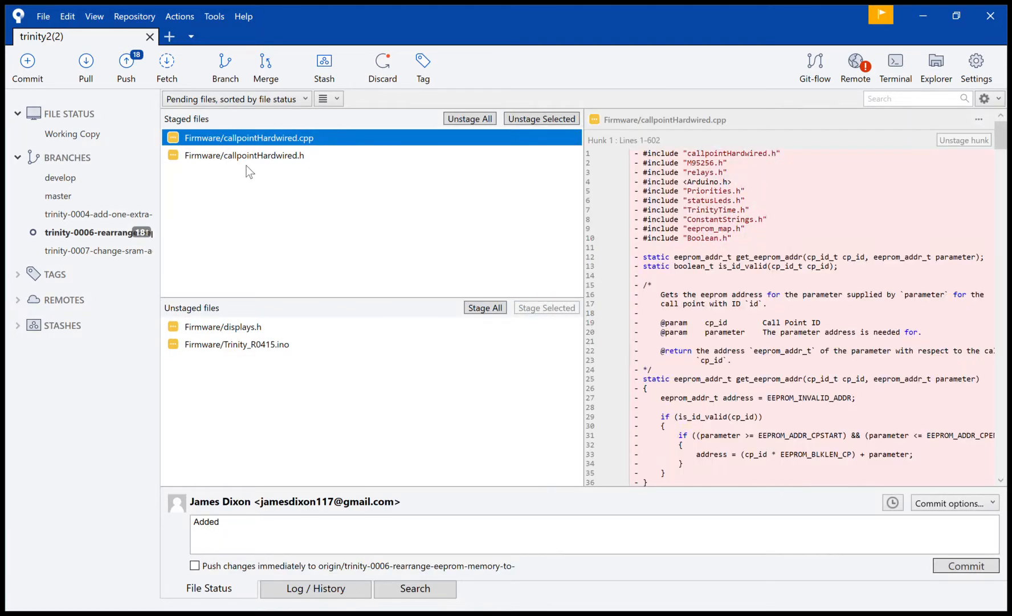
pyautogui.moveTo(568, 234)
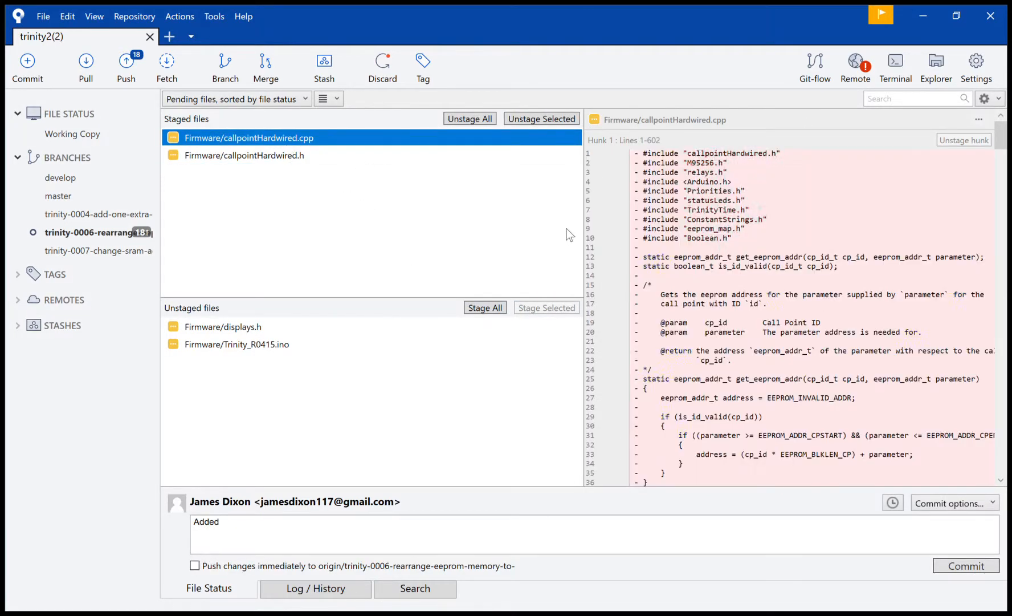
pyautogui.scroll(-3)
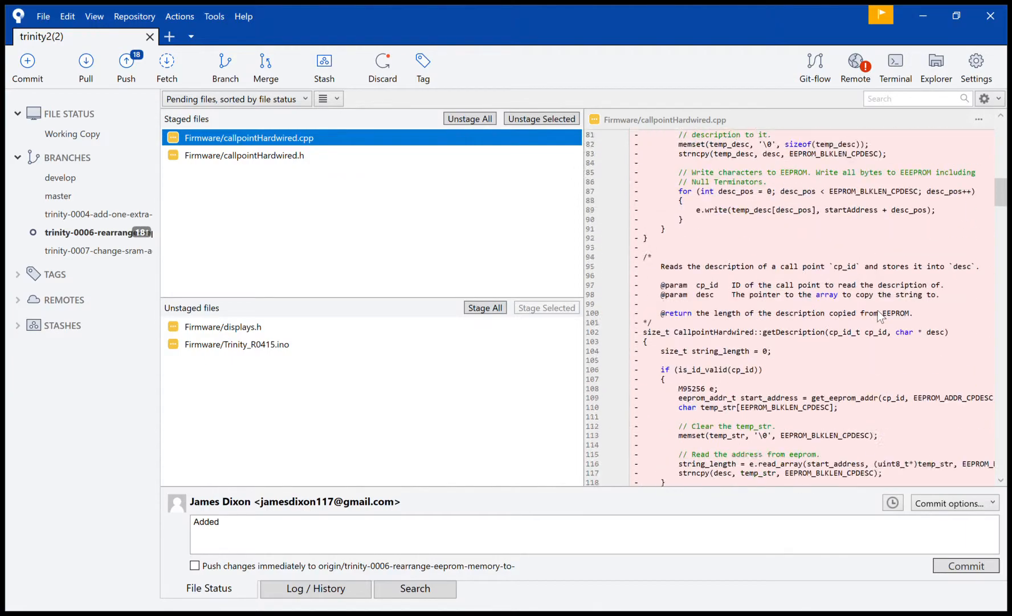
pyautogui.scroll(-3)
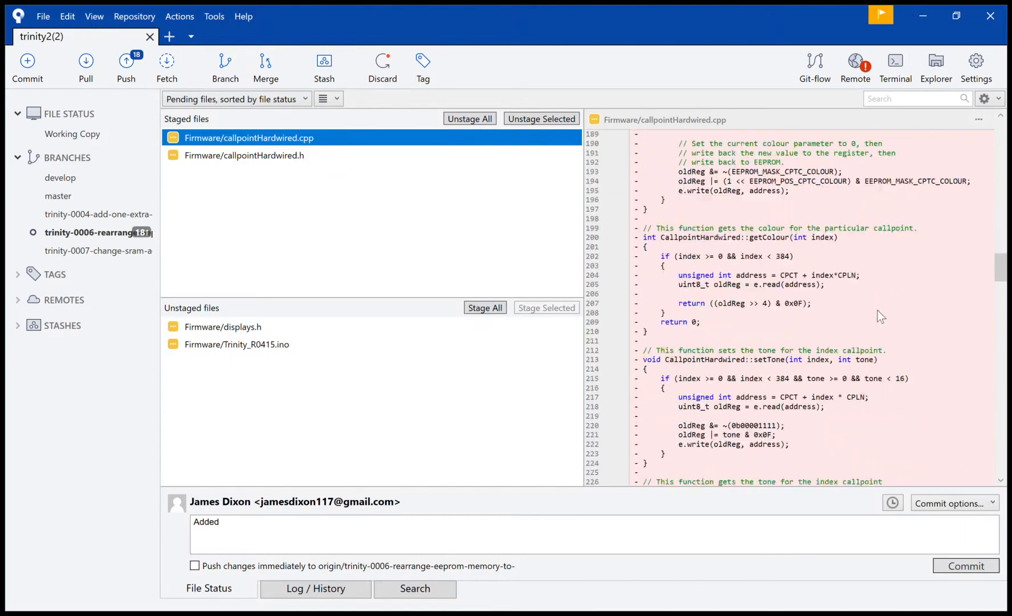
pyautogui.scroll(-3)
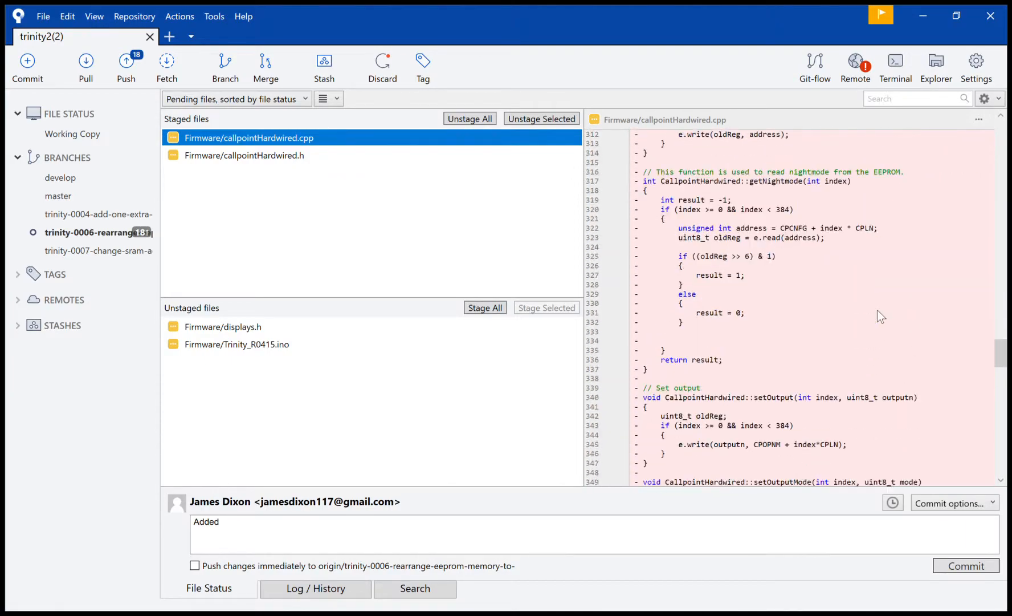
pyautogui.scroll(-3)
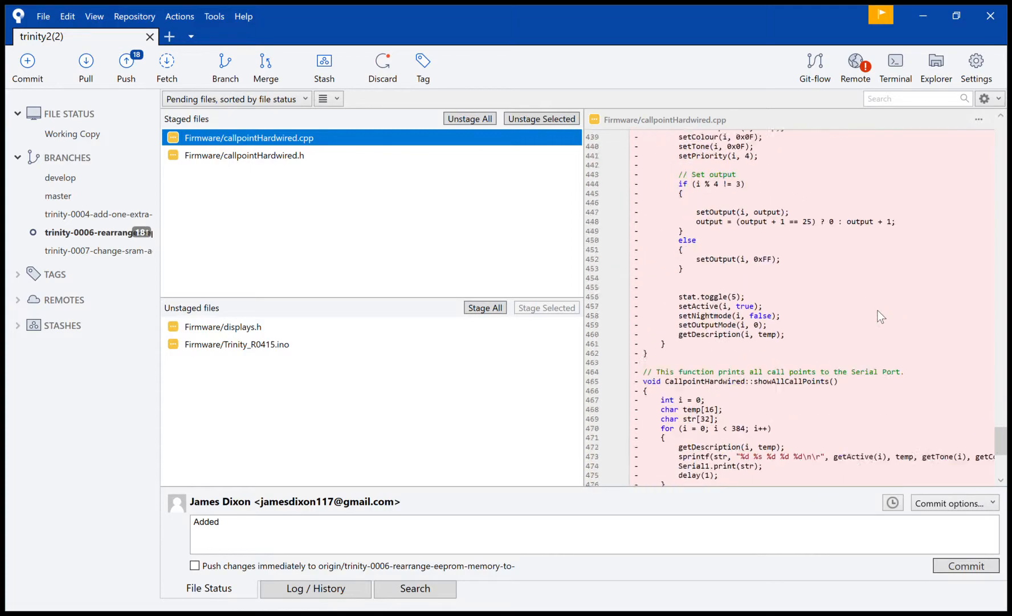
pyautogui.scroll(-3)
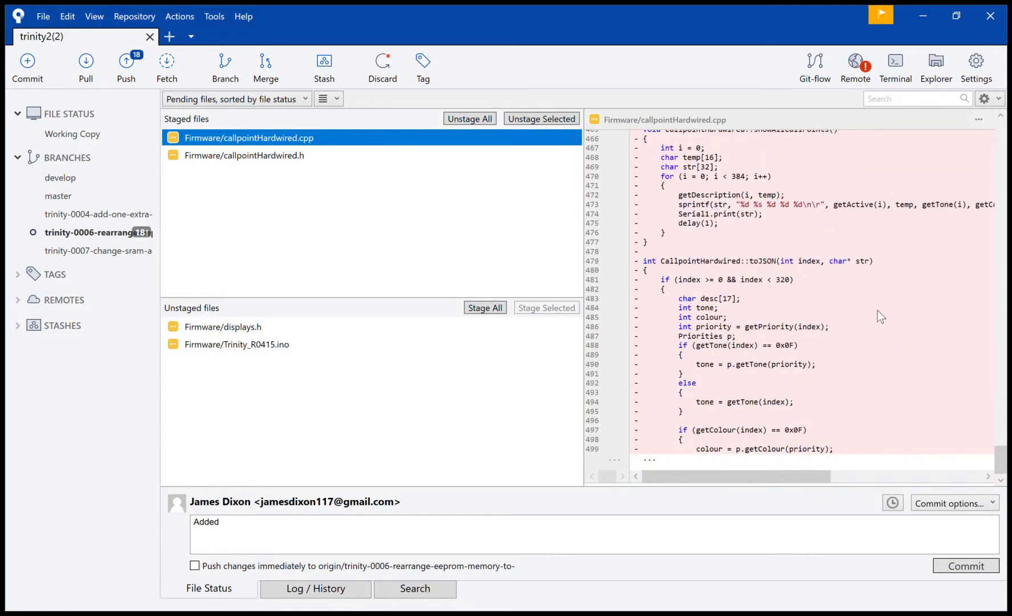
pyautogui.moveTo(614, 371)
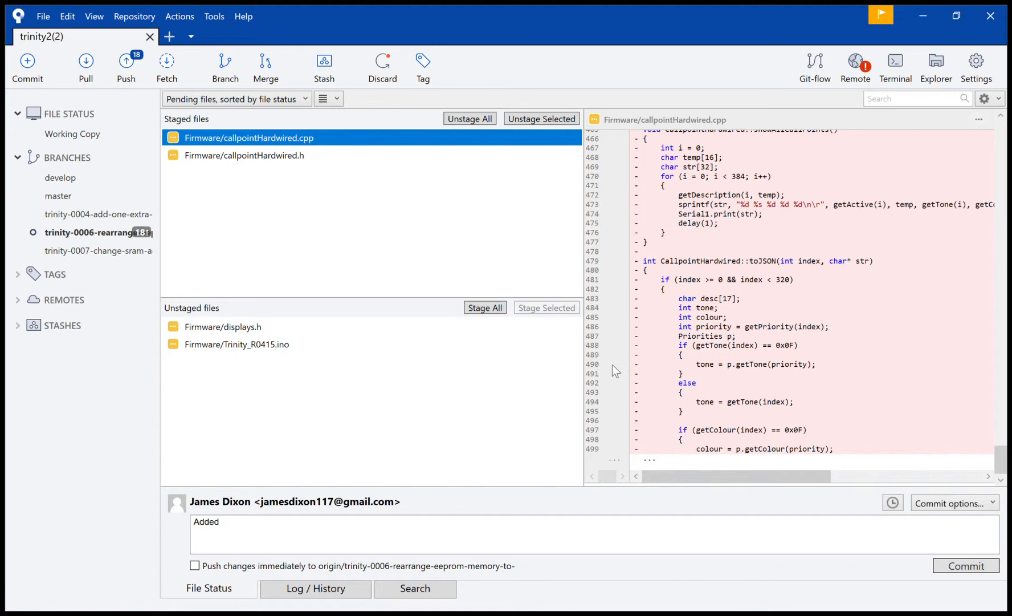
pyautogui.moveTo(638, 492)
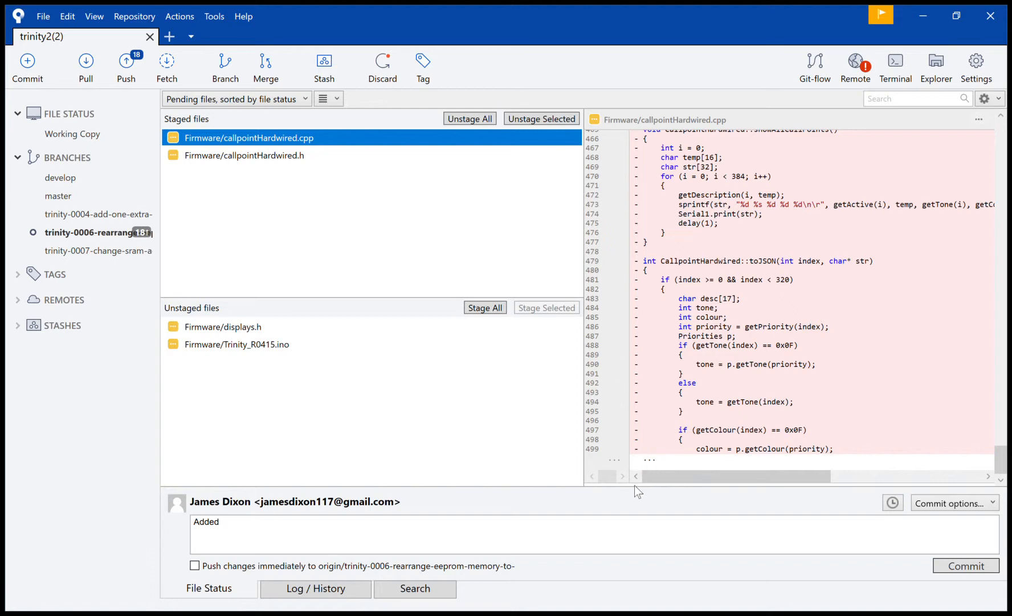
pyautogui.moveTo(336, 323)
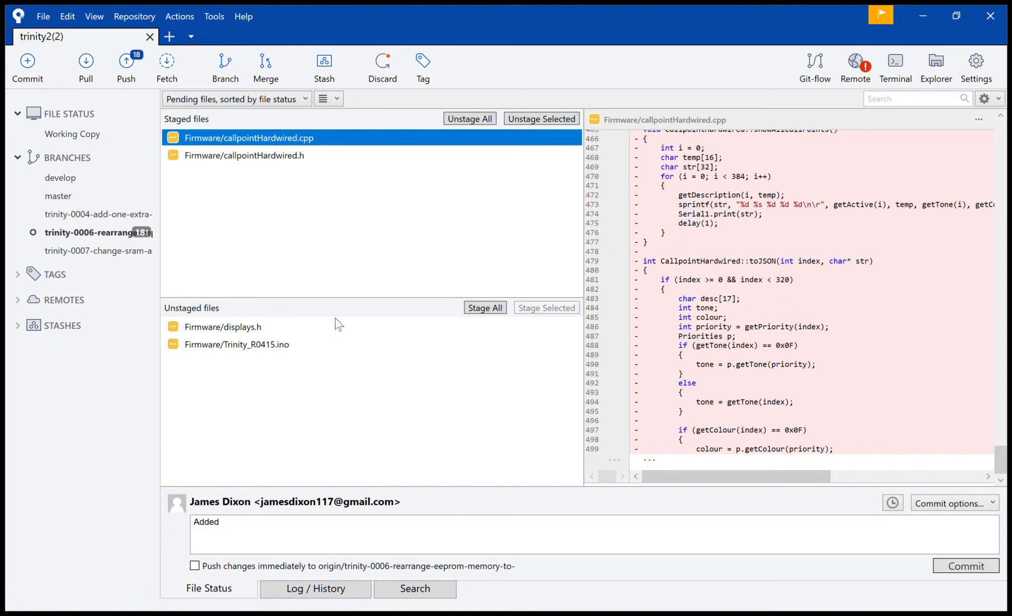
# Step: Compare the staged callpointHardwired.h and .cpp diffs, ending on the header's changes
pyautogui.click(244, 155)
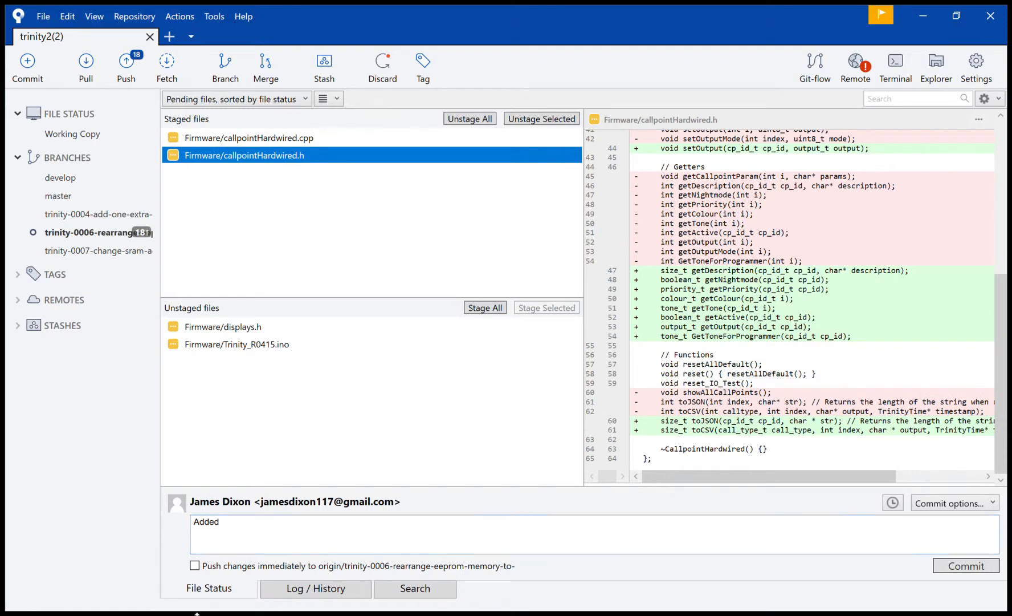
pyautogui.click(249, 138)
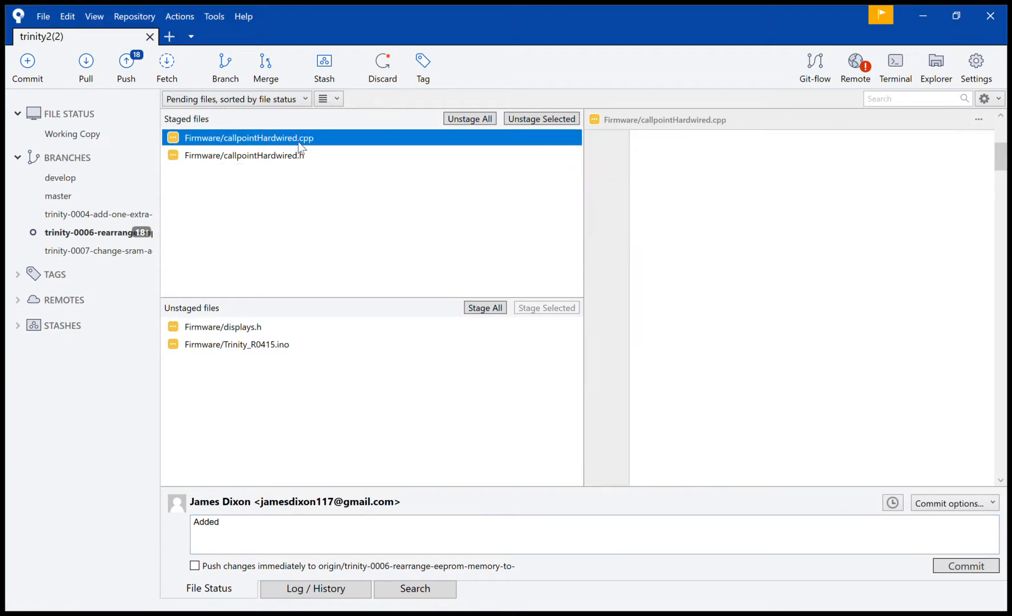
pyautogui.click(244, 155)
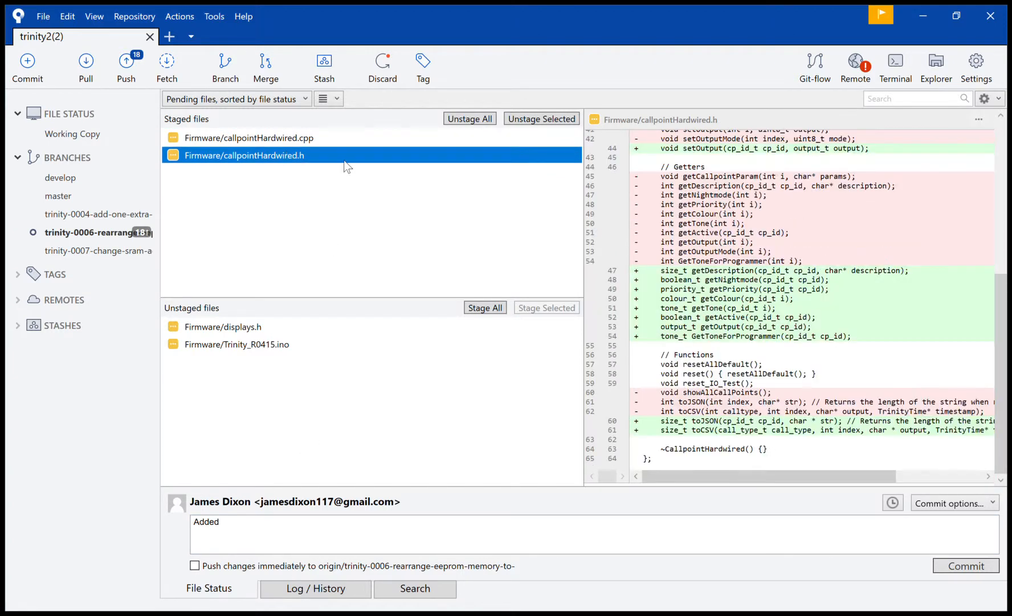
pyautogui.moveTo(847, 321)
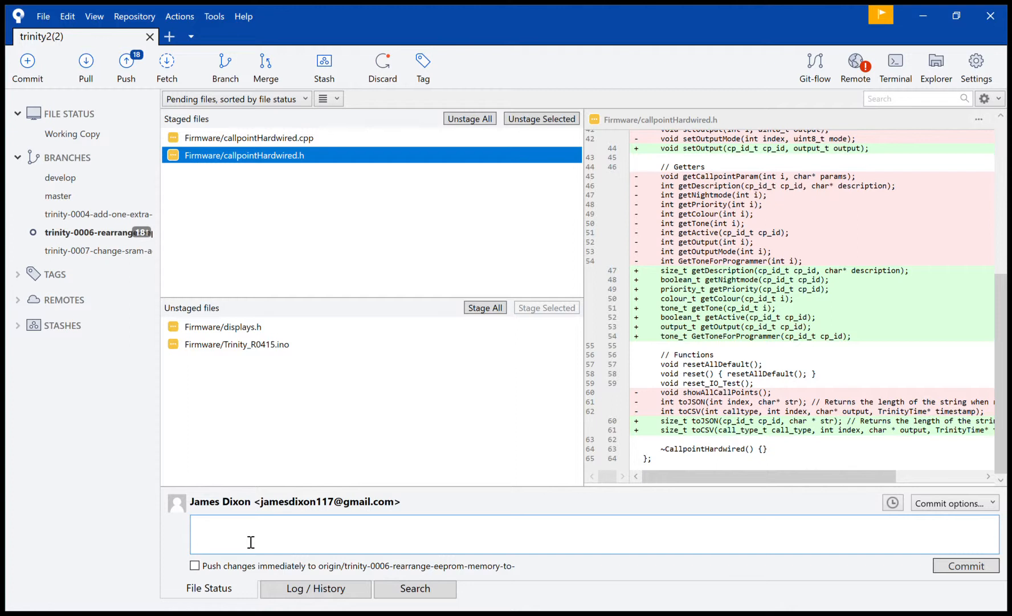
# Step: Write the message 'Modified function declarations and definitions to use new type'
pyautogui.write('Modifie')
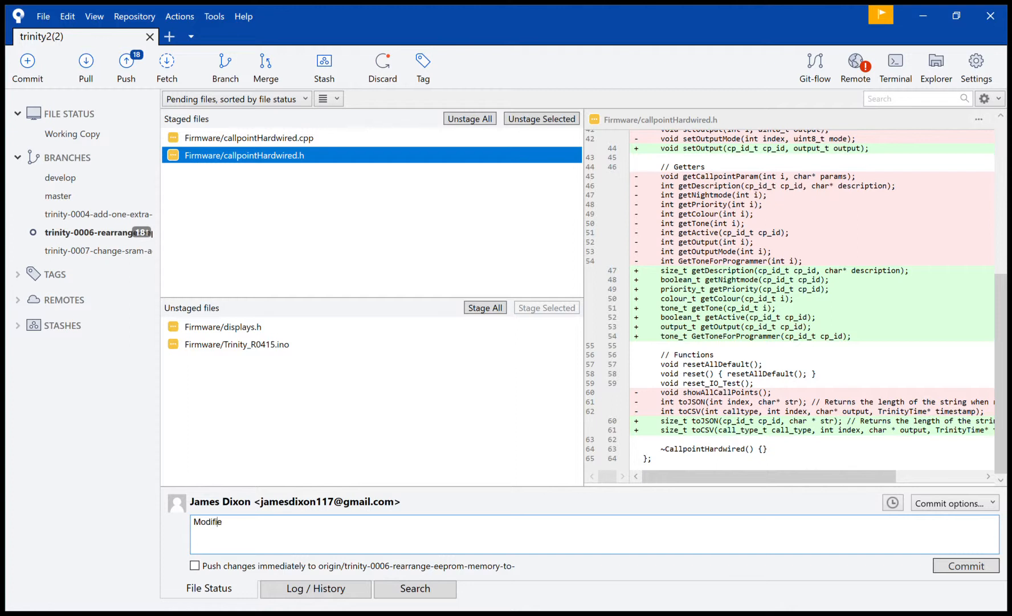
pyautogui.write('d')
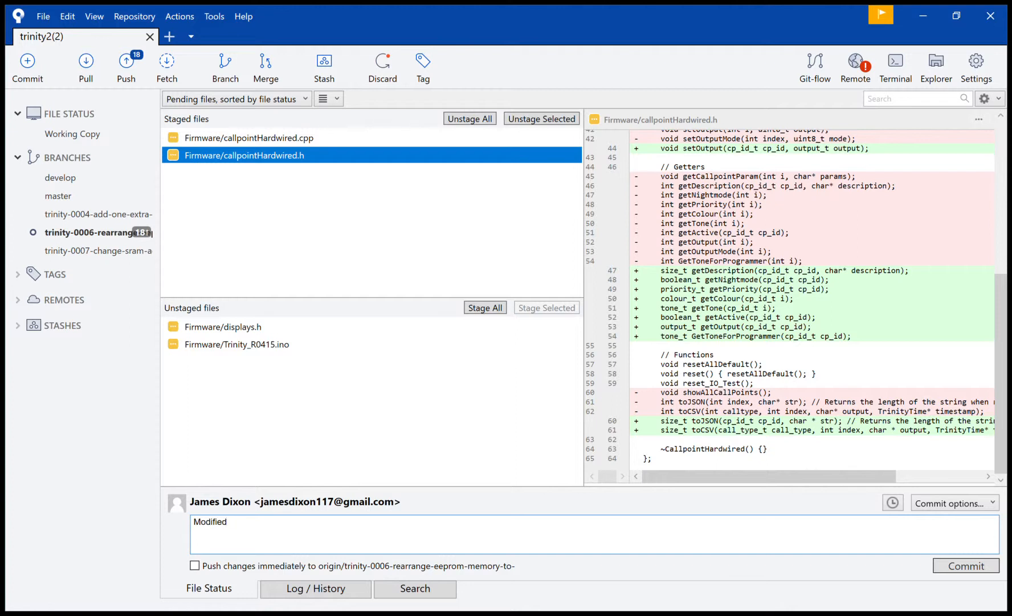
pyautogui.write('function decl')
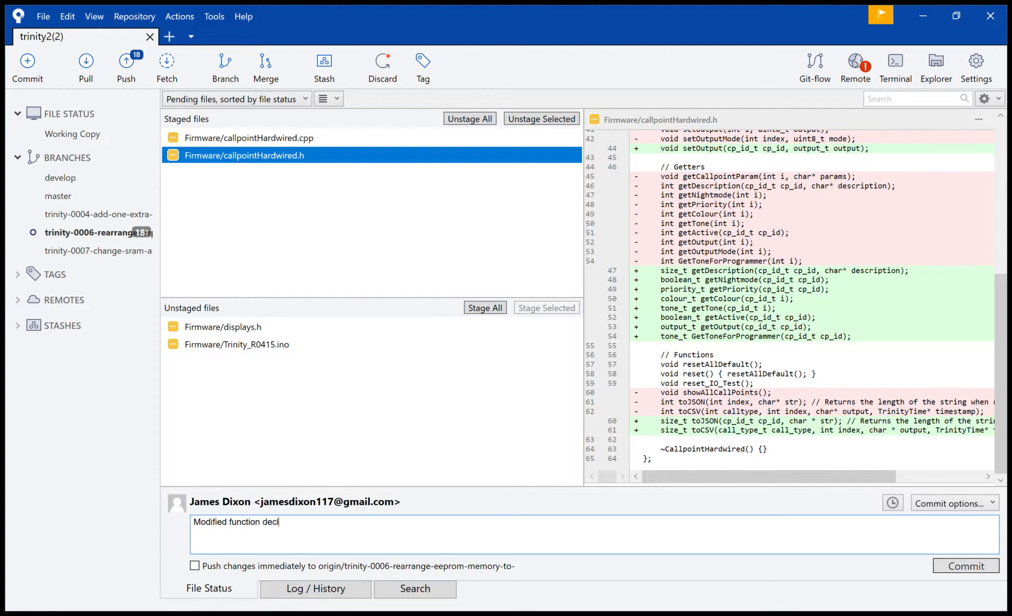
pyautogui.write('arations and def')
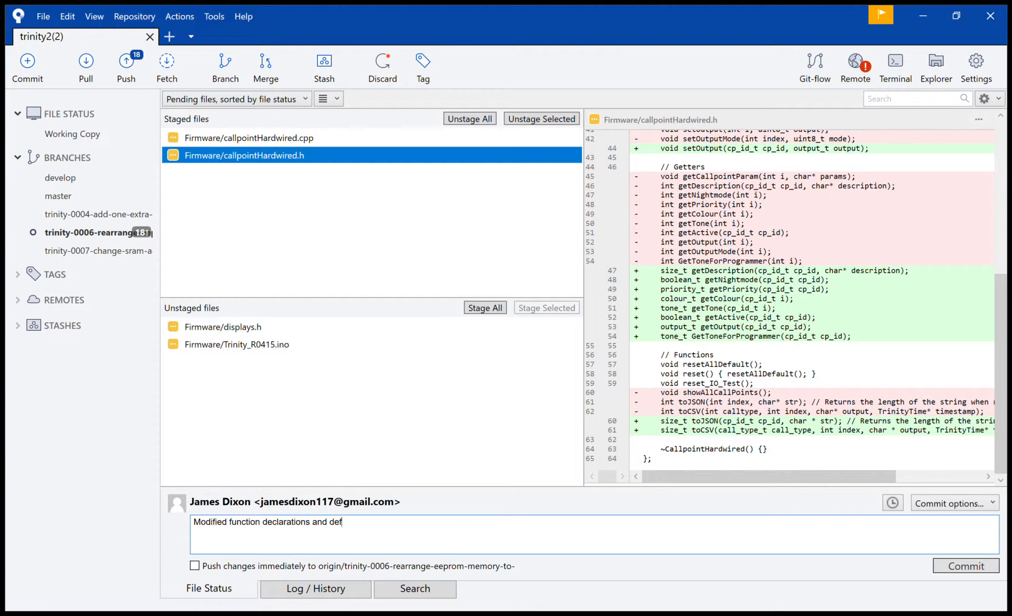
pyautogui.write('initions')
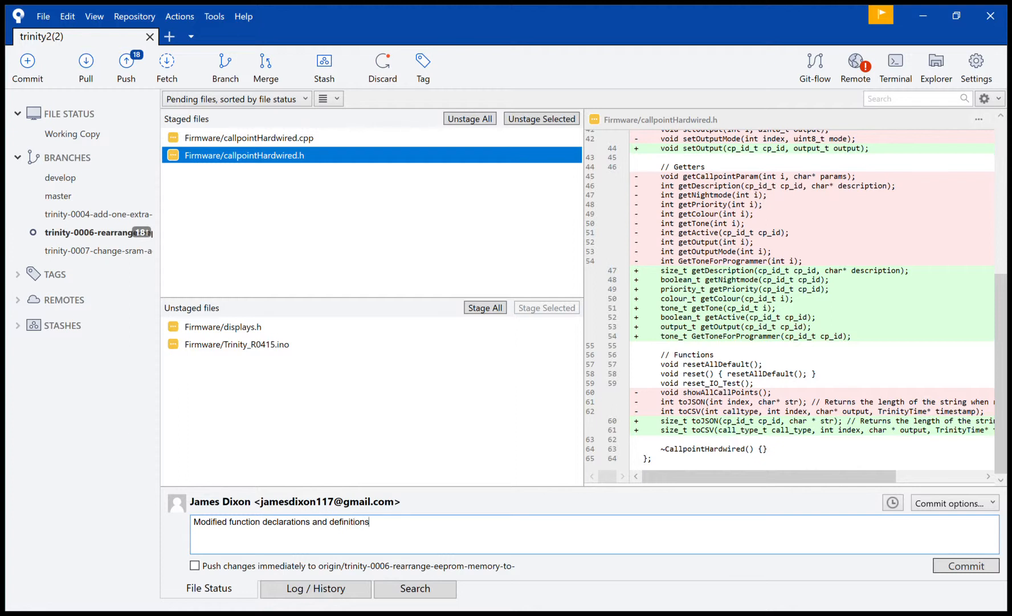
pyautogui.write('to')
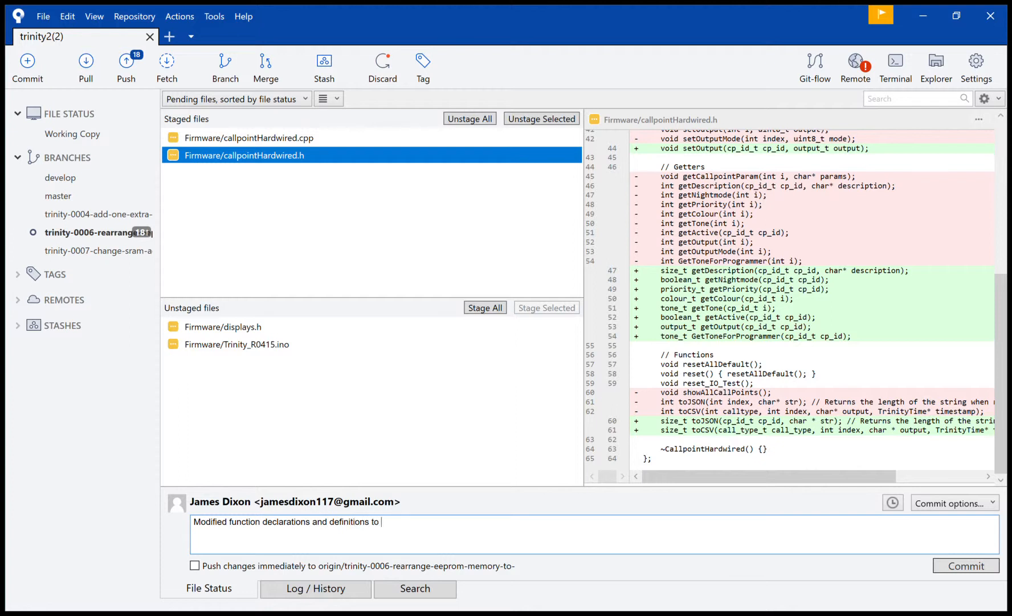
pyautogui.write('use new')
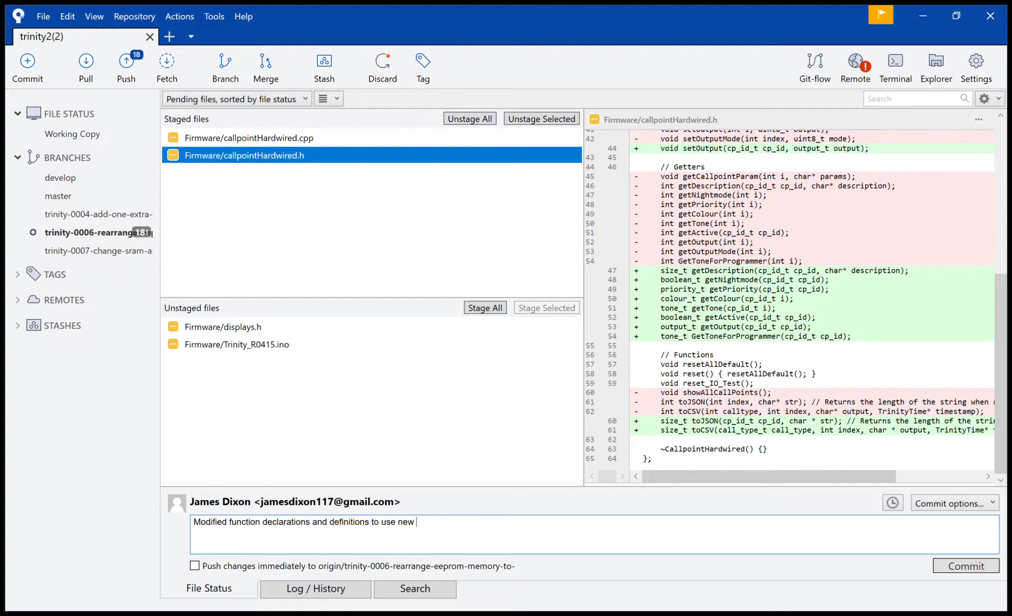
pyautogui.write('types.')
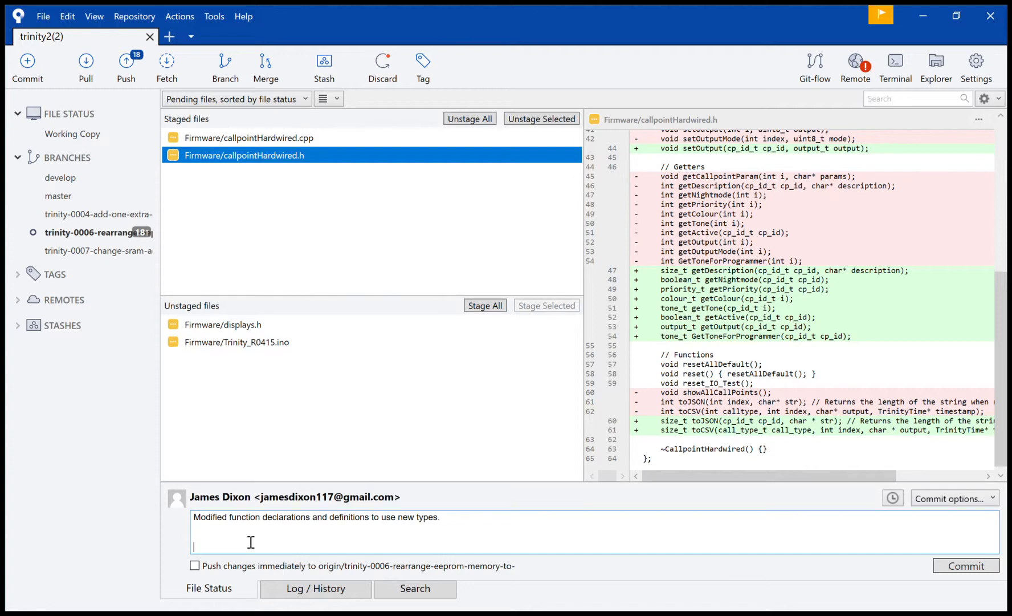
# Step: Add a detail line noting the new types include cp_id_t and so on
pyautogui.write('- New t')
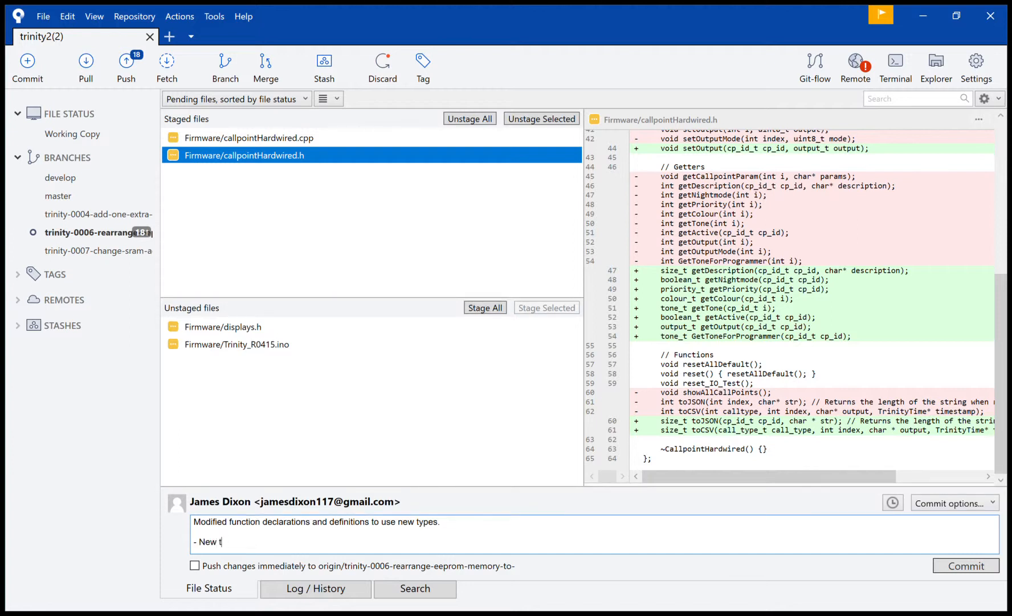
pyautogui.write('ypes include')
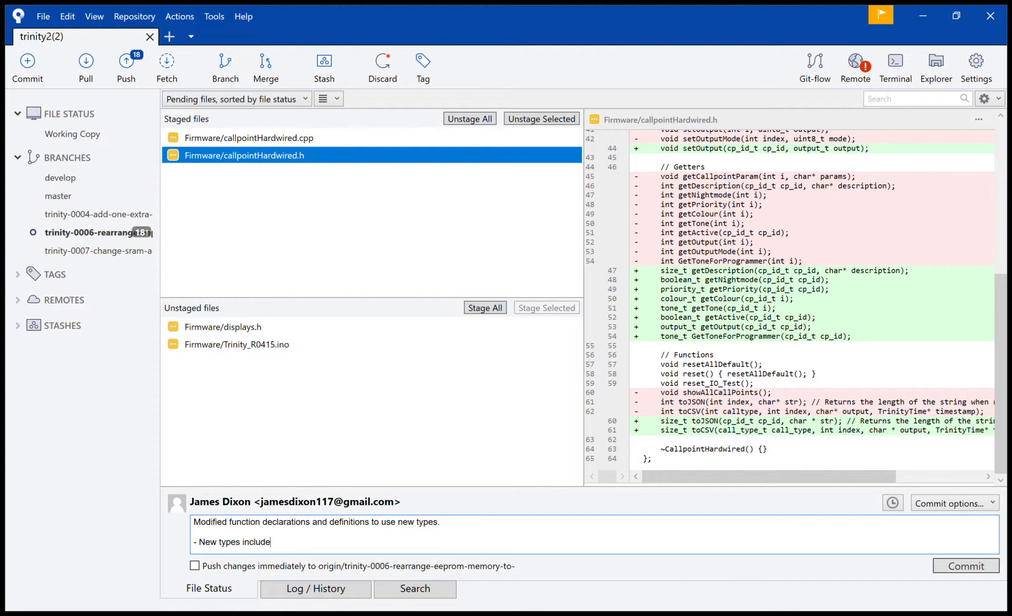
pyautogui.write('cp_id_')
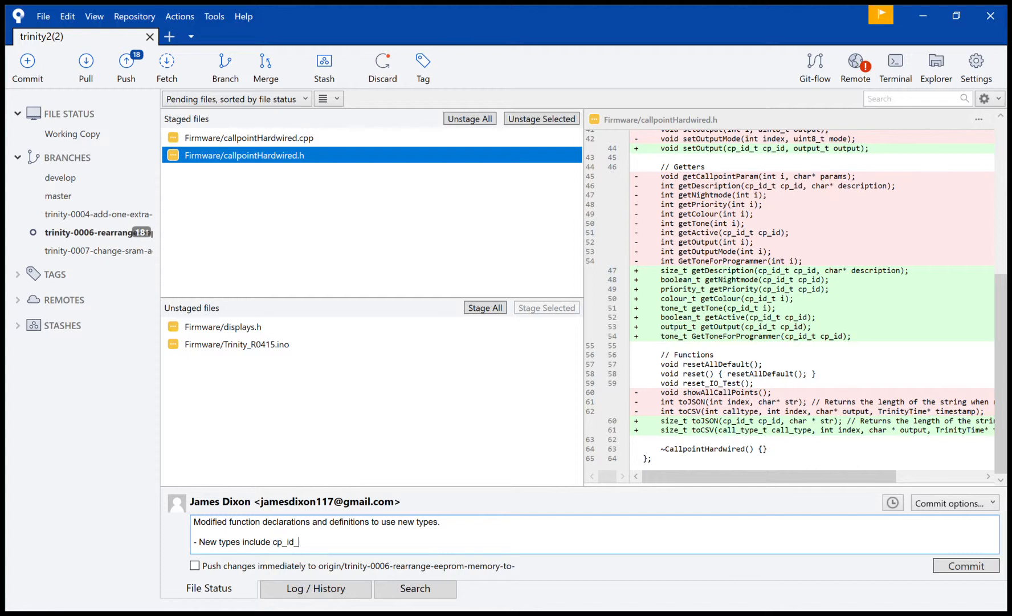
pyautogui.write('t, and')
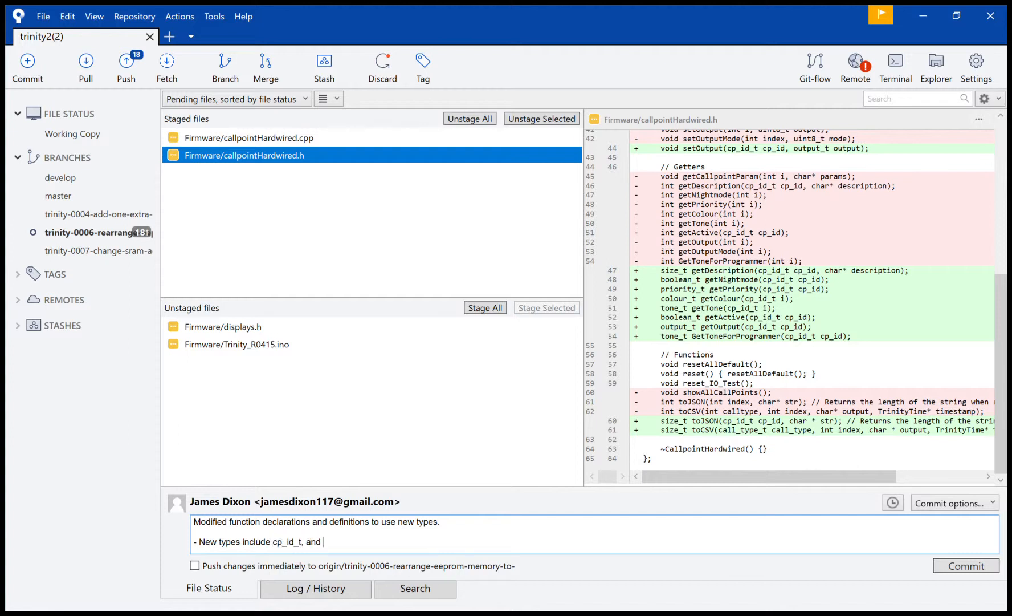
pyautogui.write('so on.')
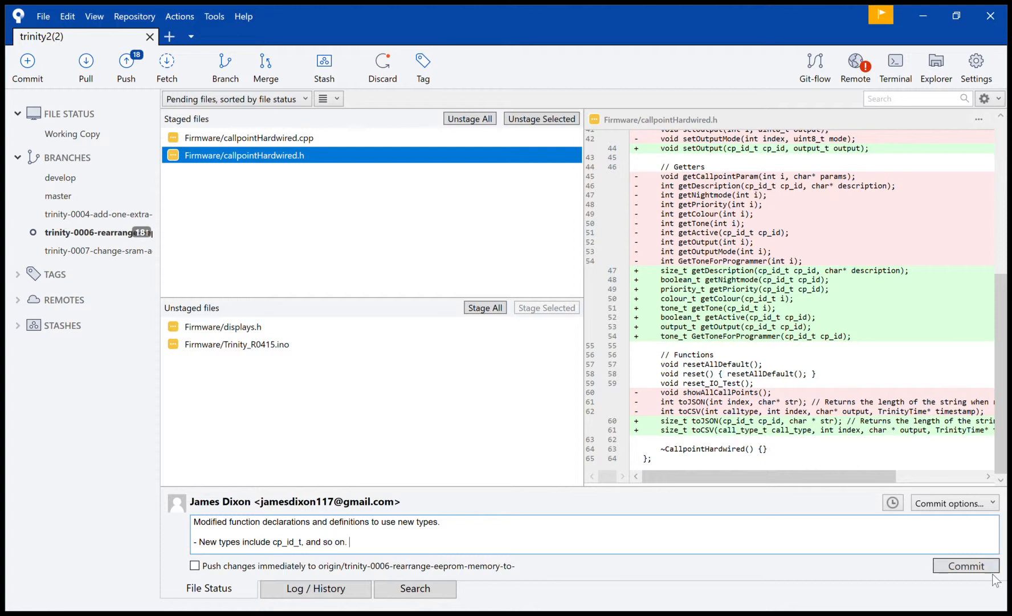
pyautogui.moveTo(965, 567)
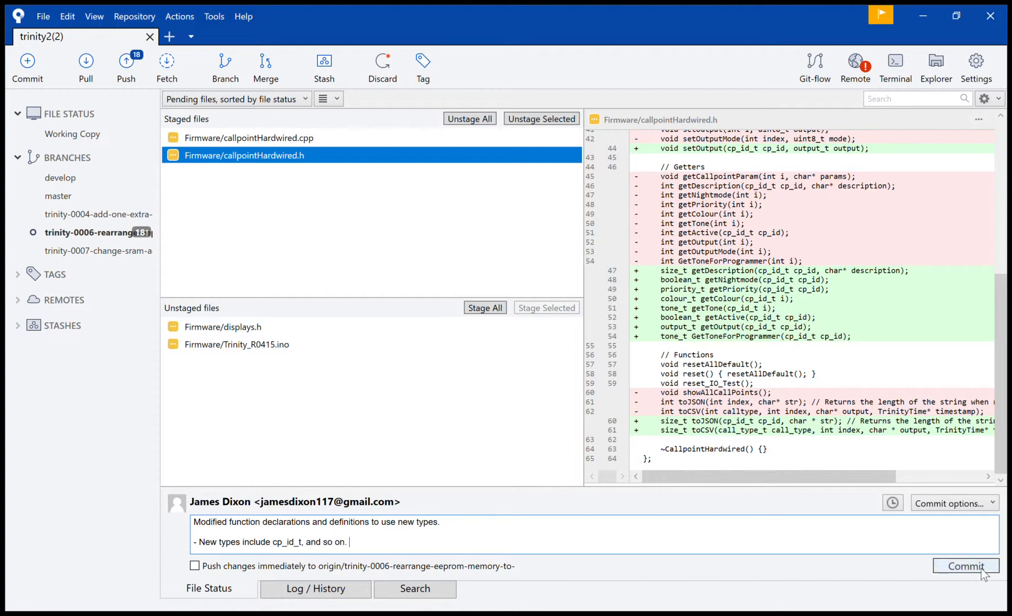
# Step: Commit the callpointHardwired changes, review displays.h and discard the draft 'Added colour default' message
pyautogui.click(964, 566)
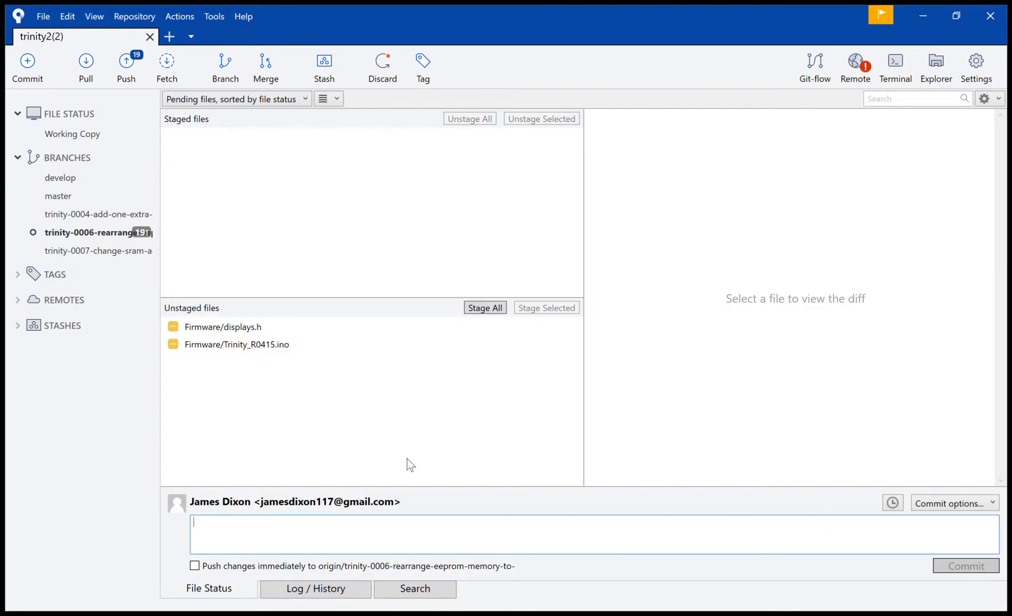
pyautogui.click(223, 326)
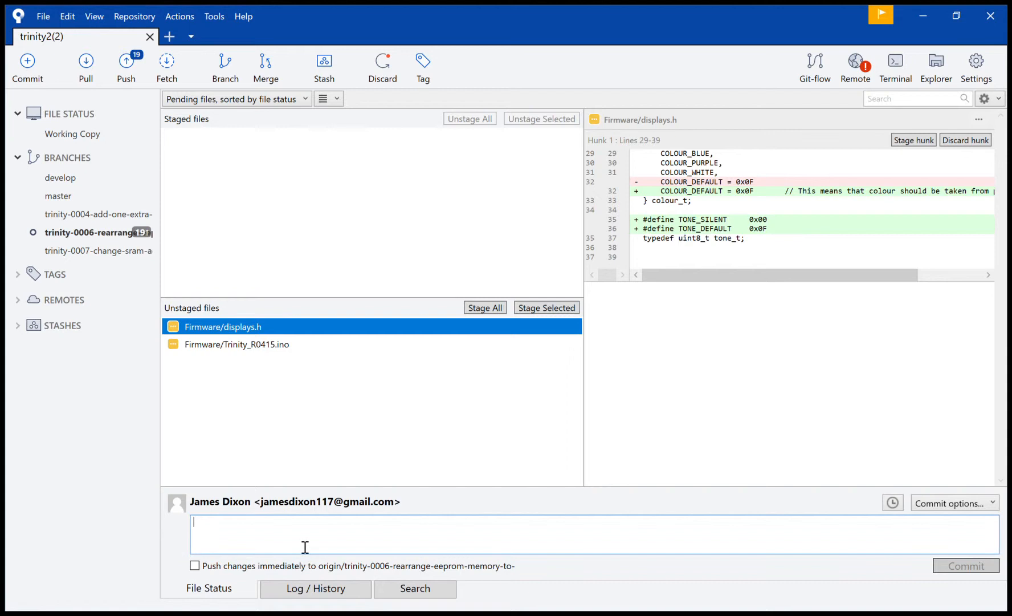
pyautogui.write('Added')
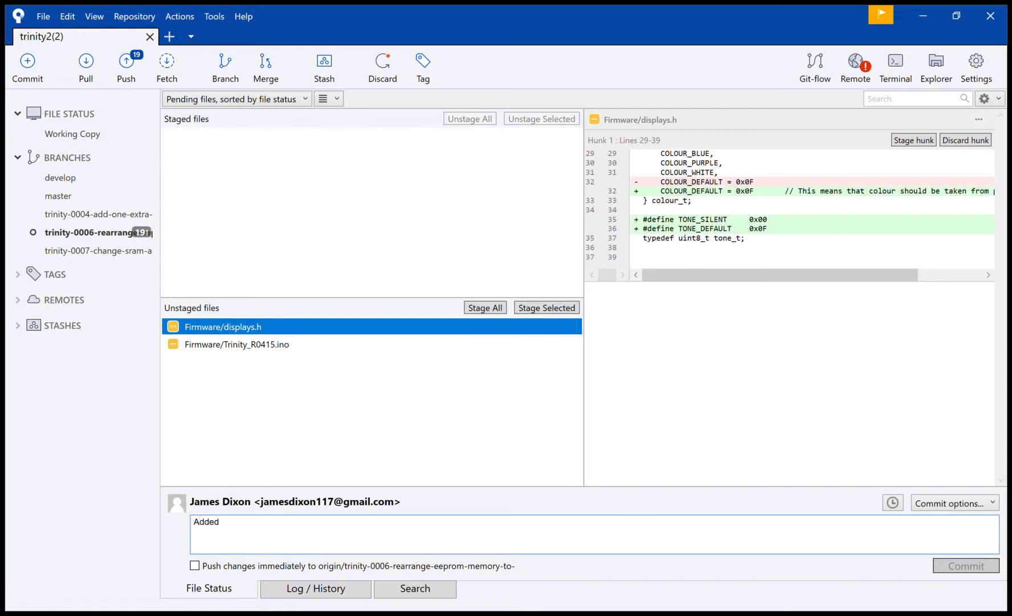
pyautogui.write('colour default')
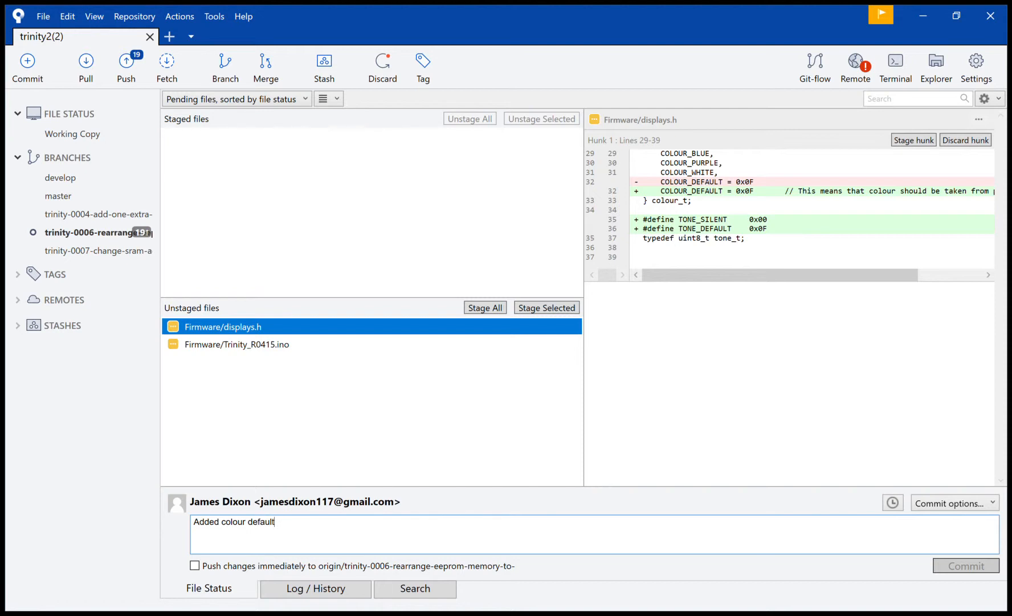
pyautogui.press('Backspace')
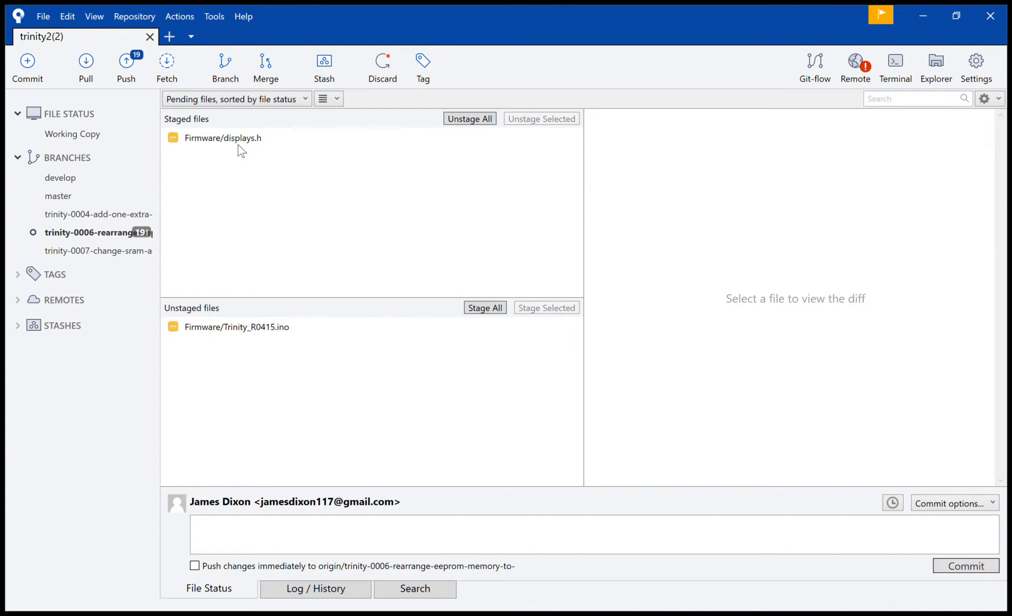
# Step: Commit displays.h with the message 'Added new tone constants to displays.h'
pyautogui.click(223, 137)
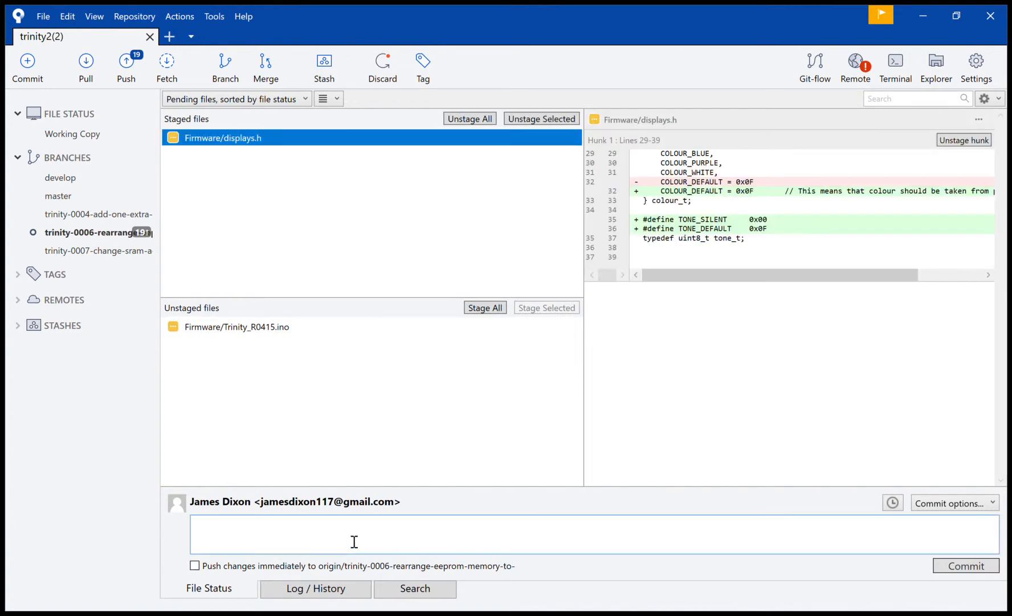
pyautogui.write('A')
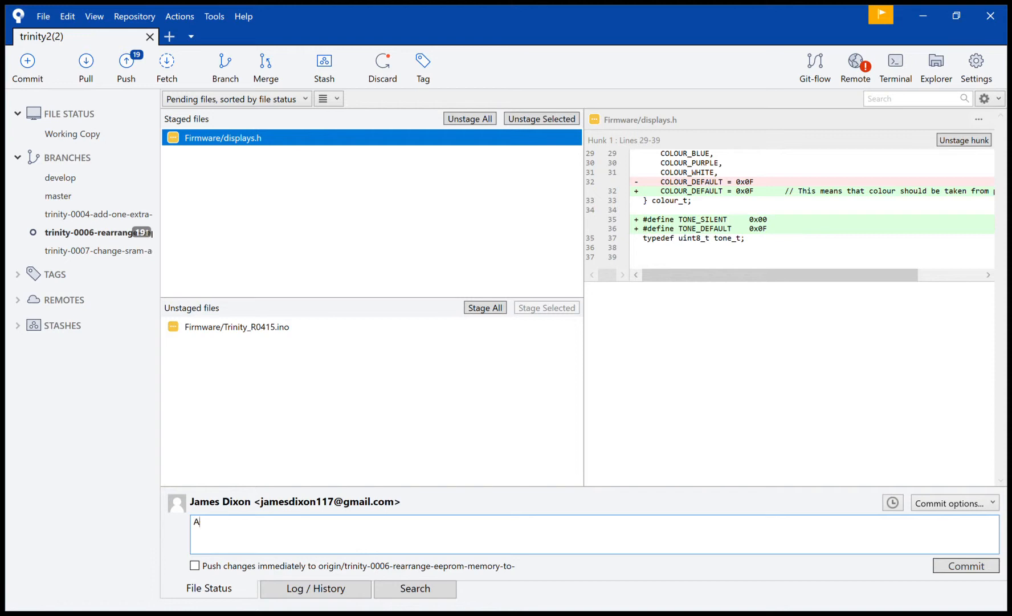
pyautogui.write('dded nwe')
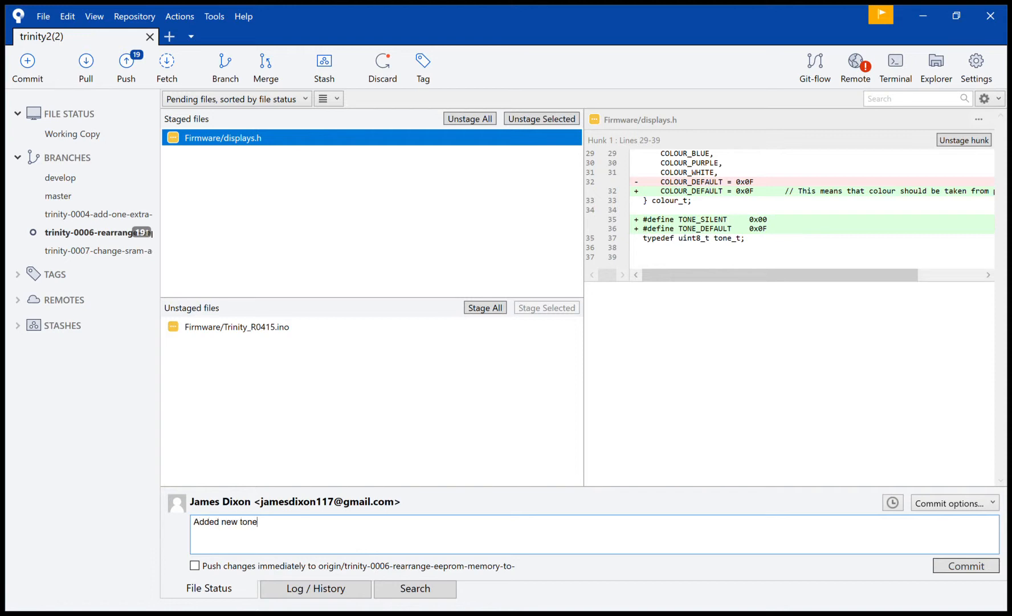
pyautogui.write('con')
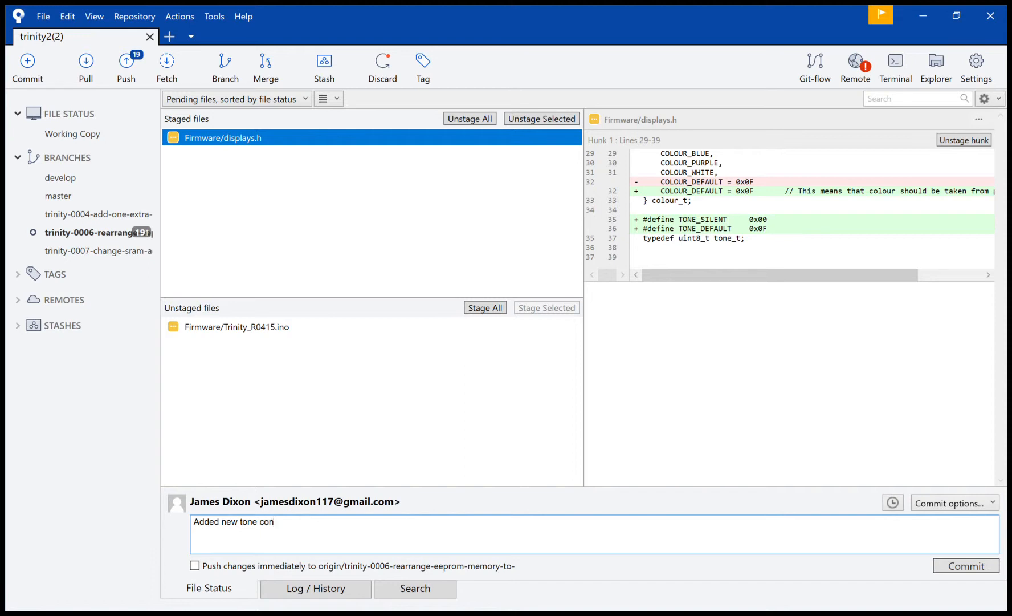
pyautogui.write('stants to d')
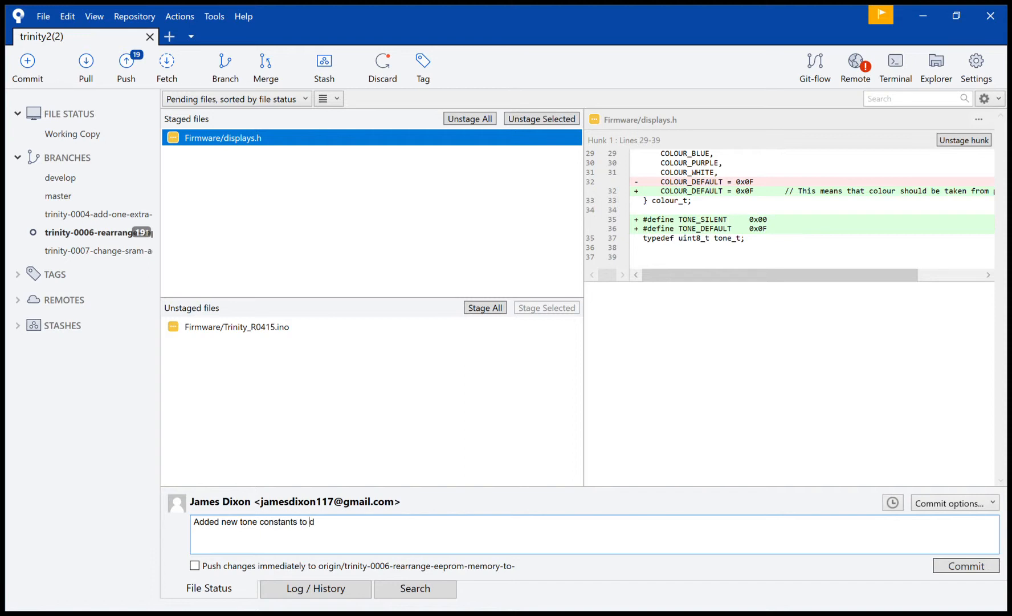
pyautogui.write('displ')
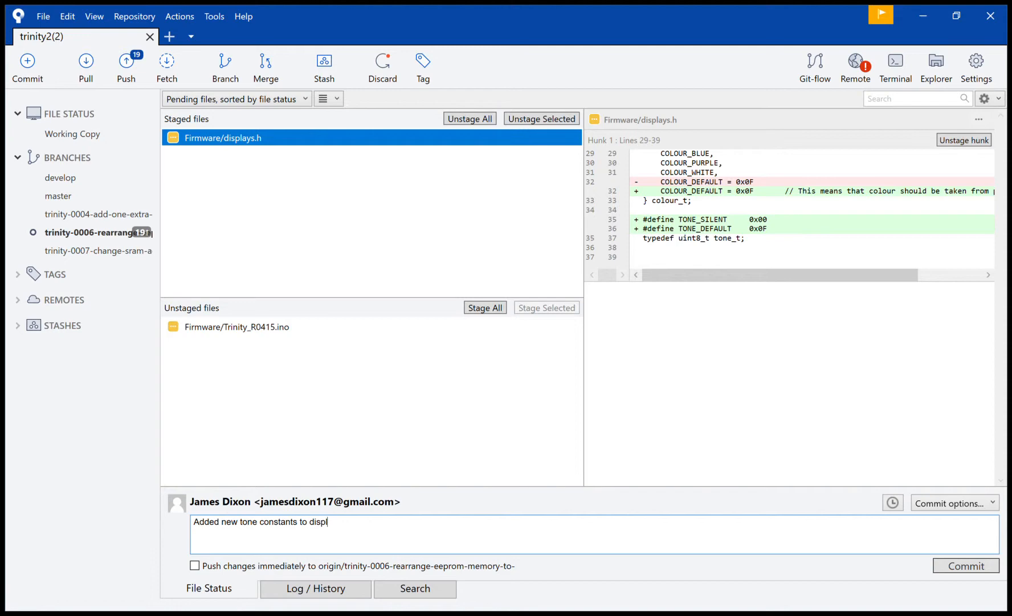
pyautogui.write('ays.h')
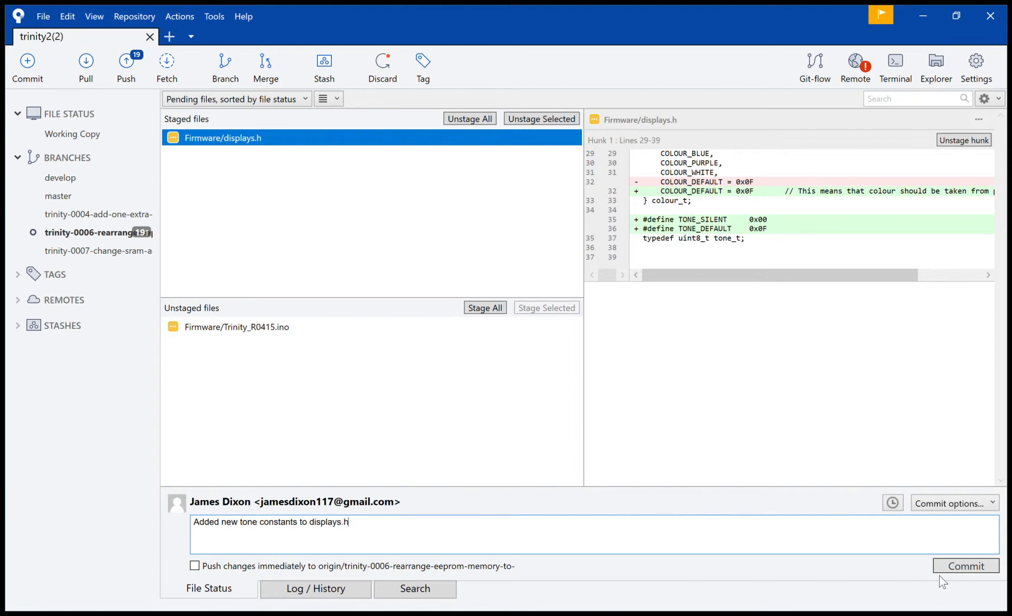
pyautogui.click(965, 565)
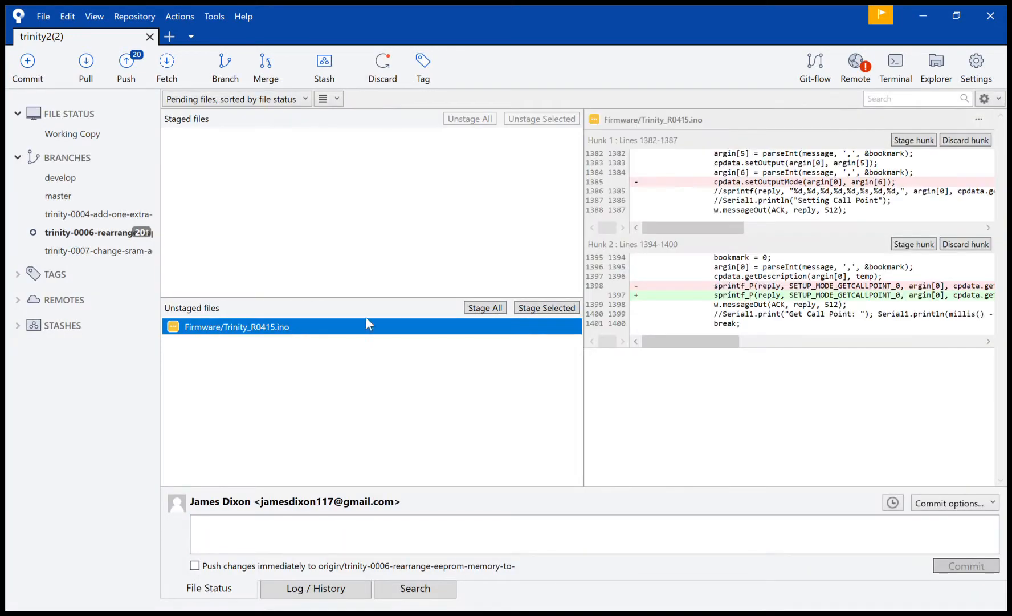
# Step: Stage Trinity_R0415.ino, review its diff and start the message 'Replaced instances of get'
pyautogui.click(484, 308)
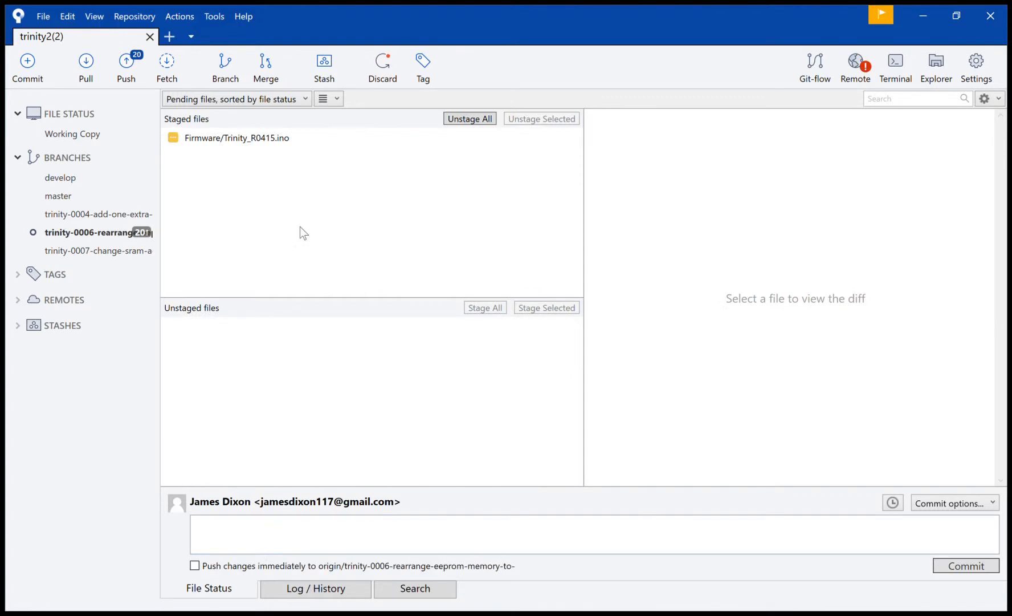
pyautogui.click(236, 137)
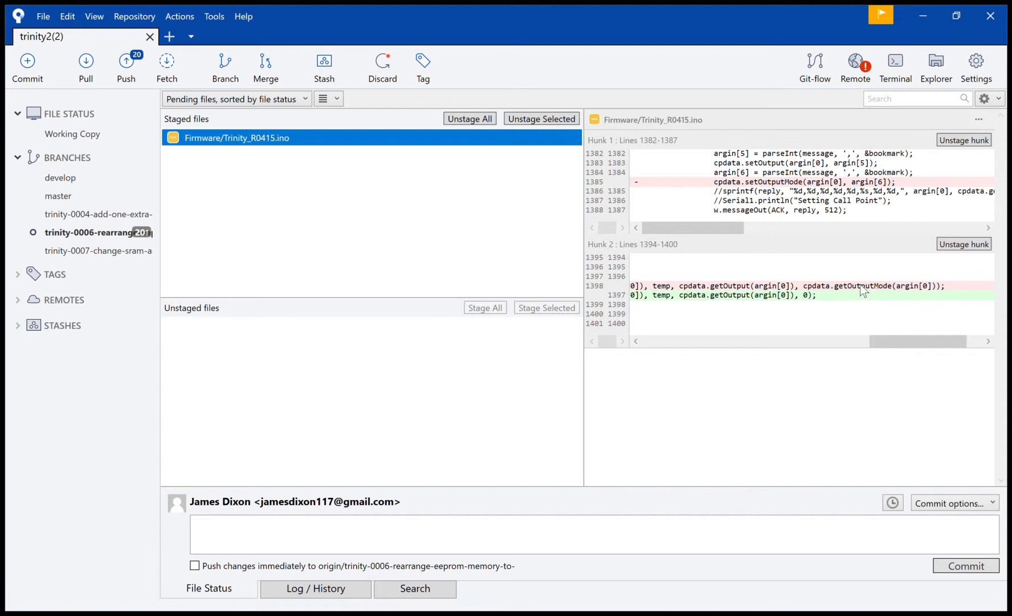
pyautogui.moveTo(882, 326)
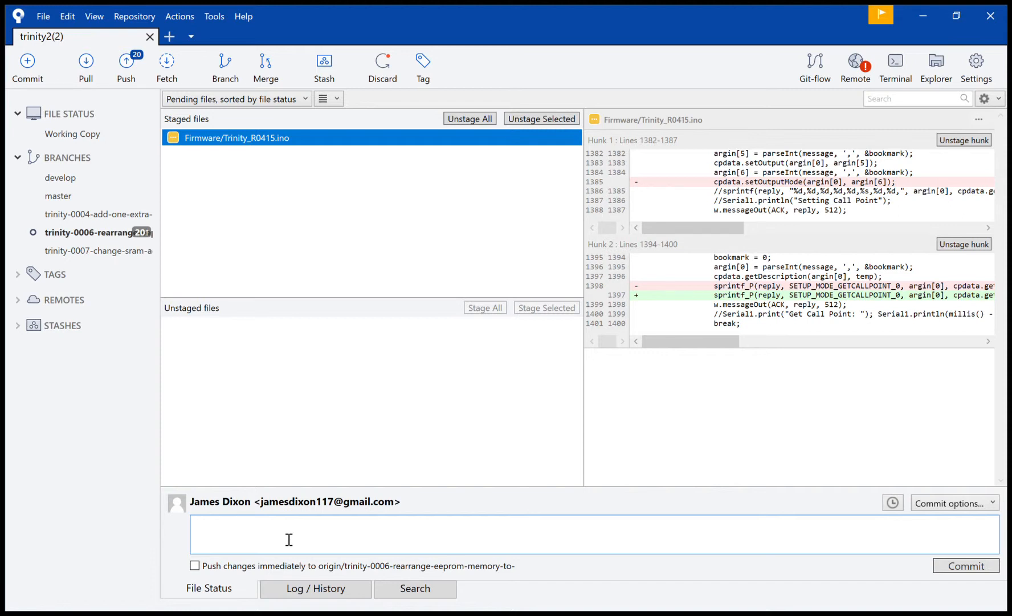
pyautogui.write('R')
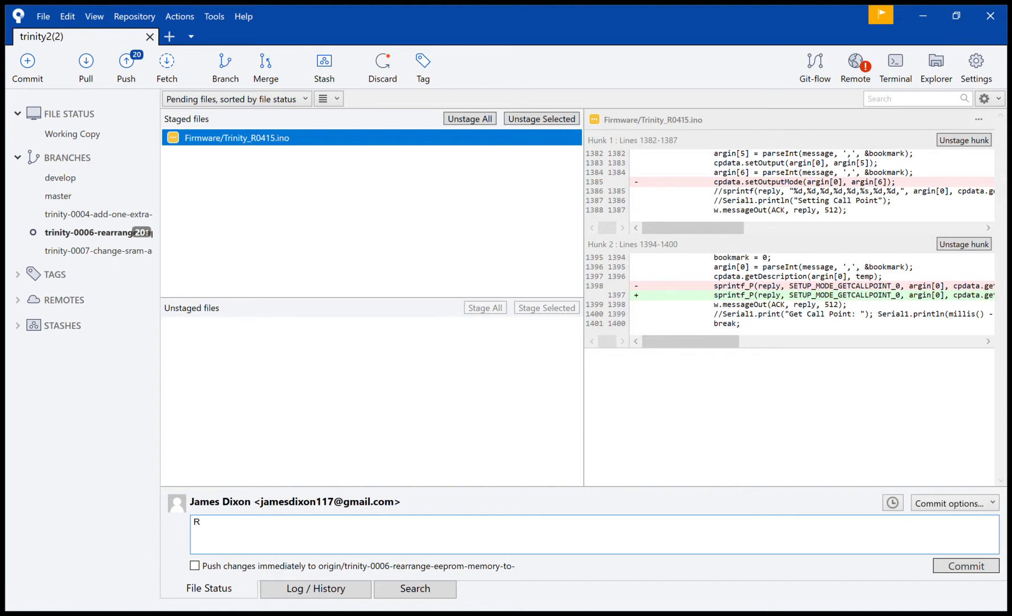
pyautogui.write('eplaceds')
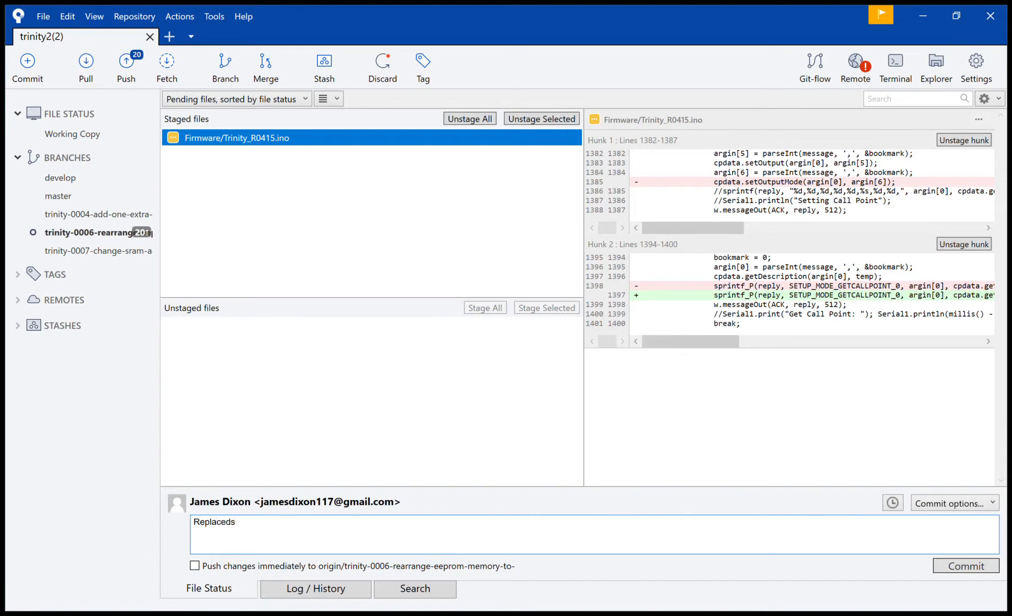
pyautogui.press('BackSpace')
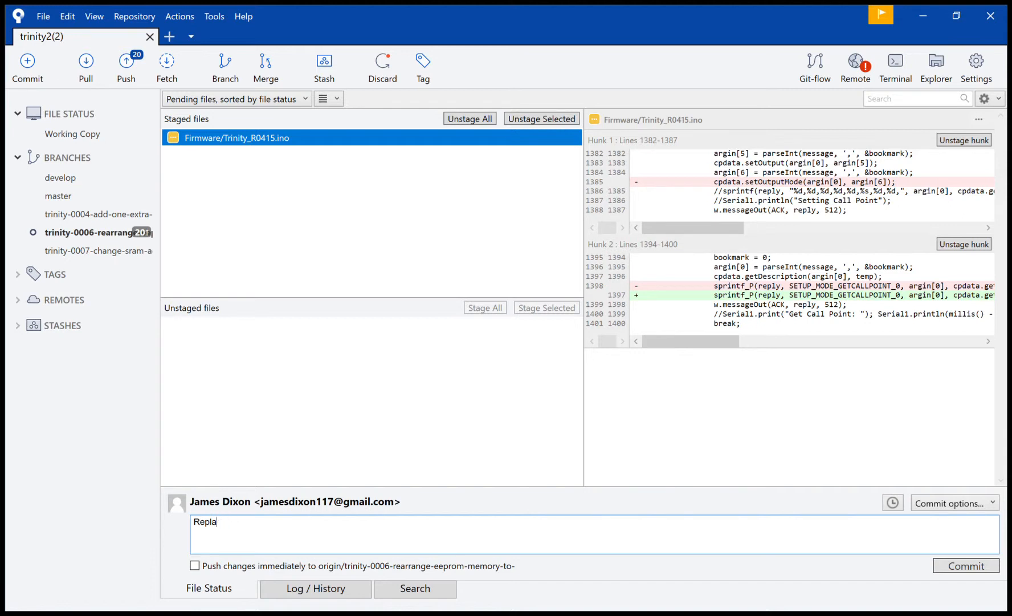
pyautogui.write('ced inst')
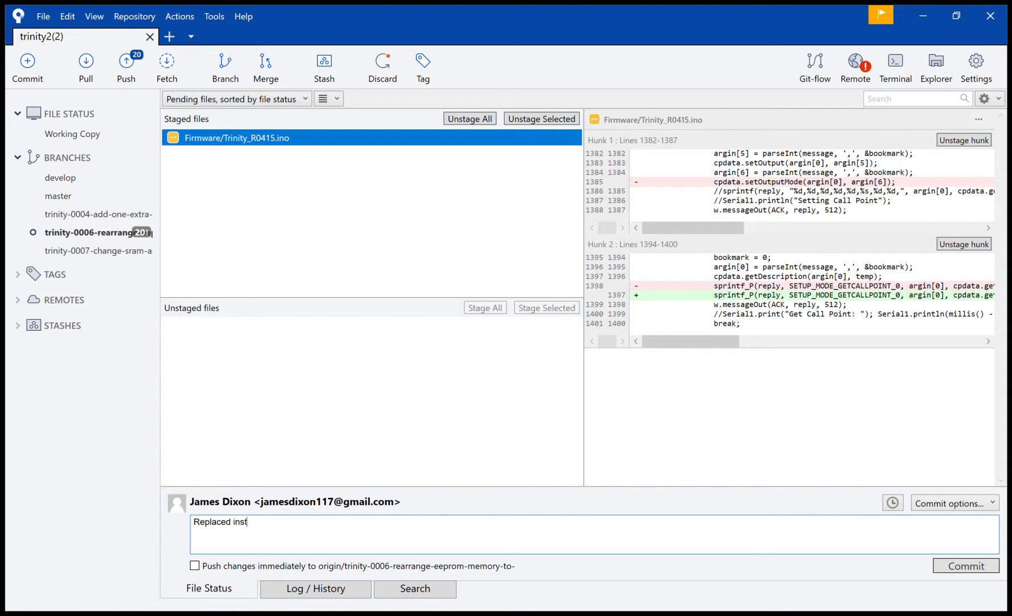
pyautogui.write('ances')
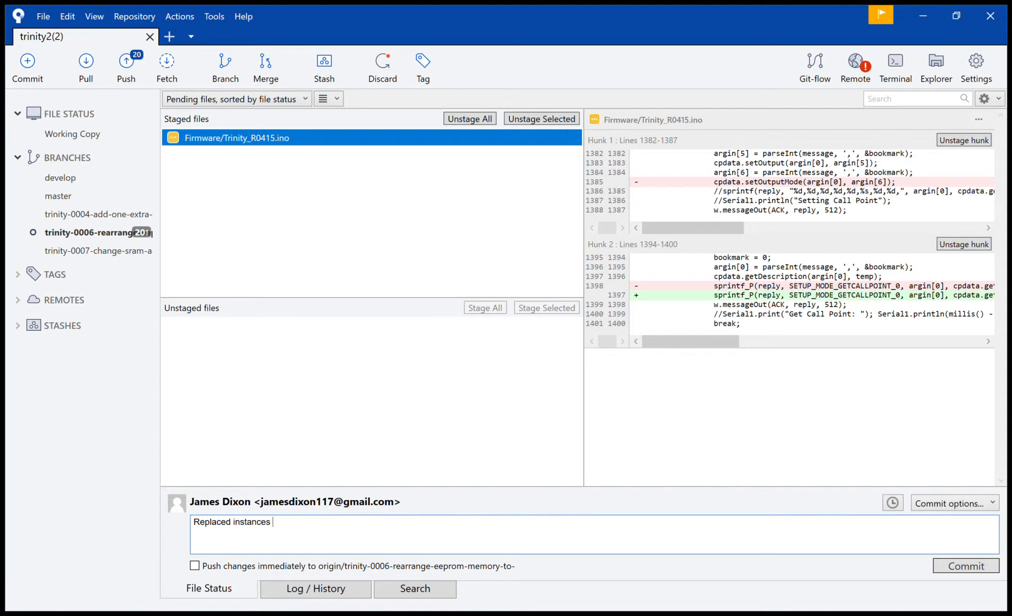
pyautogui.write('of get')
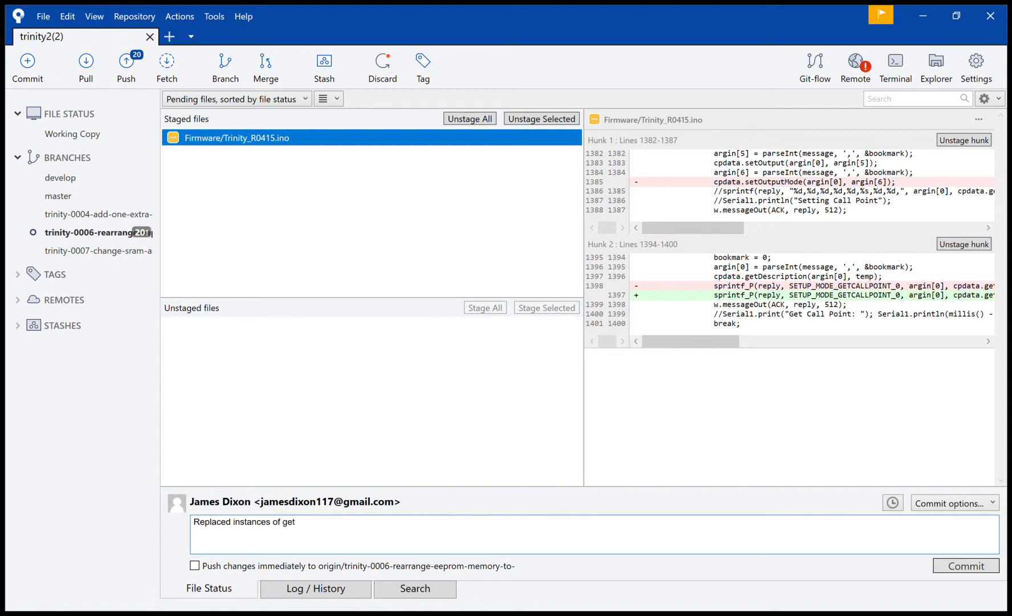
# Step: Finish the message '...getOutputMode and setOutputMode with 0' and commit the file
pyautogui.write('Ou')
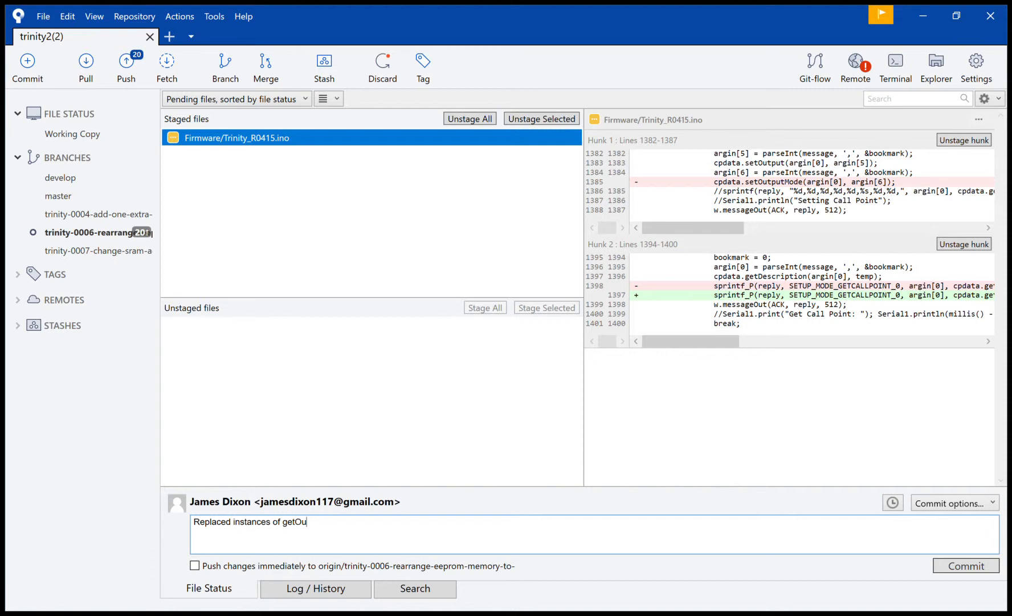
pyautogui.write('tputMode')
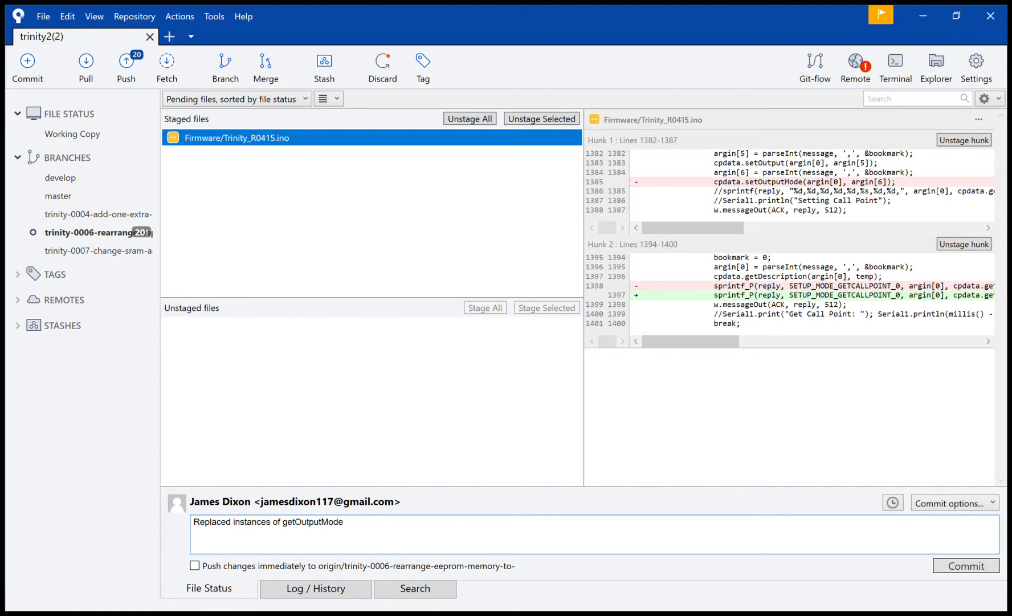
pyautogui.write('and set')
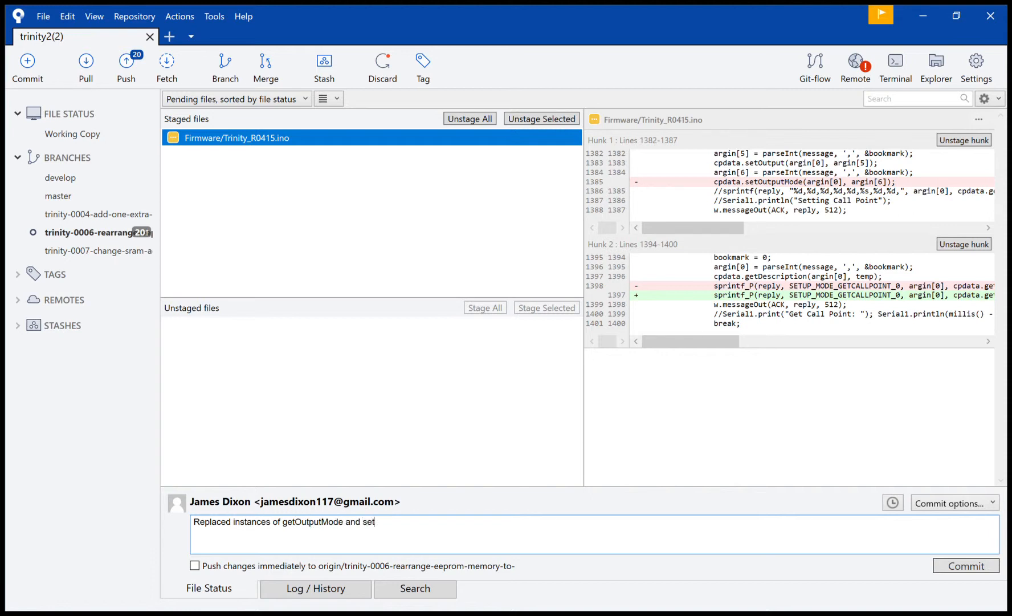
pyautogui.write('OutputMode')
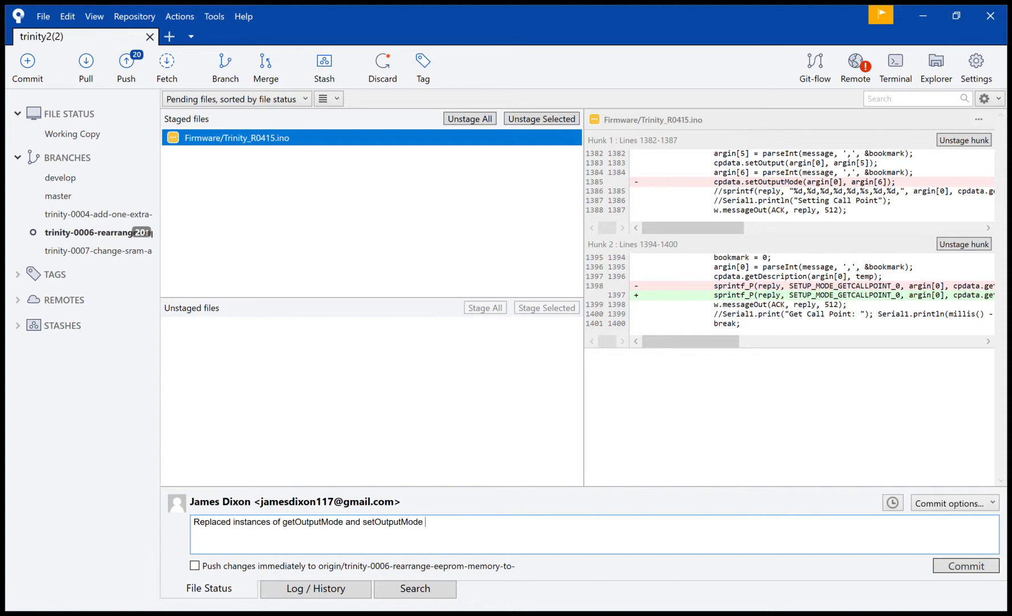
pyautogui.write('with')
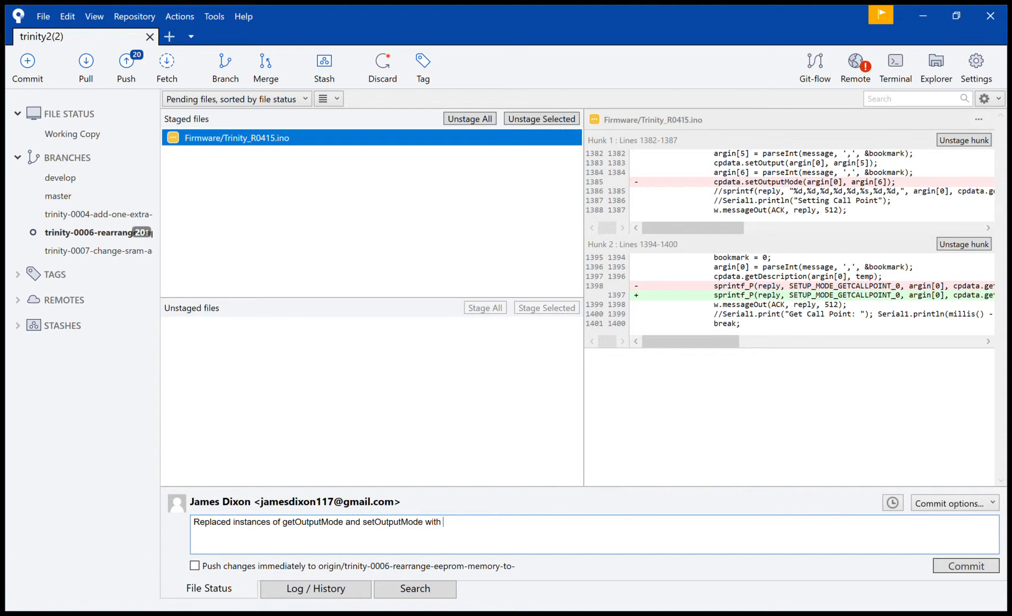
pyautogui.write('0.')
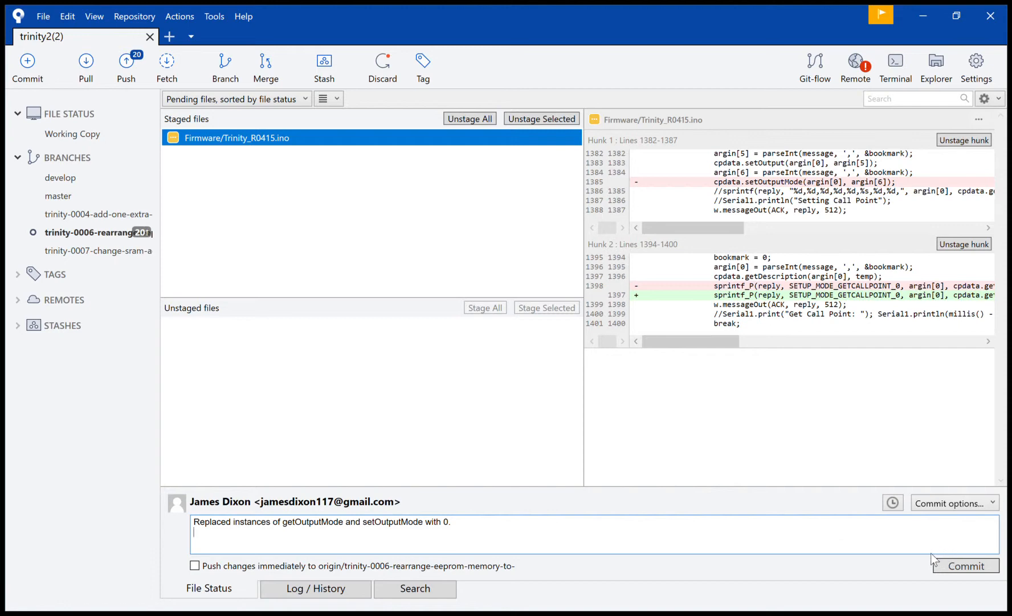
pyautogui.moveTo(964, 566)
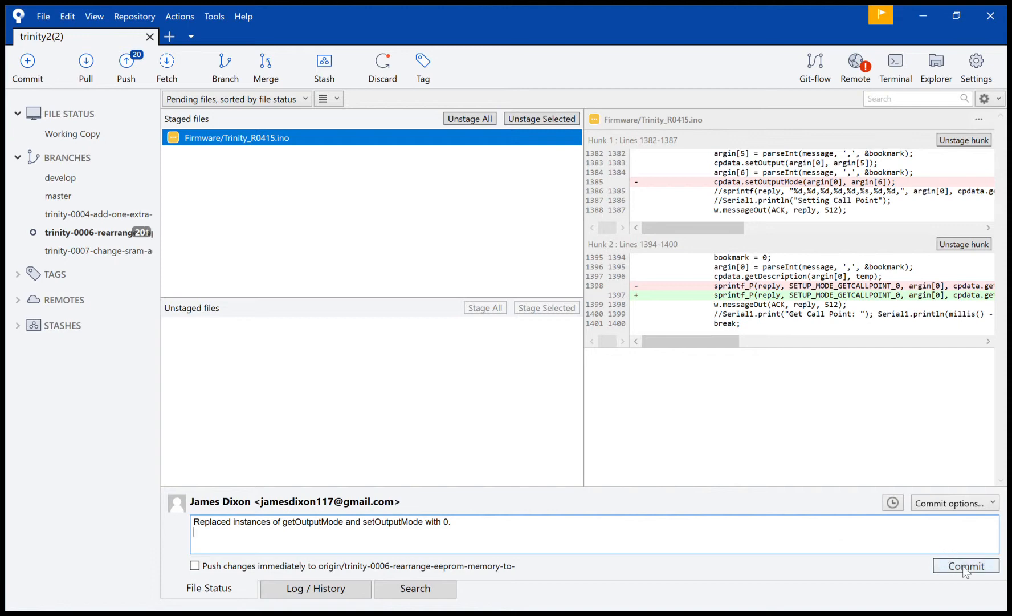
pyautogui.click(965, 566)
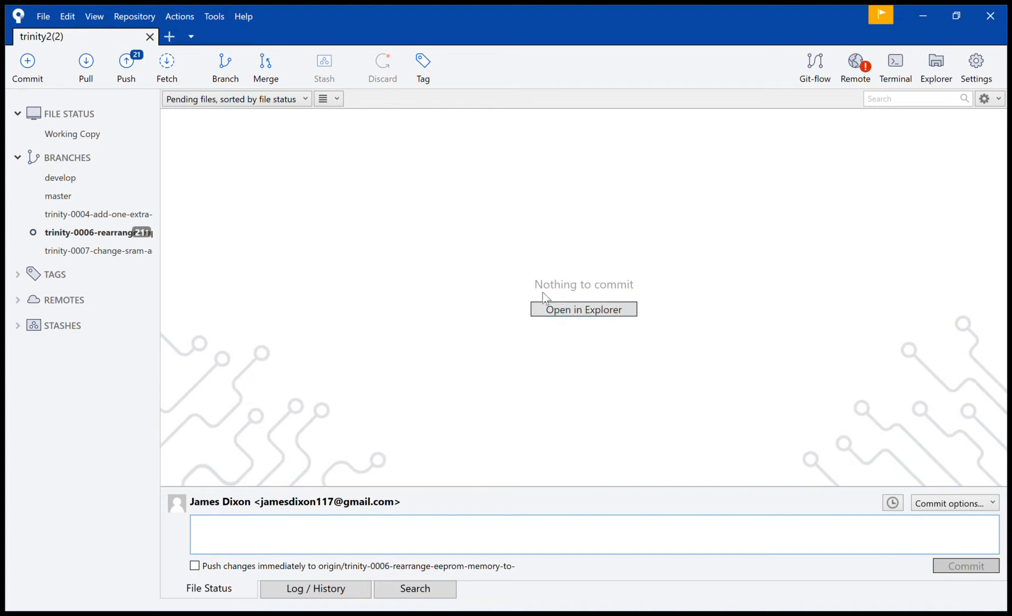
pyautogui.moveTo(619, 290)
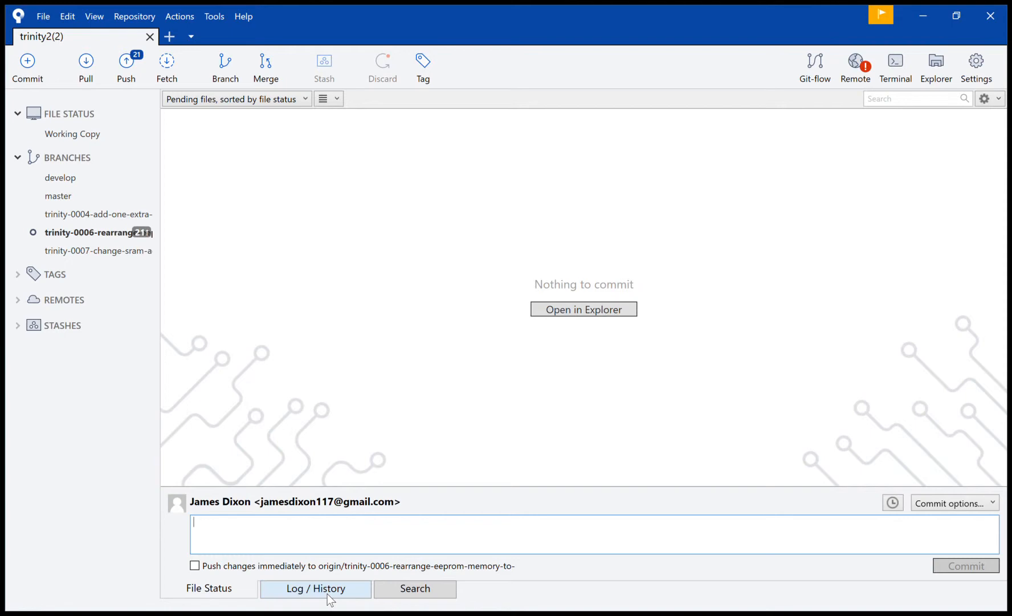
# Step: Show the Log / History view with the getOutputMode commit at the branch tip
pyautogui.click(315, 587)
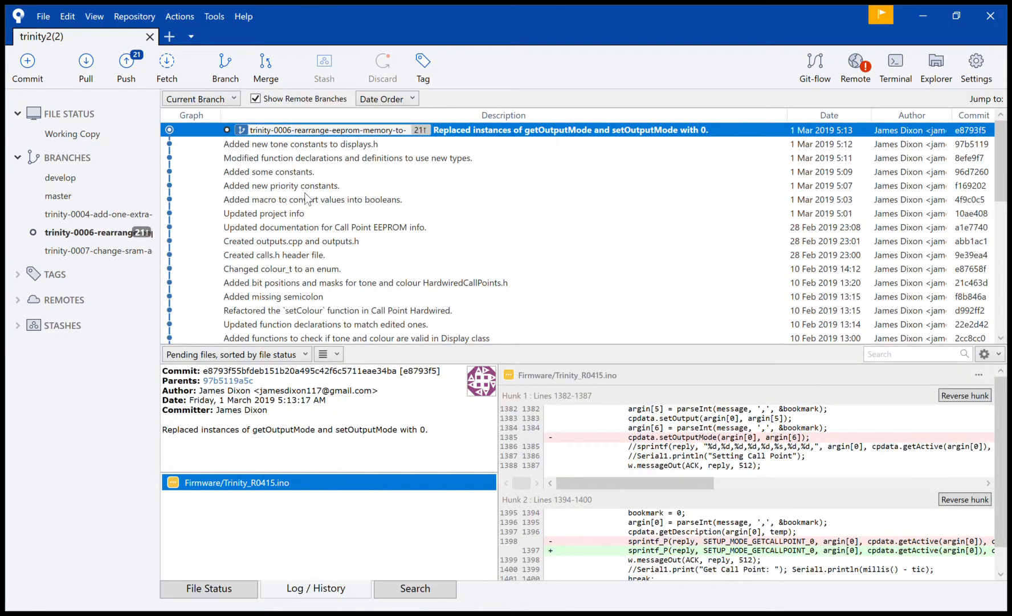
pyautogui.scroll(-3)
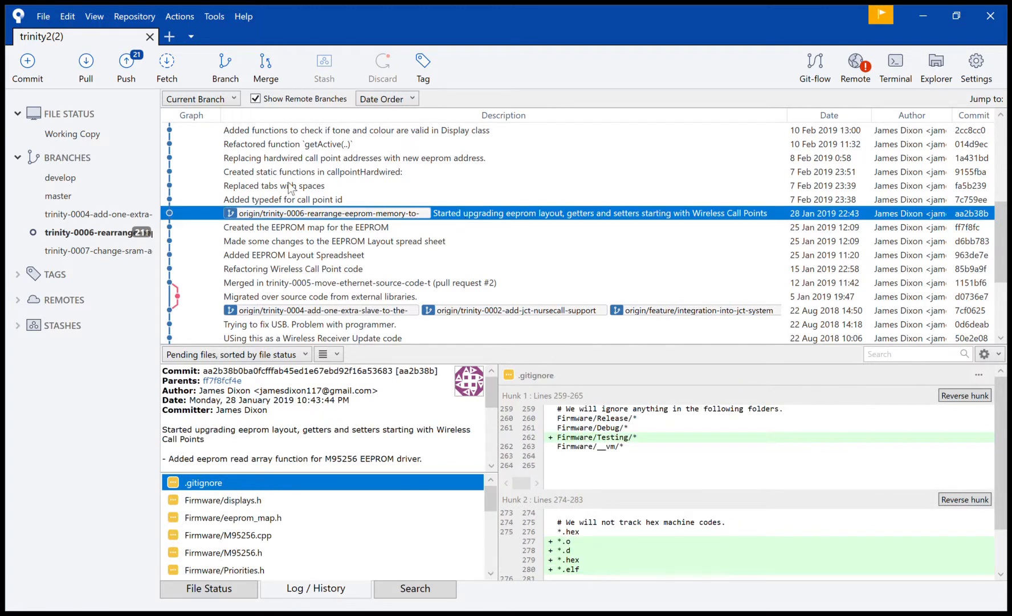
pyautogui.scroll(3)
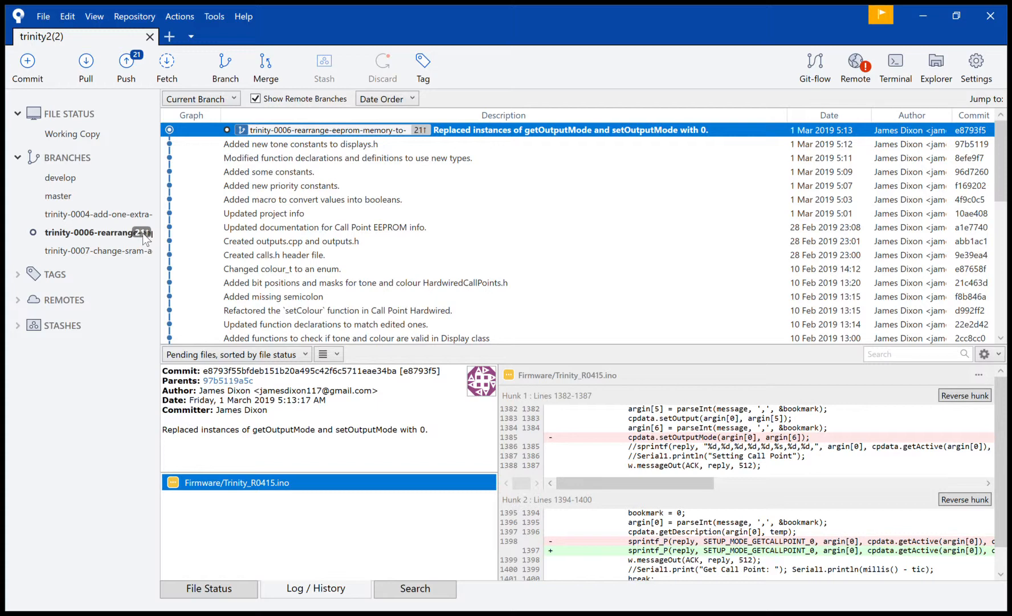
pyautogui.scroll(-3)
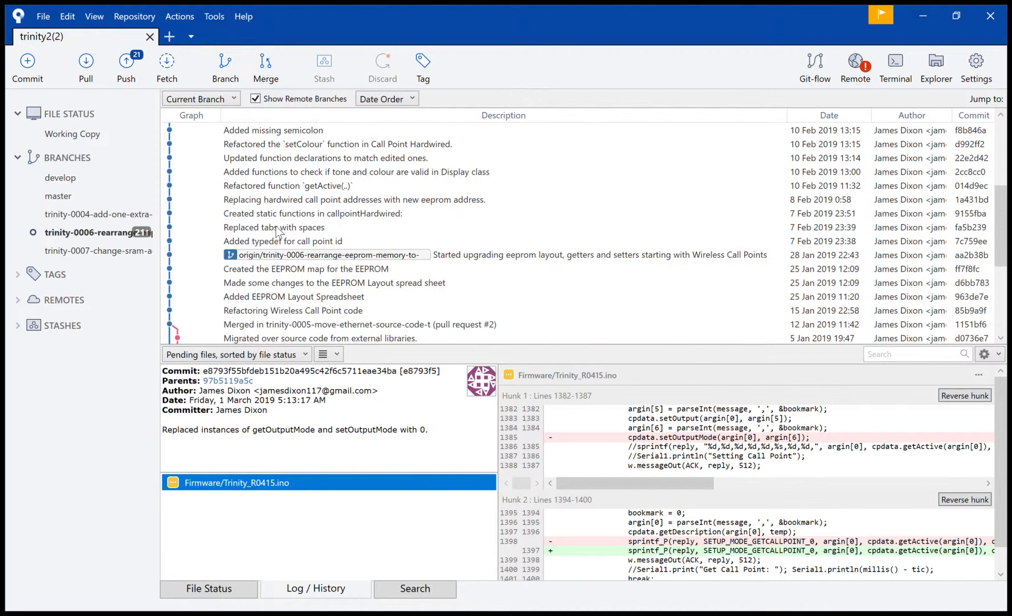
pyautogui.moveTo(455, 262)
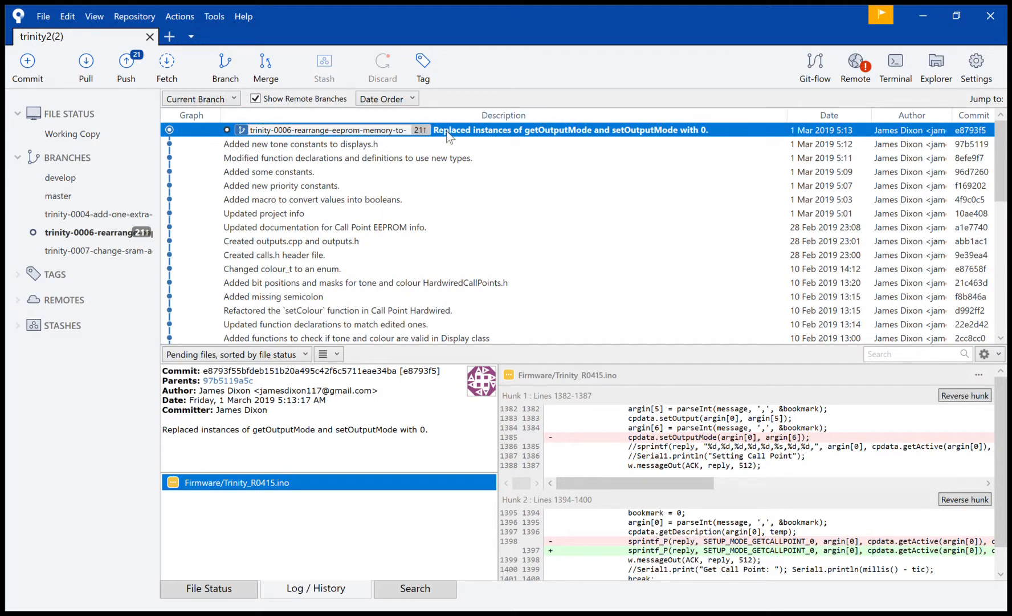
pyautogui.moveTo(371, 143)
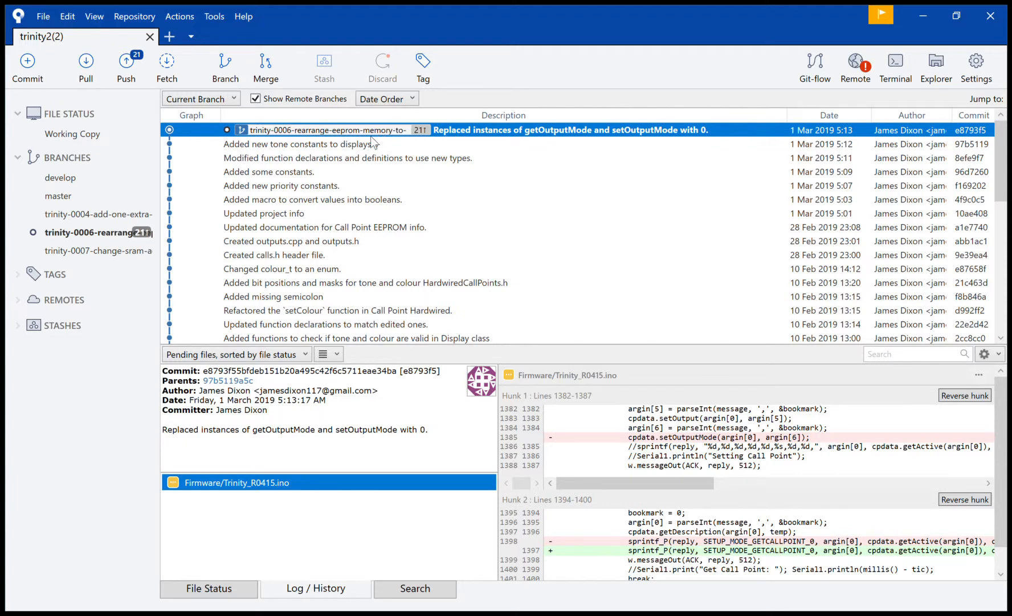
pyautogui.scroll(-3)
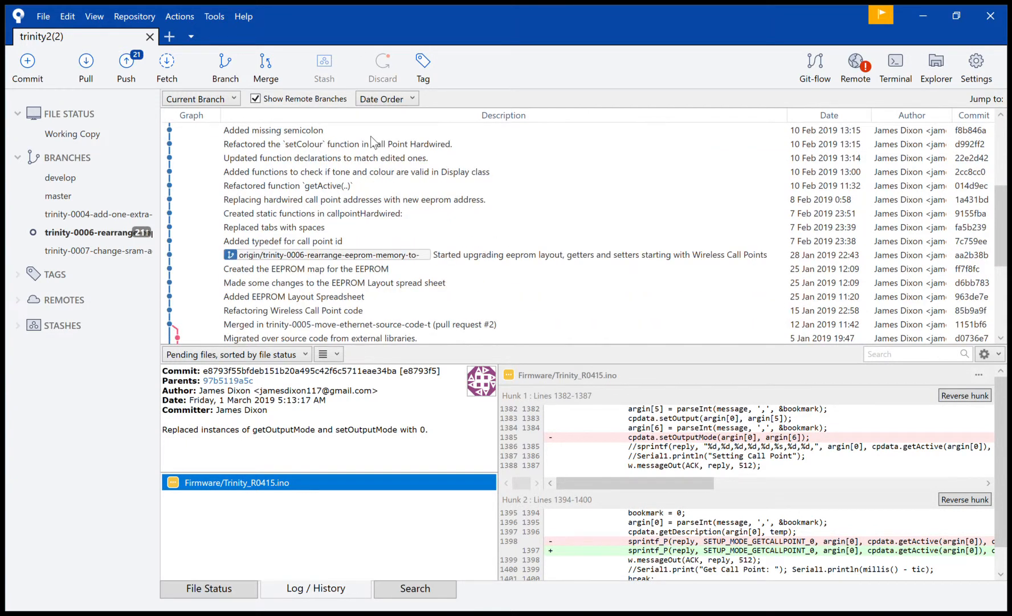
pyautogui.scroll(3)
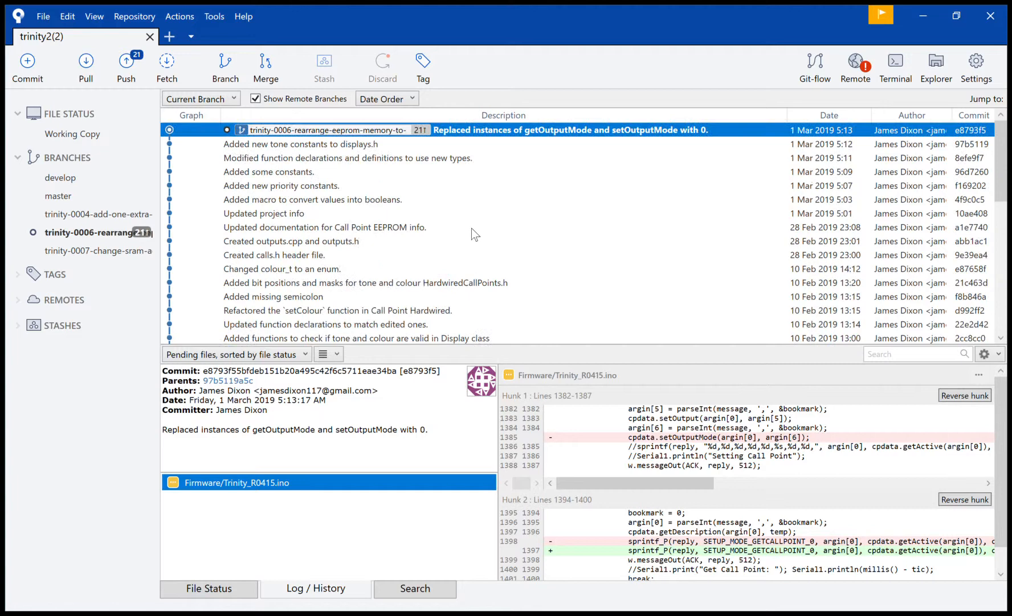
pyautogui.scroll(-3)
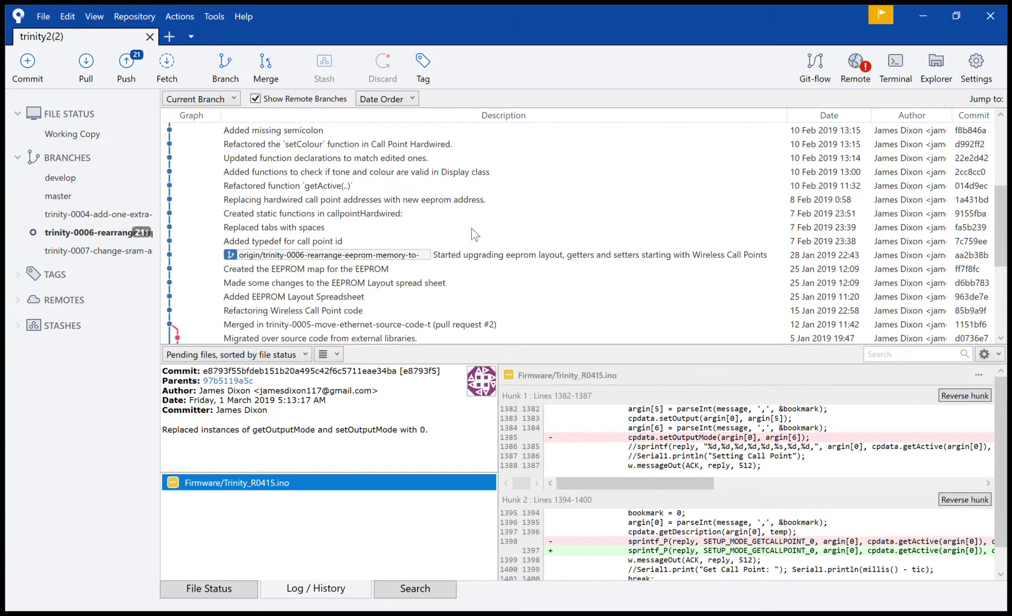
pyautogui.moveTo(355, 260)
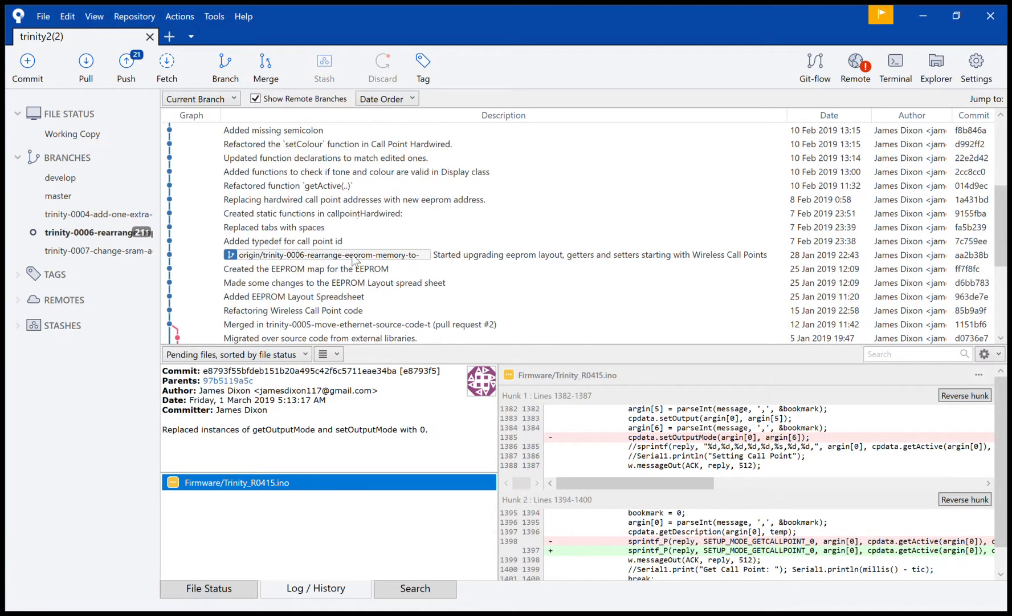
# Step: Inspect the call point id typedef commit and the new-types function declarations commit
pyautogui.click(282, 241)
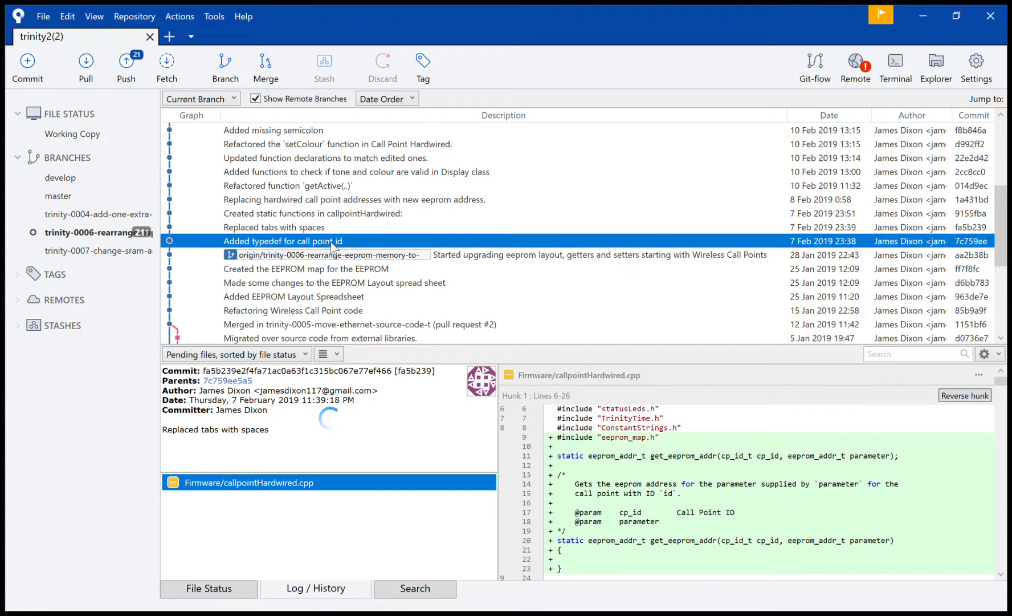
pyautogui.click(282, 240)
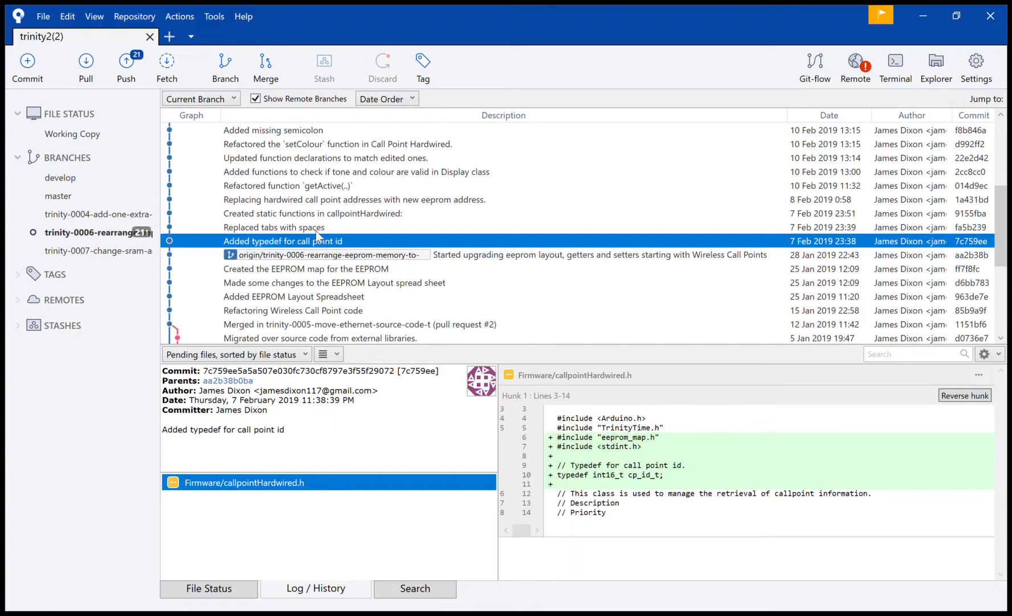
pyautogui.moveTo(311, 249)
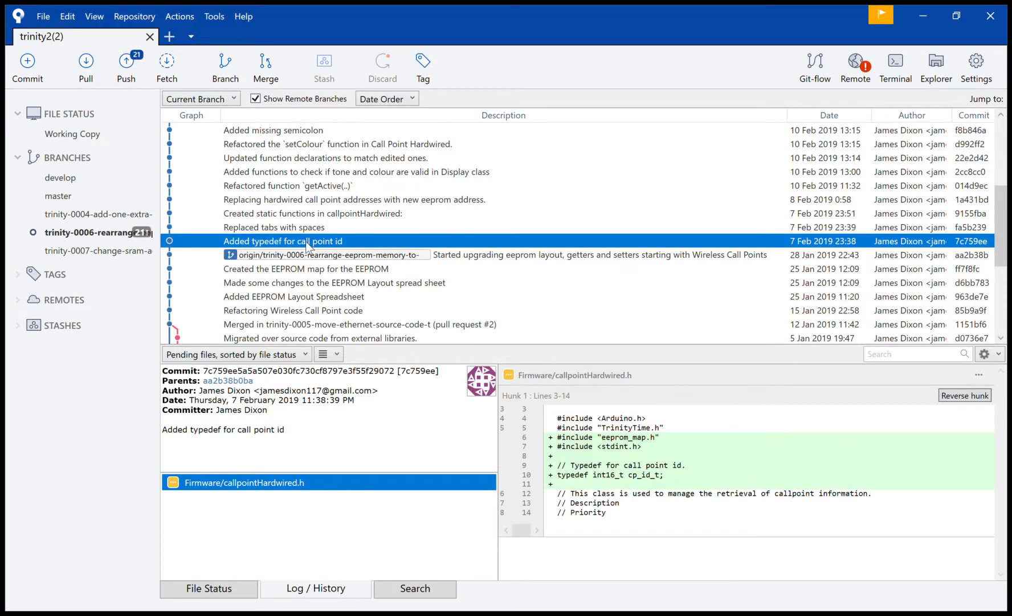
pyautogui.moveTo(320, 241)
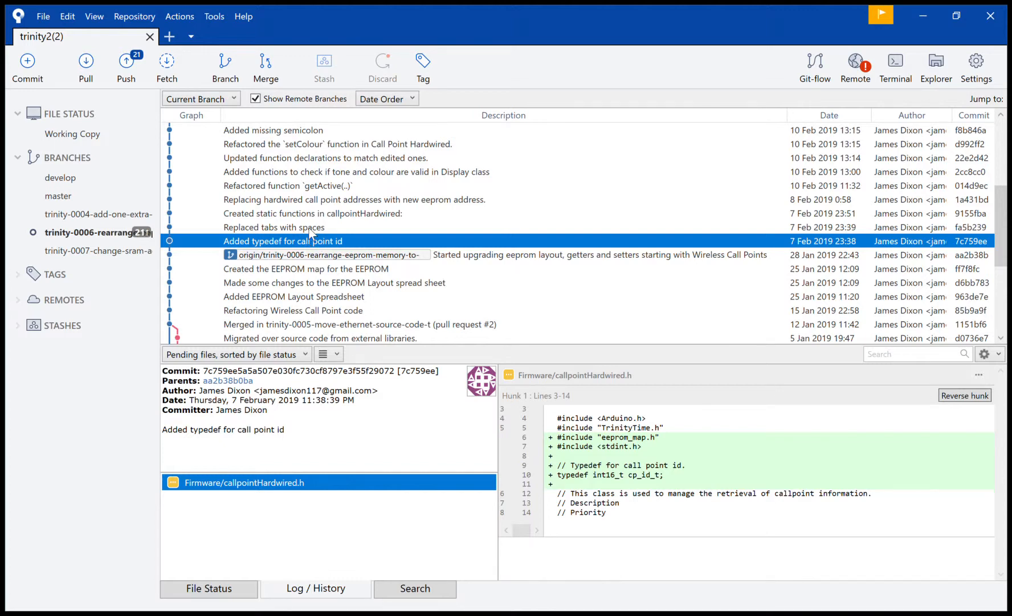
pyautogui.scroll(3)
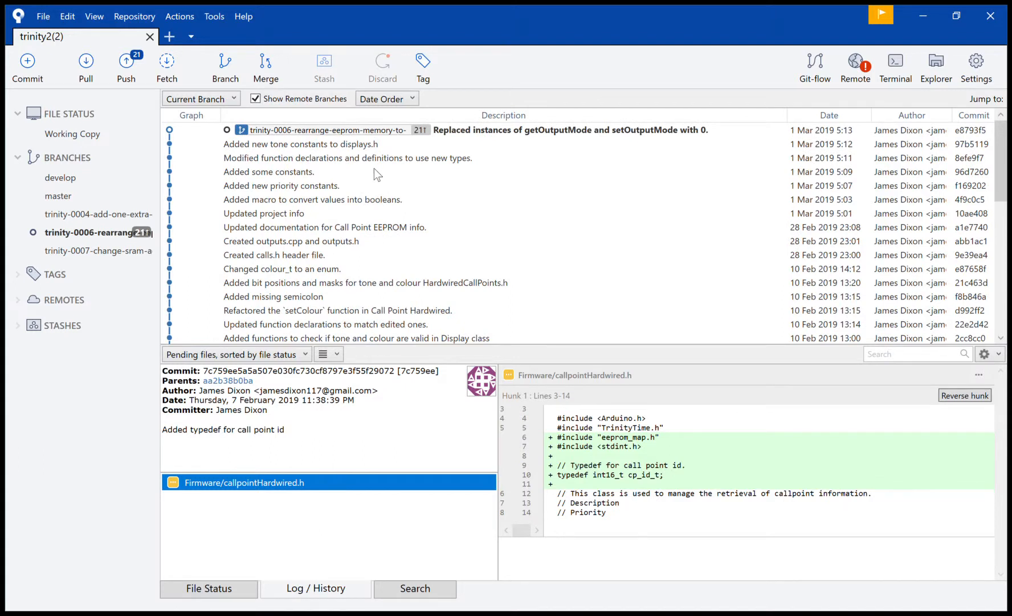
pyautogui.click(348, 157)
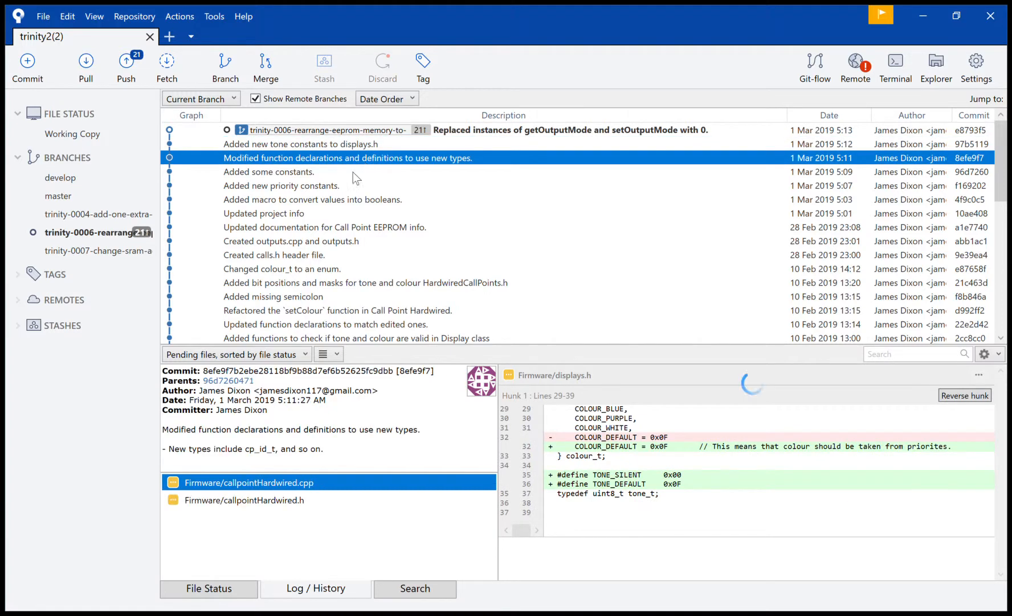
# Step: Inspect the priority constants, boolean macro, EEPROM documentation and calls.h creation commits
pyautogui.click(282, 185)
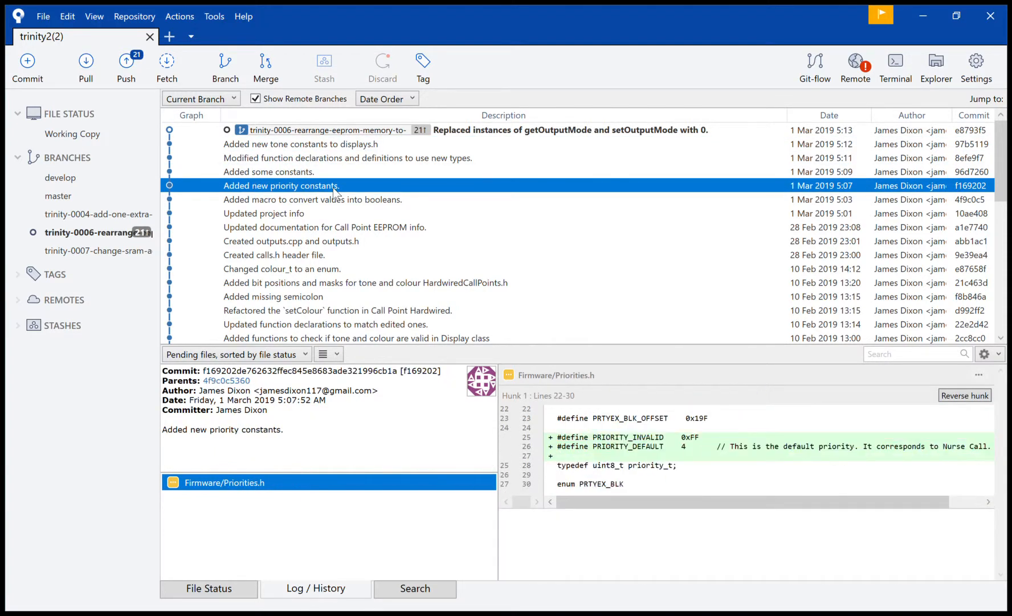
pyautogui.moveTo(342, 216)
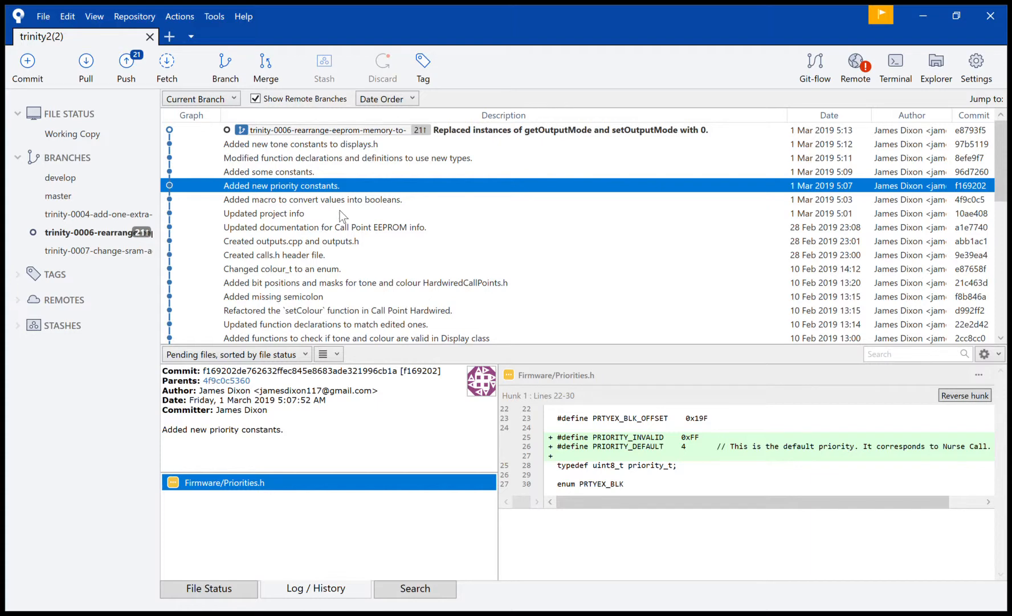
pyautogui.click(312, 200)
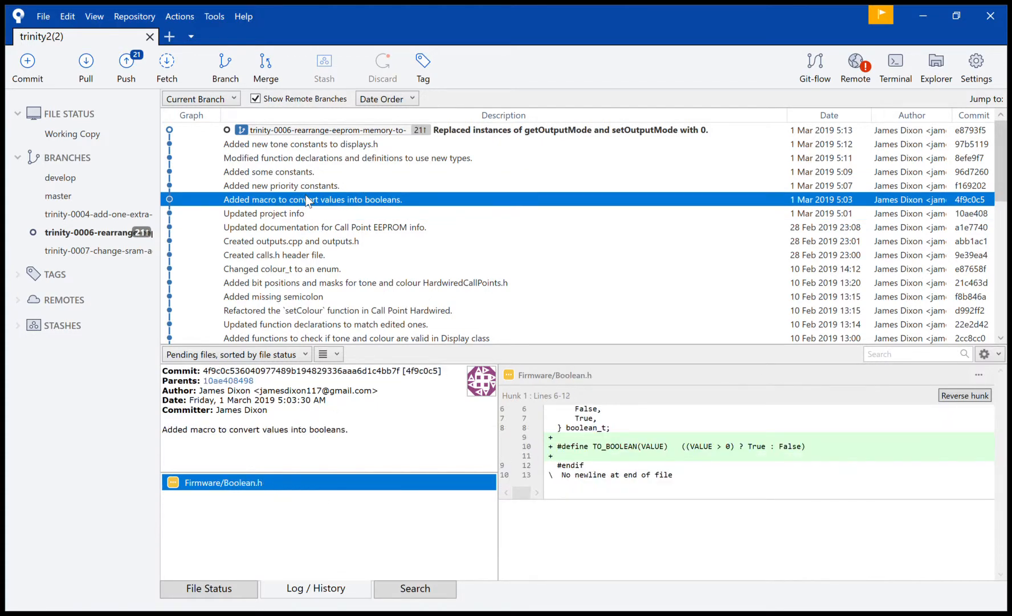
pyautogui.click(322, 227)
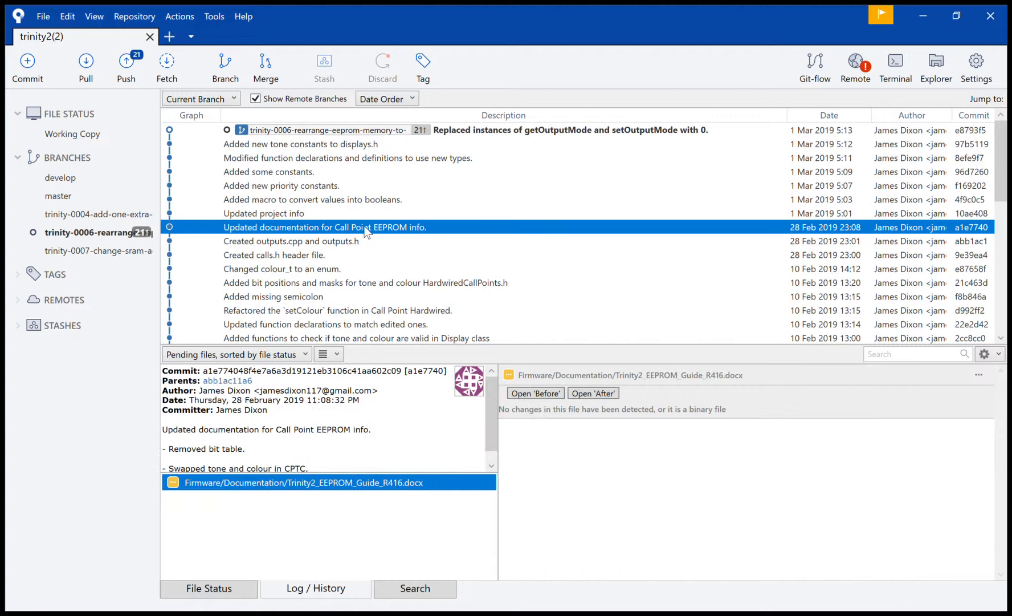
pyautogui.click(273, 254)
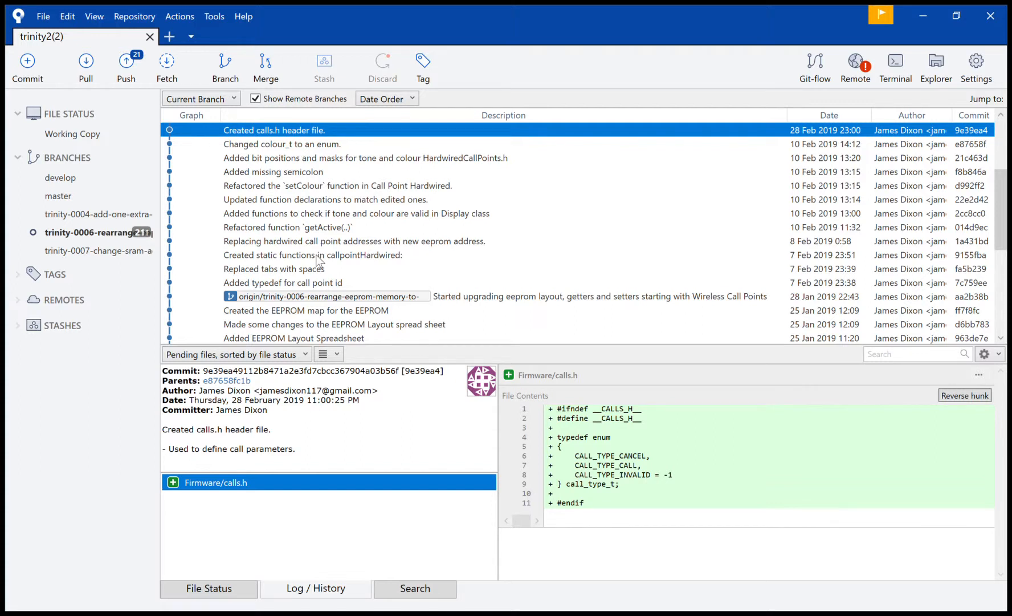
pyautogui.moveTo(294, 200)
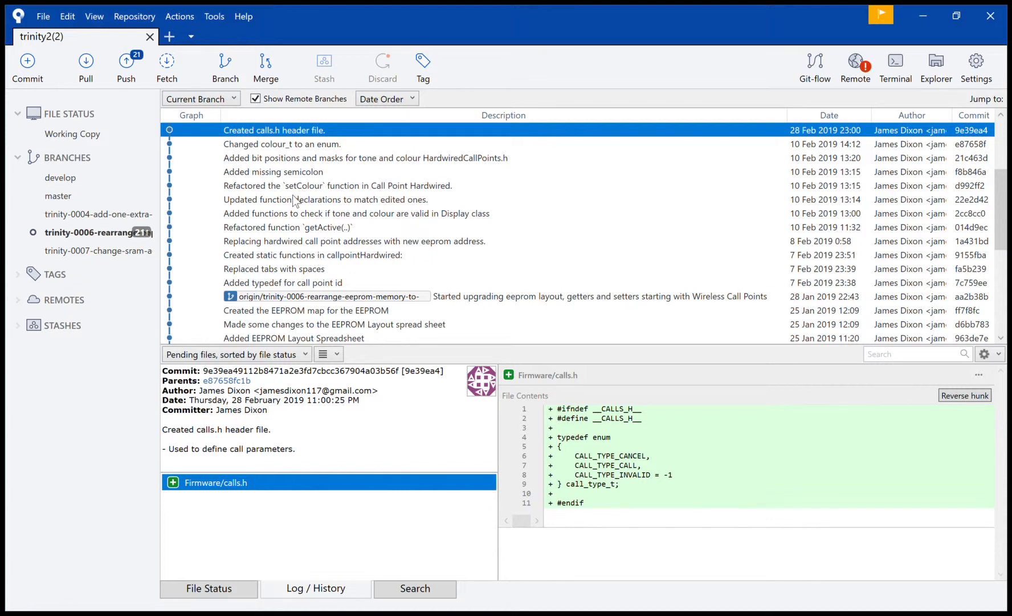
# Step: View the function declarations commit, then the setColour refactor commit's diff
pyautogui.click(325, 200)
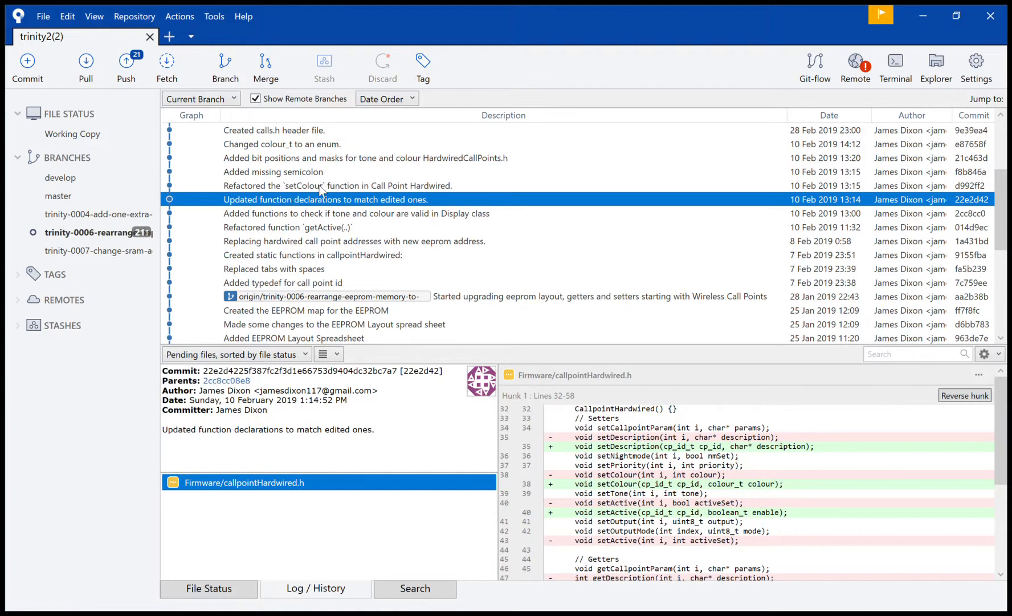
pyautogui.click(338, 185)
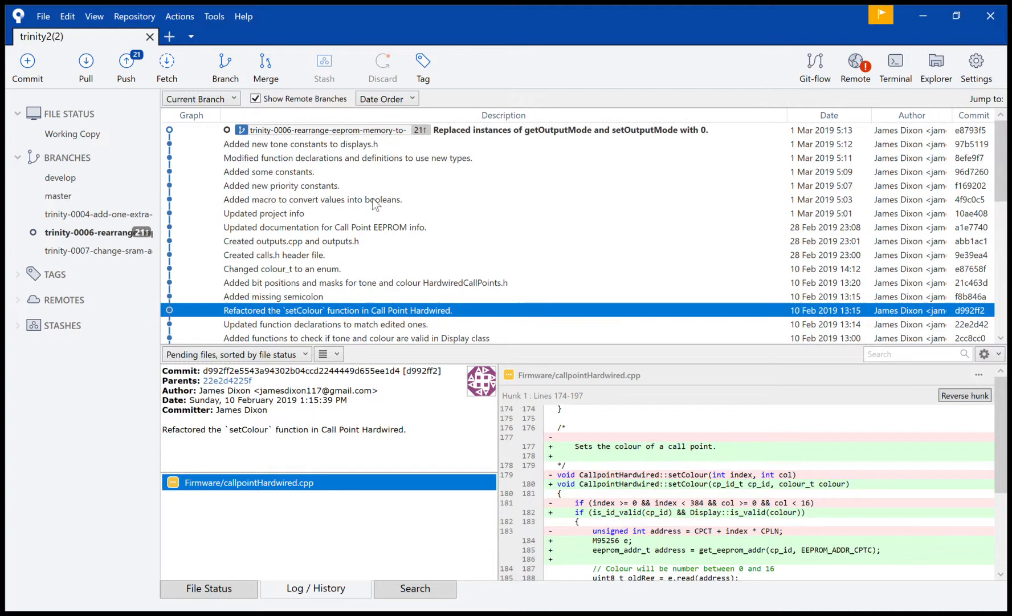
pyautogui.moveTo(658, 197)
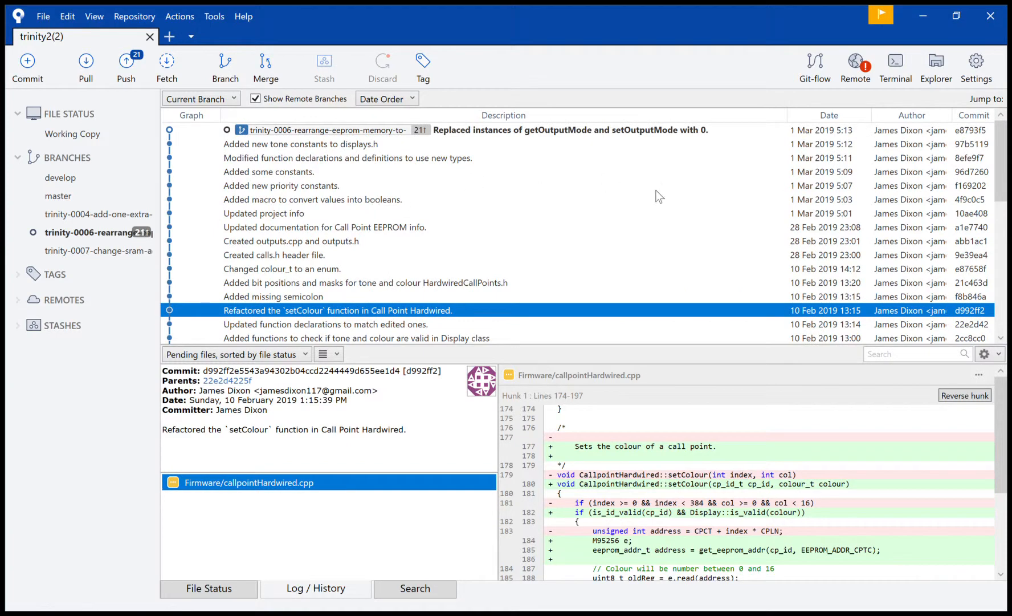
pyautogui.moveTo(911, 135)
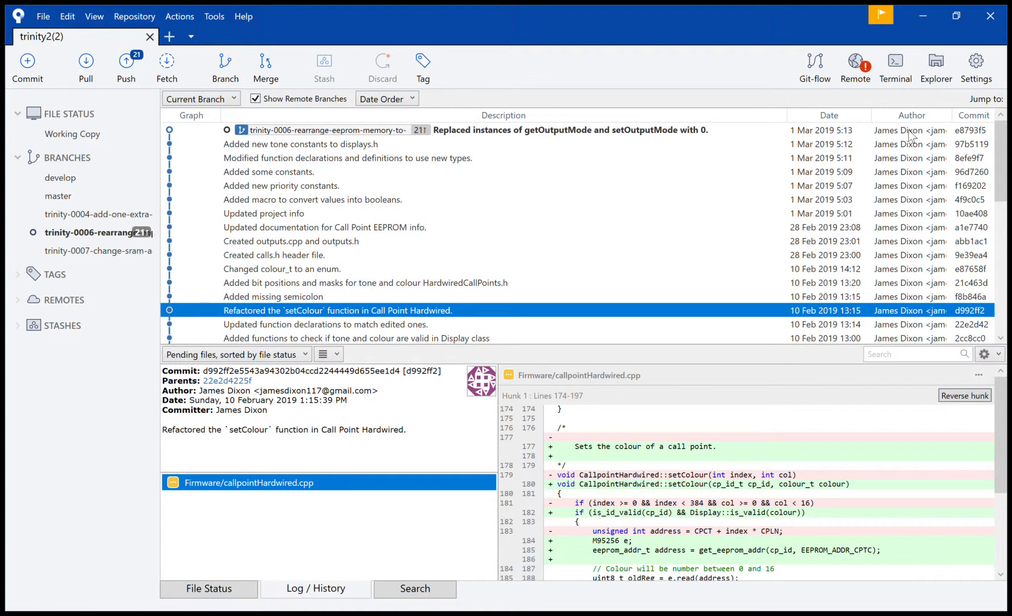